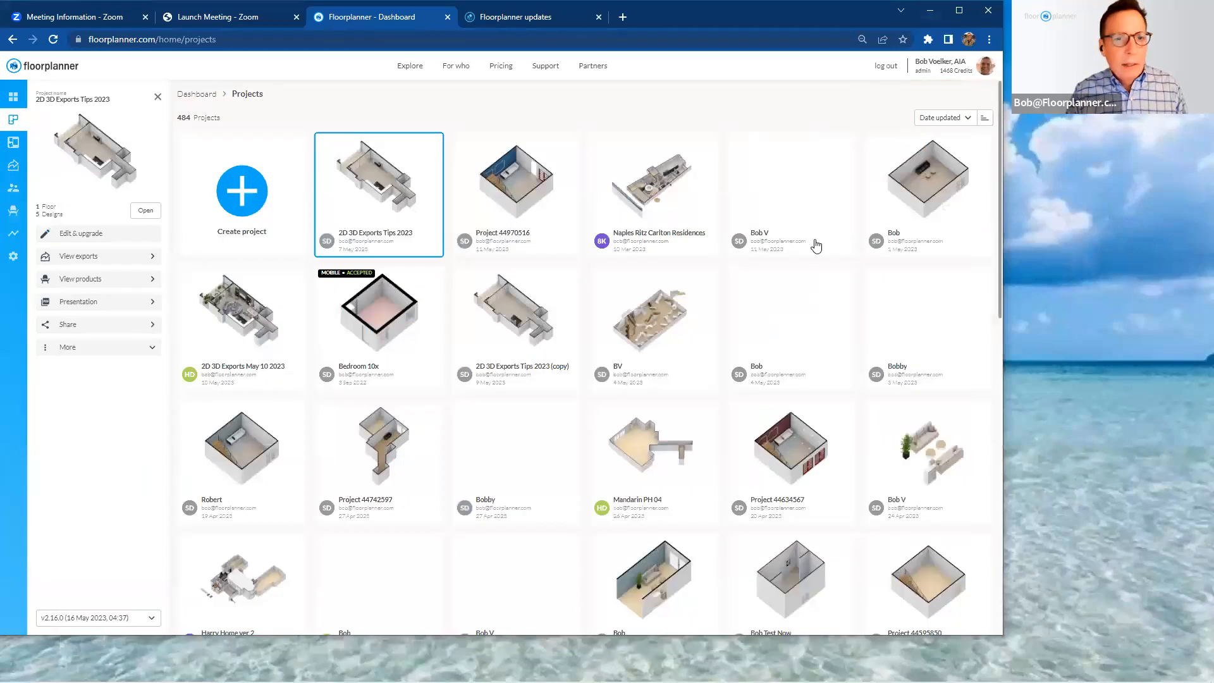
mouse_move(815, 245)
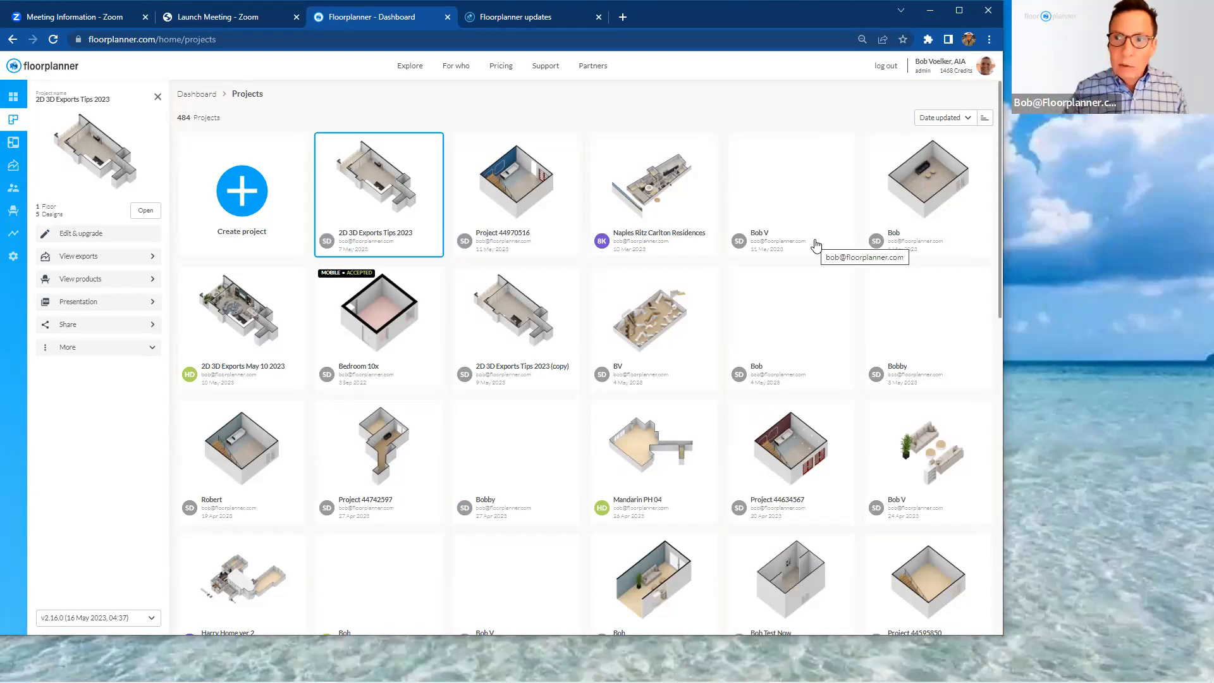
mouse_move(472, 254)
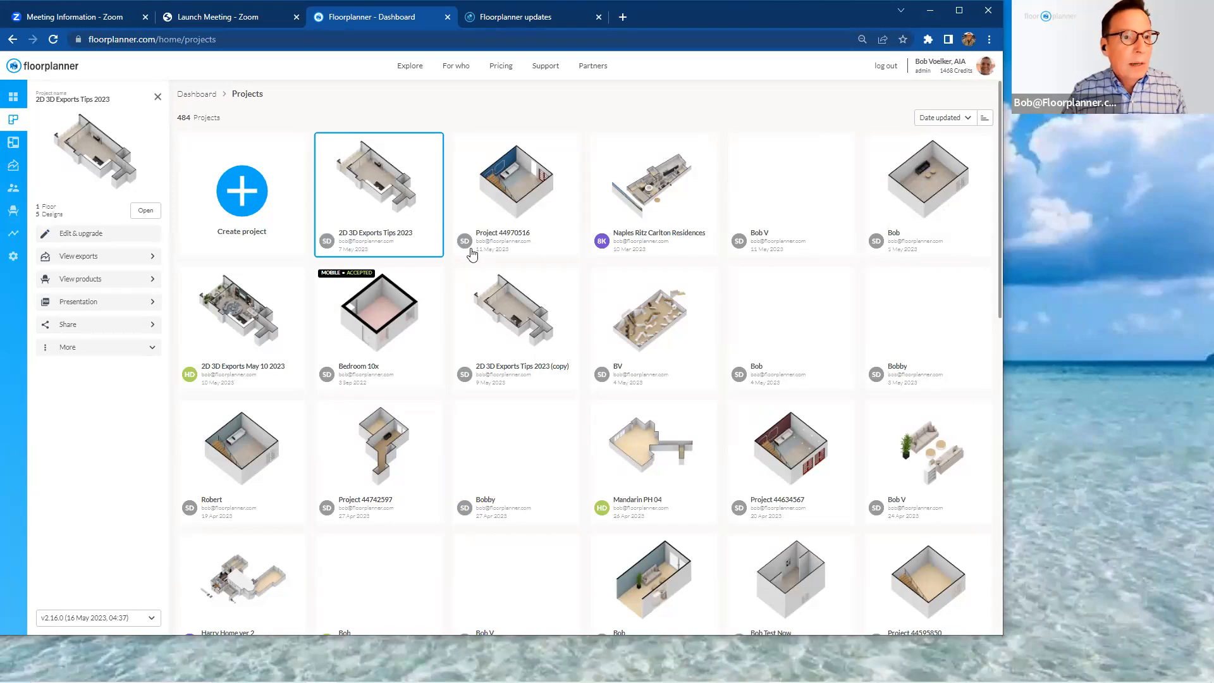
mouse_move(31, 128)
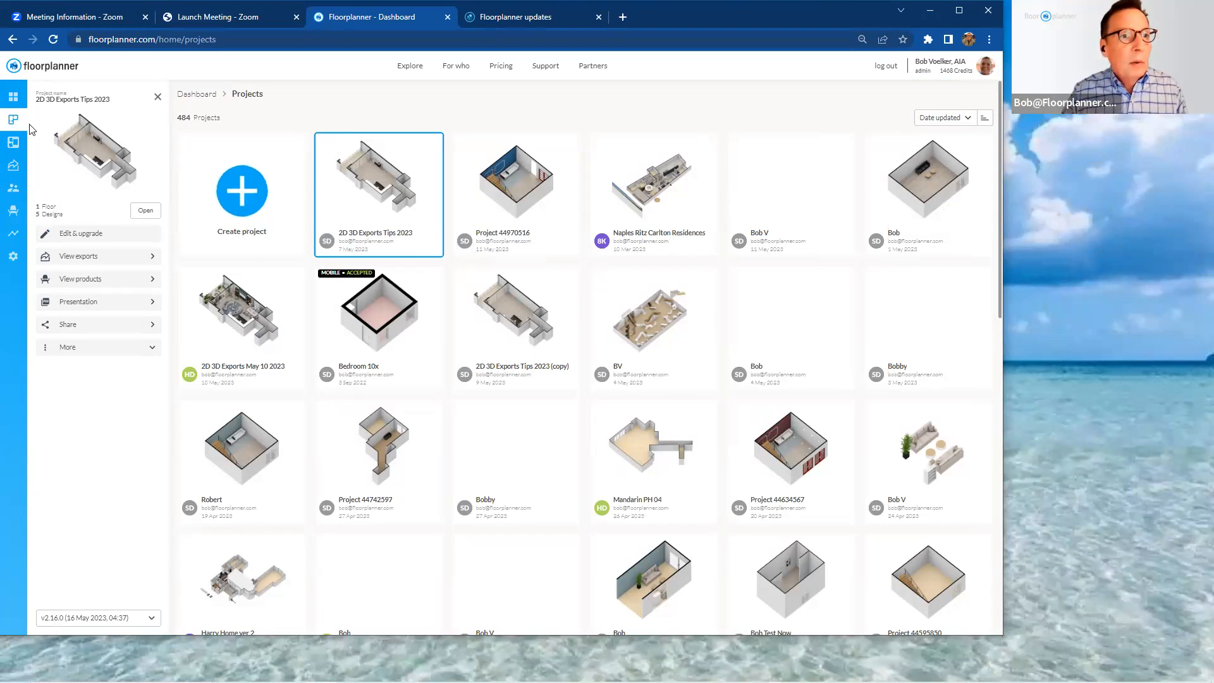
mouse_move(14, 120)
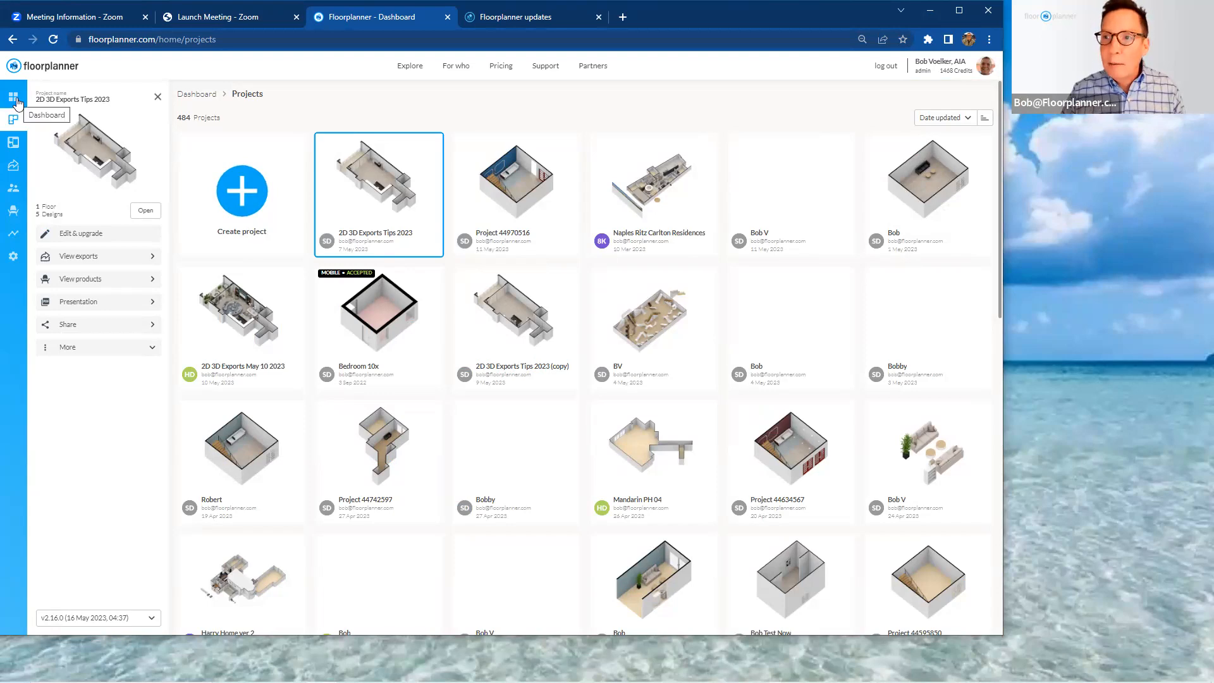
- Go to the home dashboard showing latest projects, exports and new-feature announcements
left_click(13, 96)
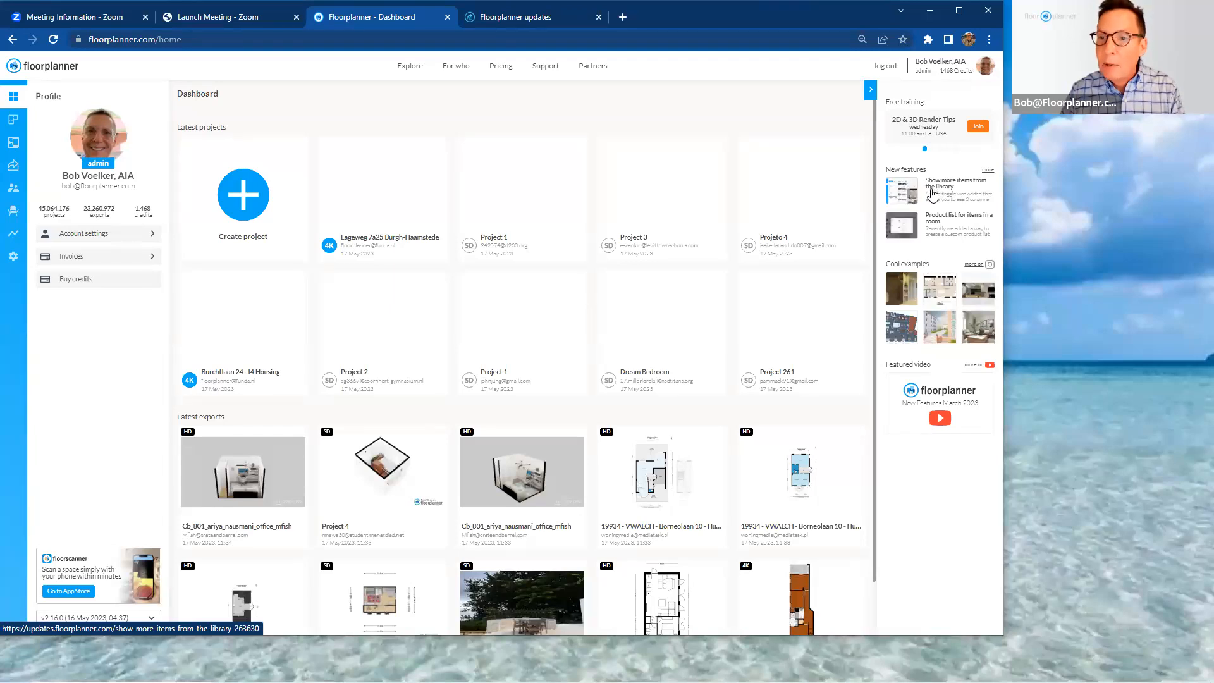
mouse_move(991, 174)
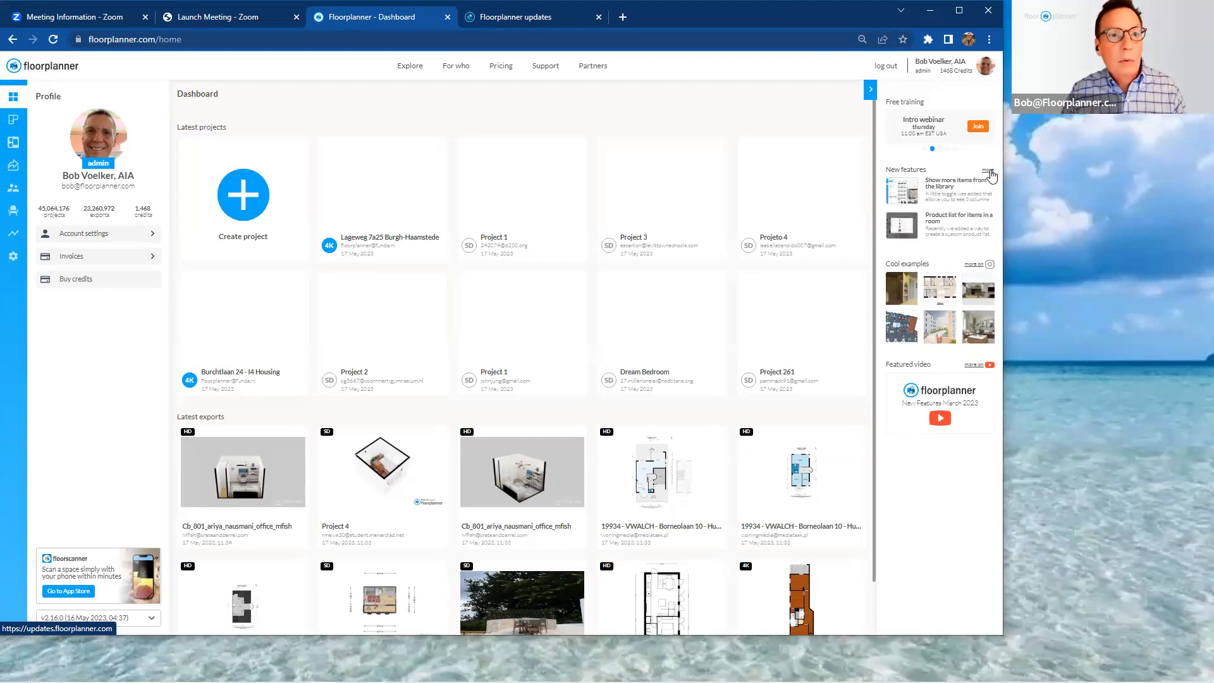
- Browse the full list of feature announcements on updates.floorplanner.com, including the three-column library toggle
left_click(958, 183)
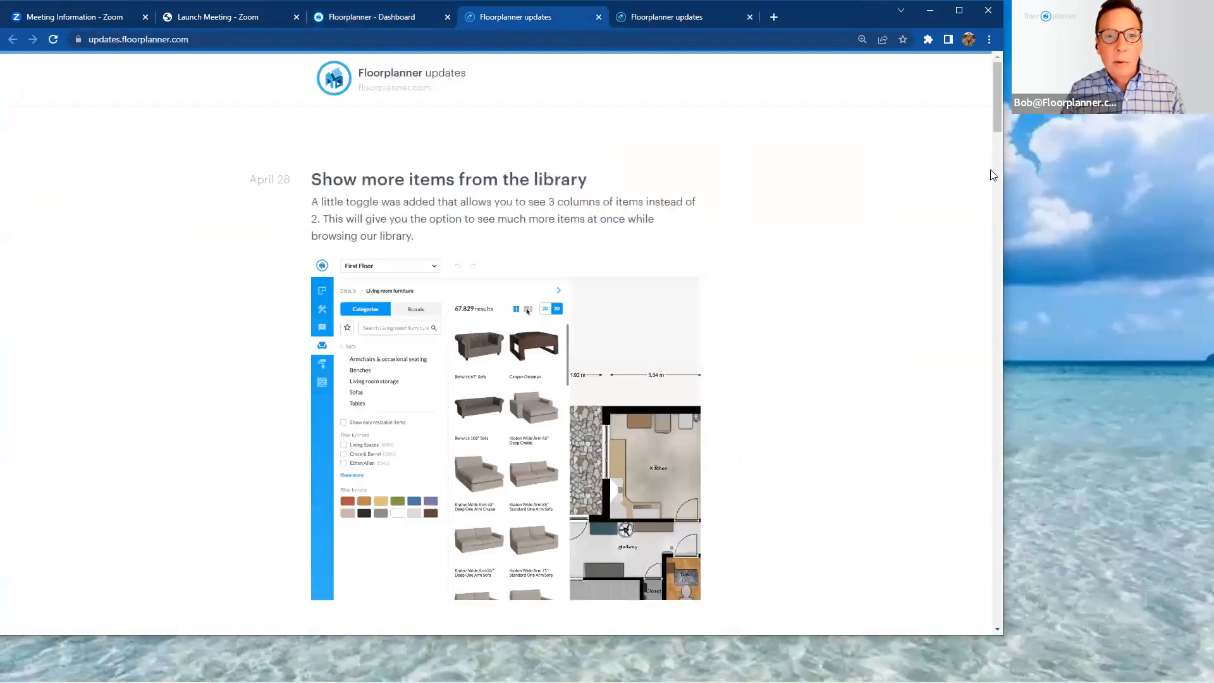
left_click(527, 308)
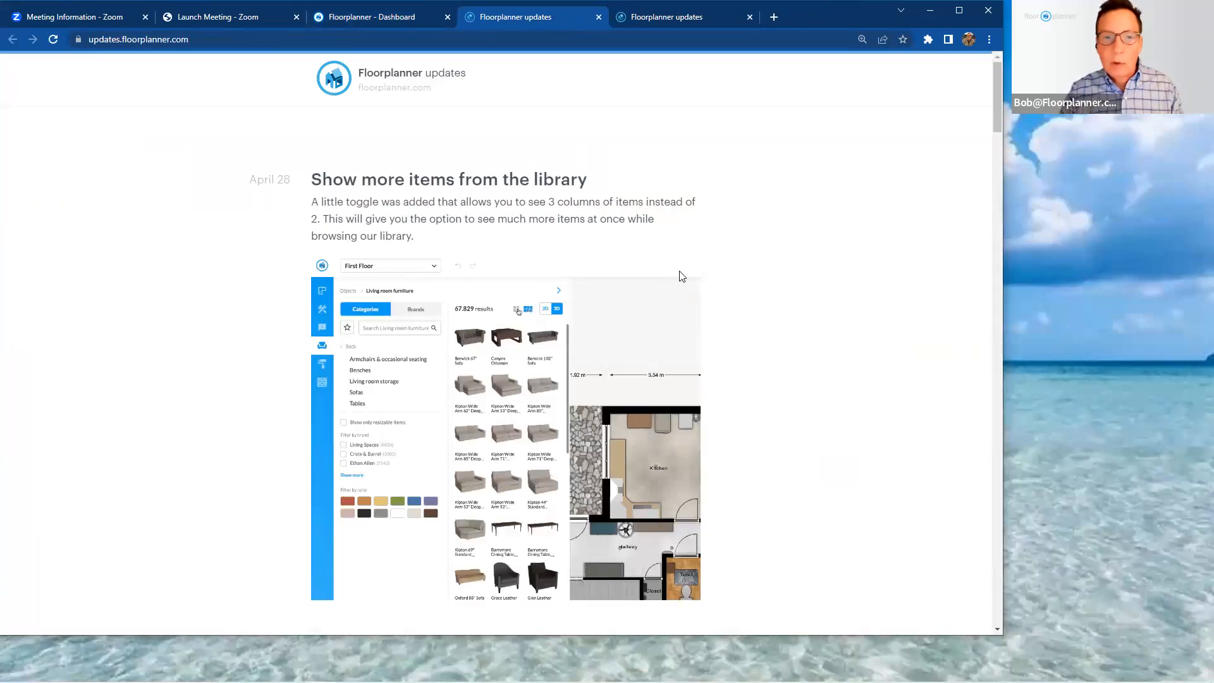
scroll("down", 3)
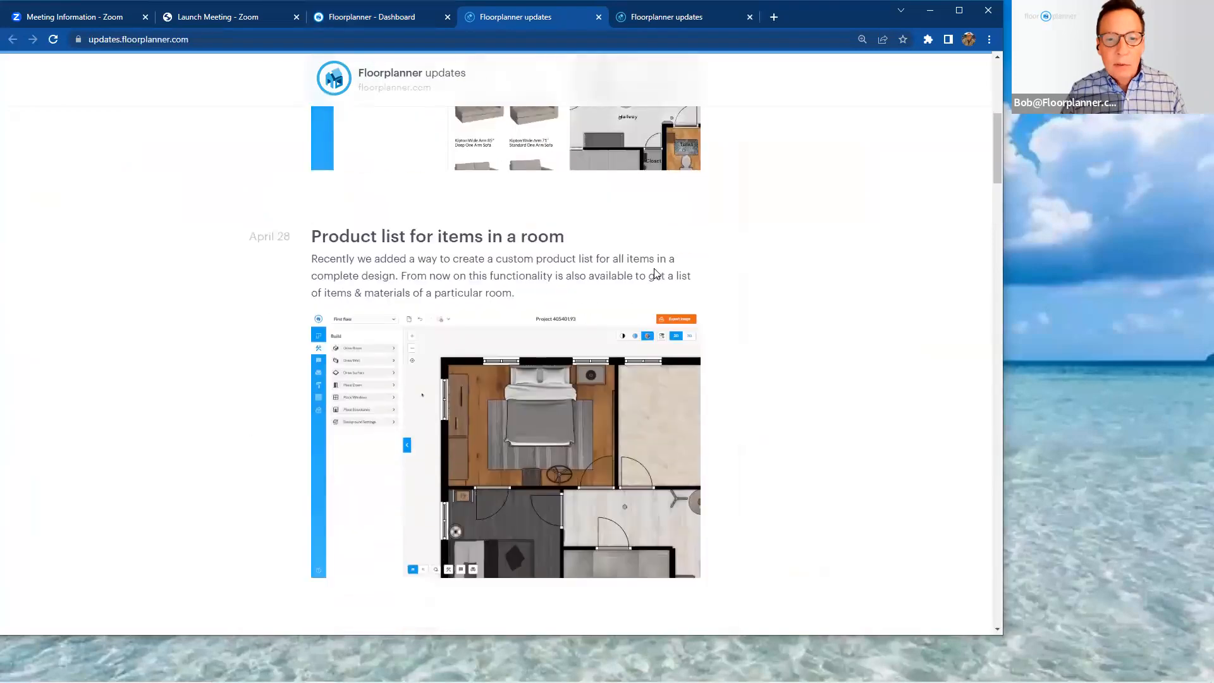
scroll("down", 3)
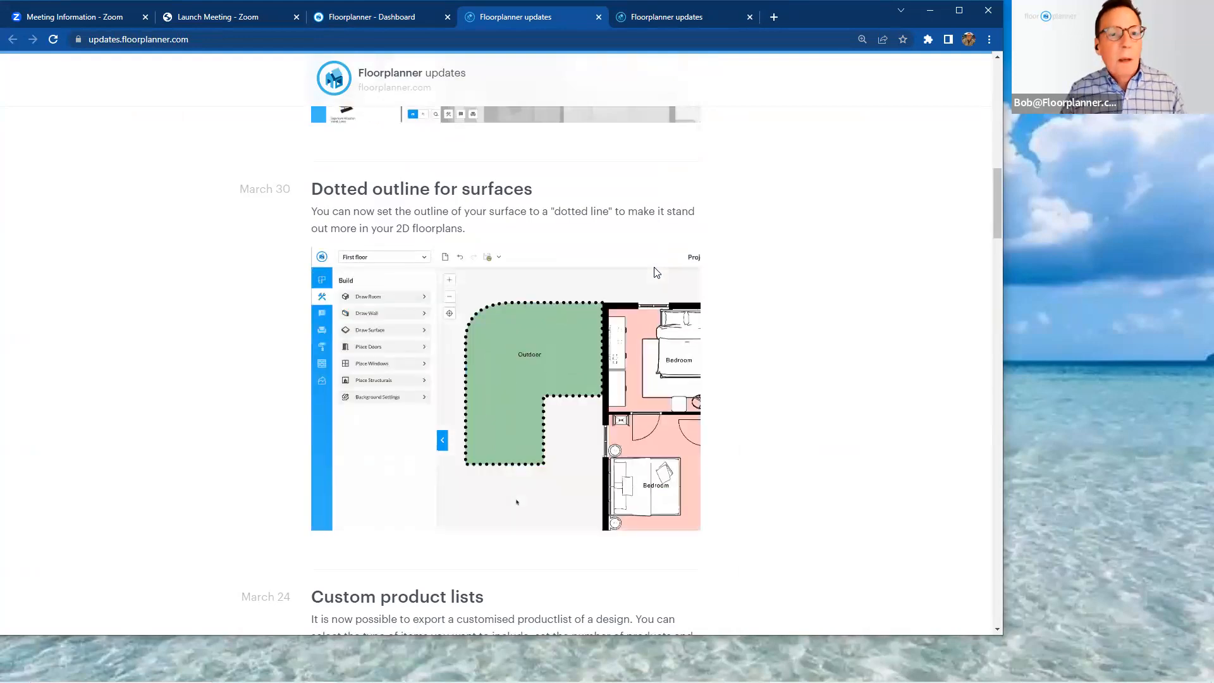
mouse_move(674, 272)
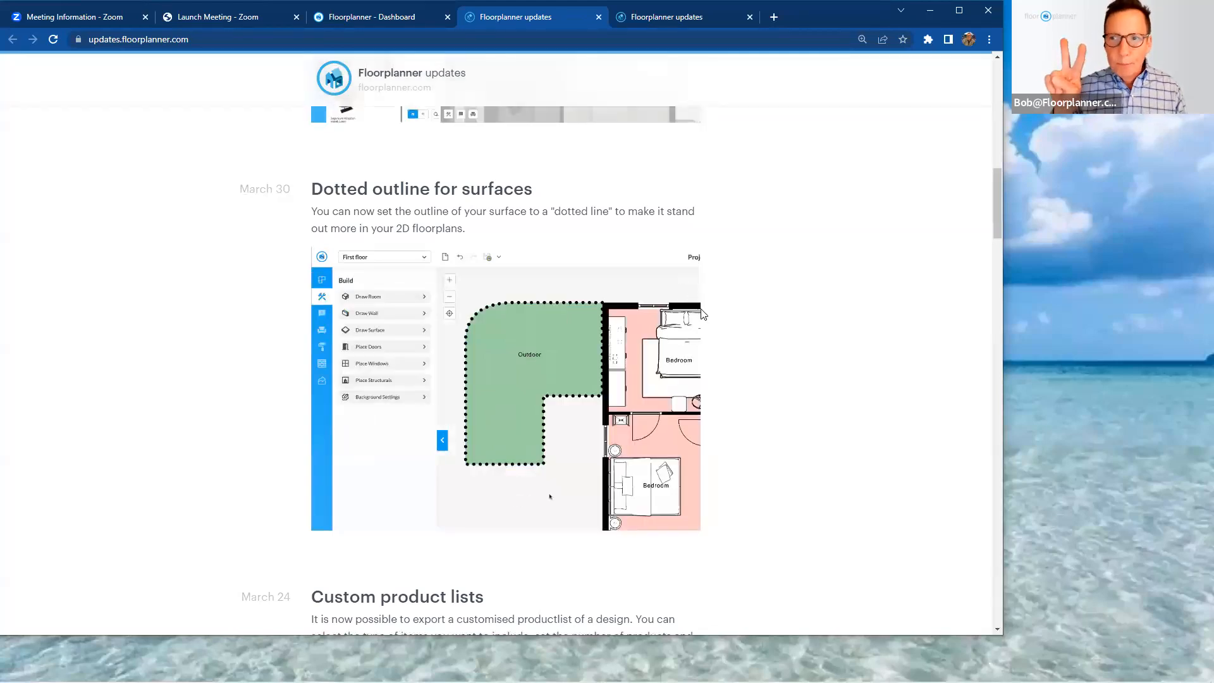
mouse_move(863, 356)
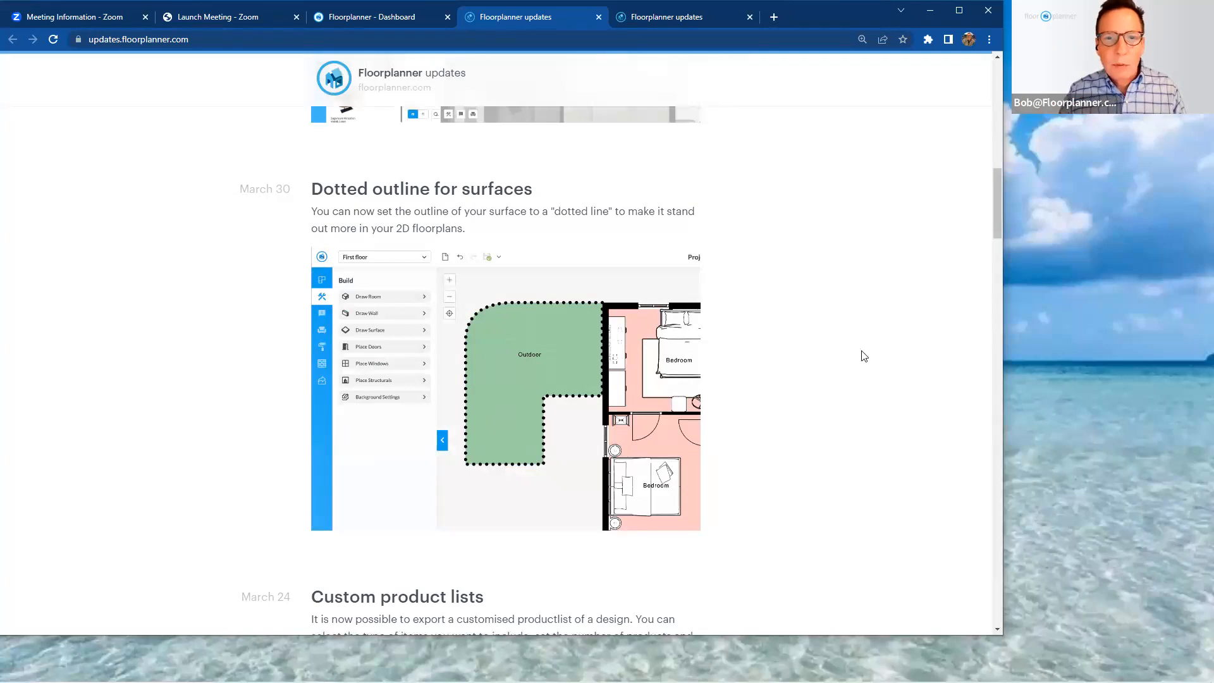
scroll("up", 3)
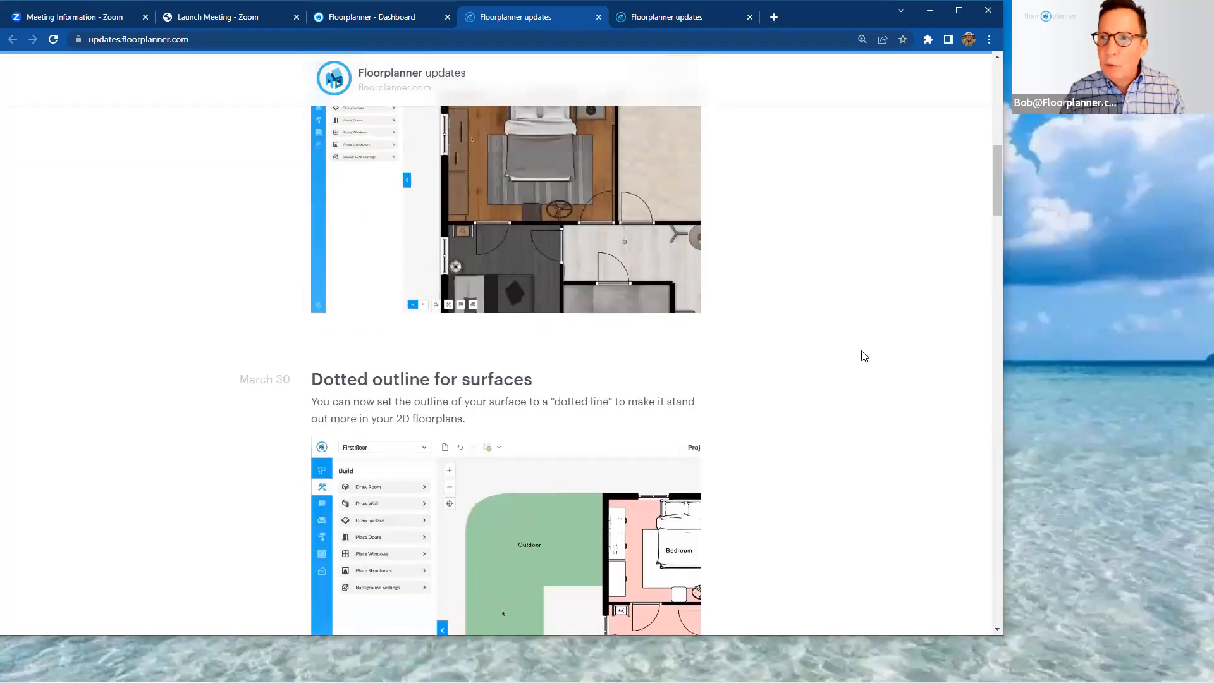
scroll("up", 3)
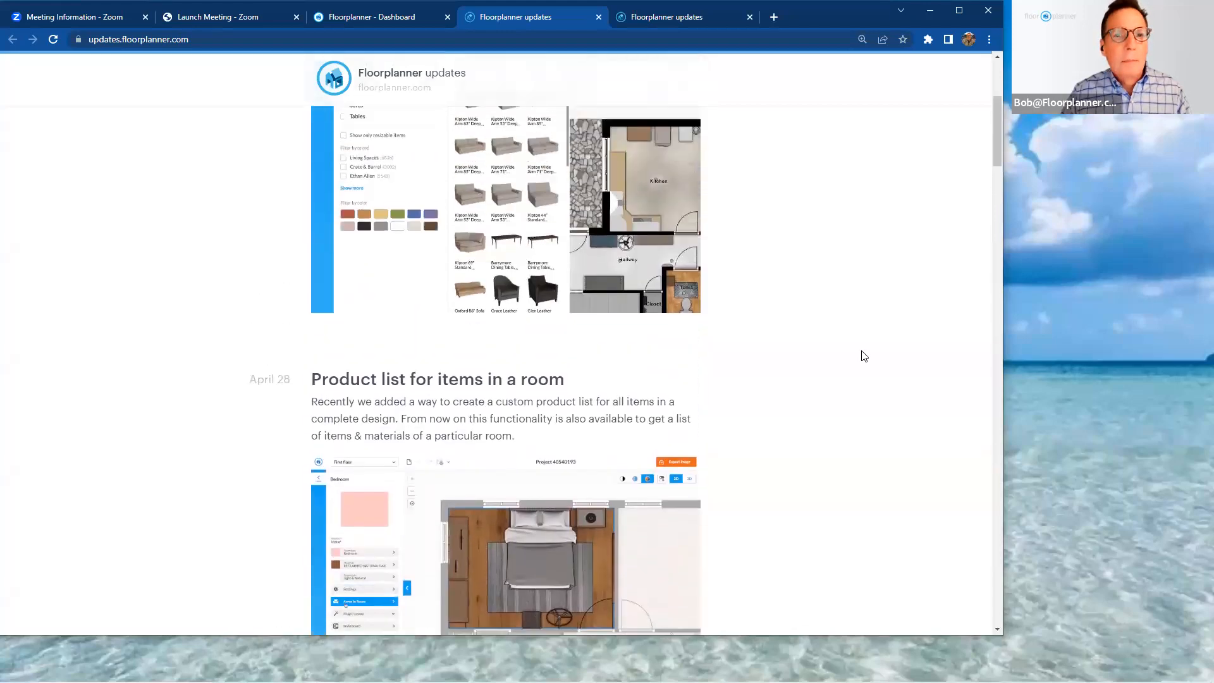
scroll("up", 3)
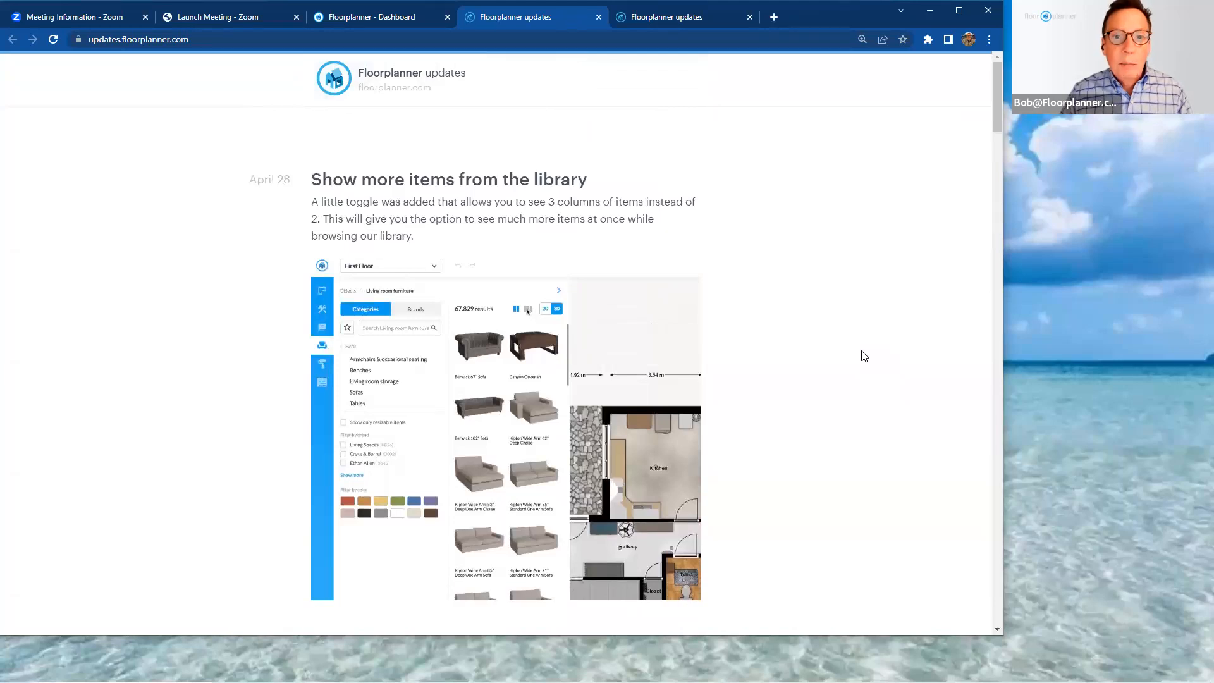
- Read the announcement about getting a product list for a room's items
left_click(528, 308)
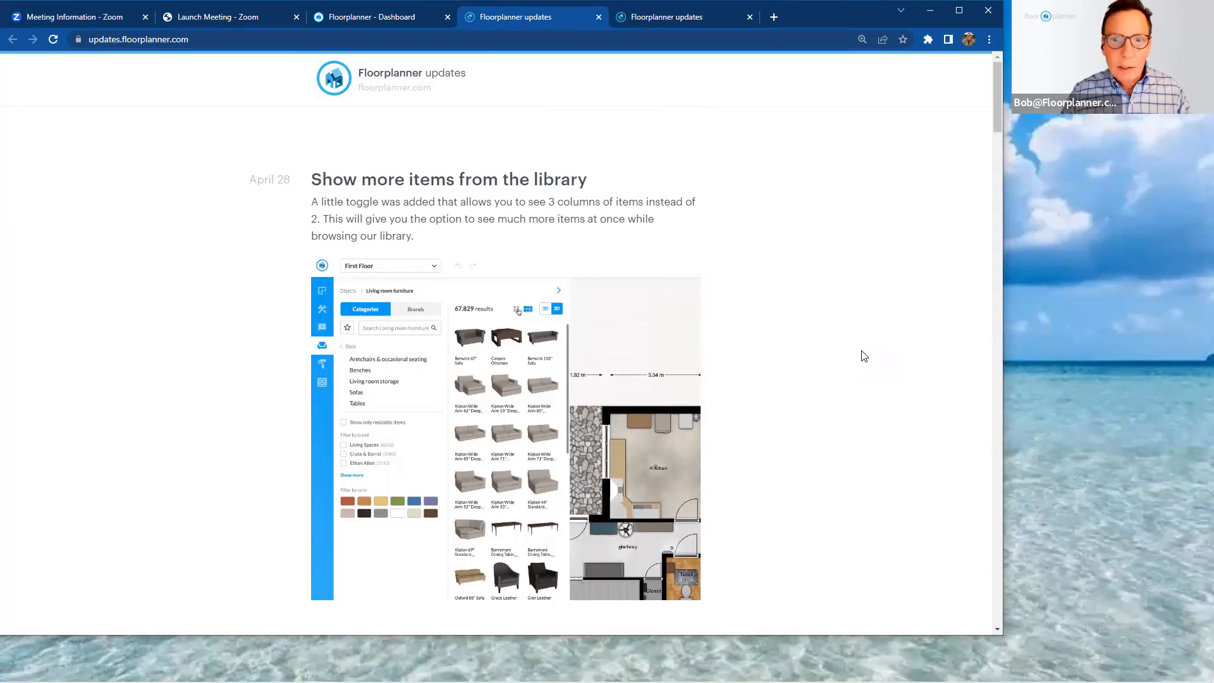
left_click(516, 308)
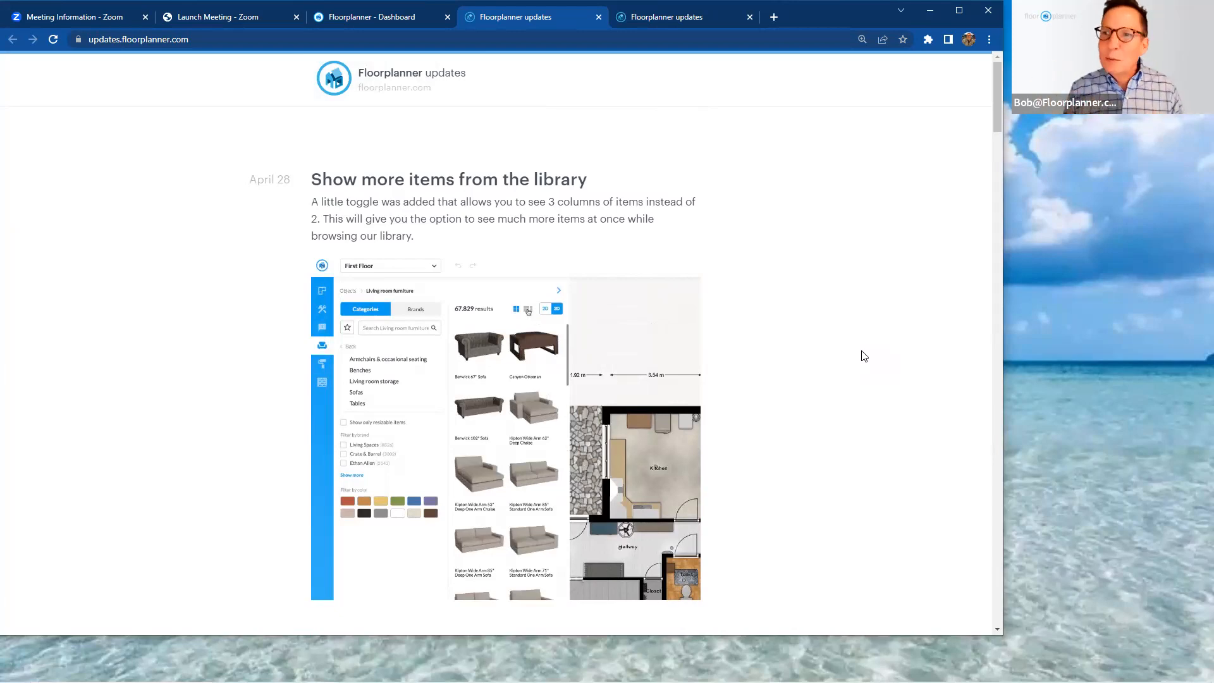
left_click(528, 310)
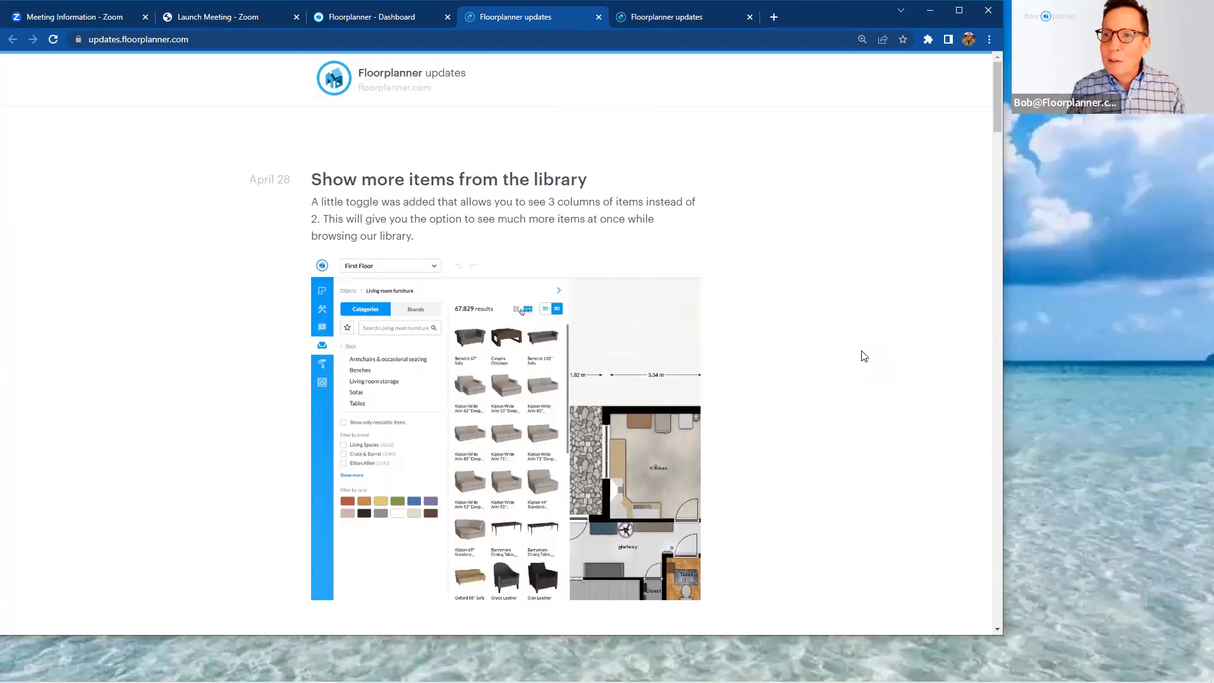
left_click(518, 309)
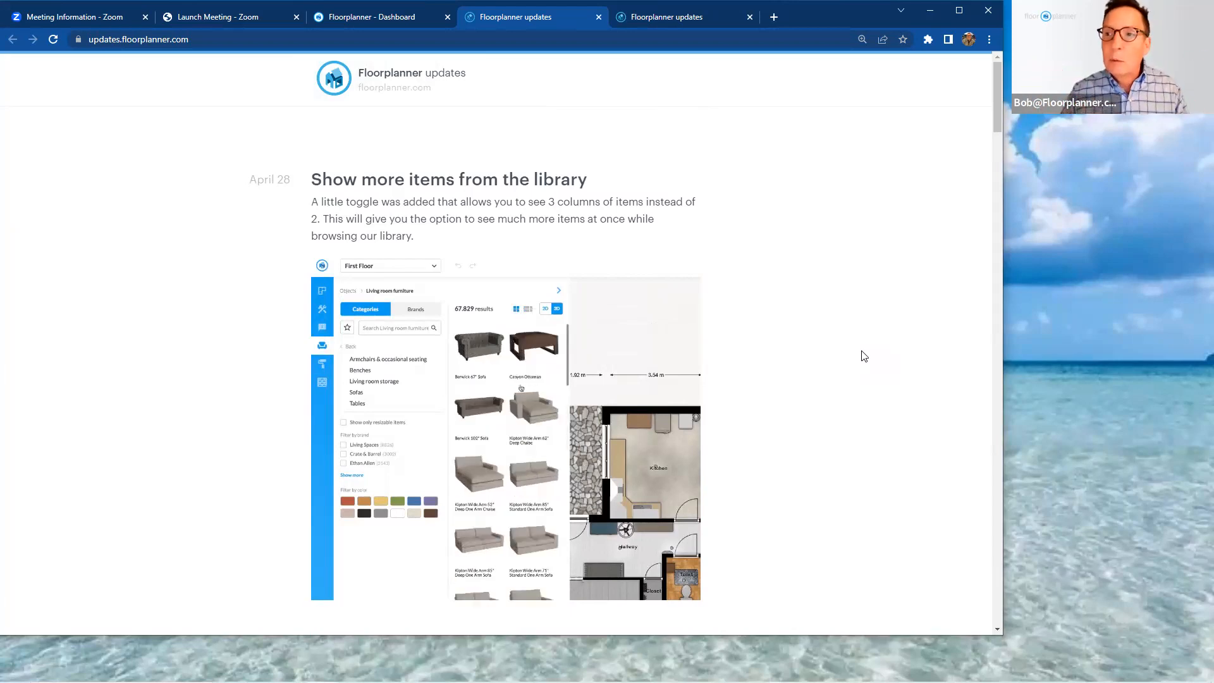
scroll("down", 3)
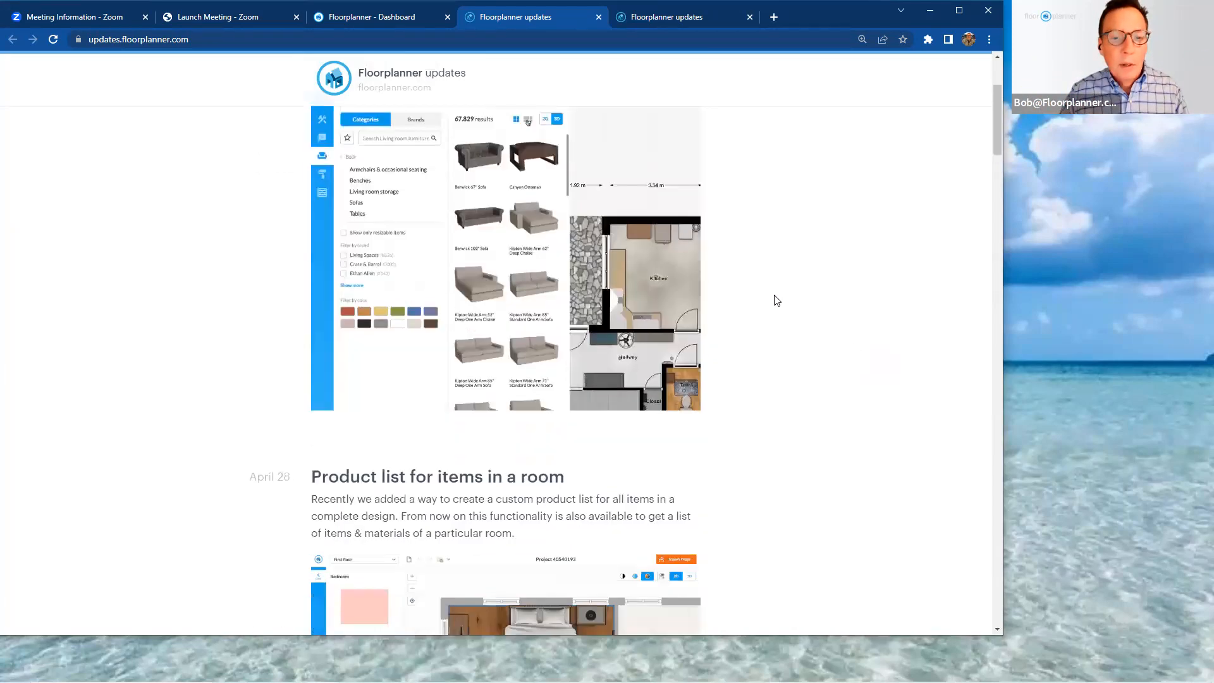
scroll("down", 3)
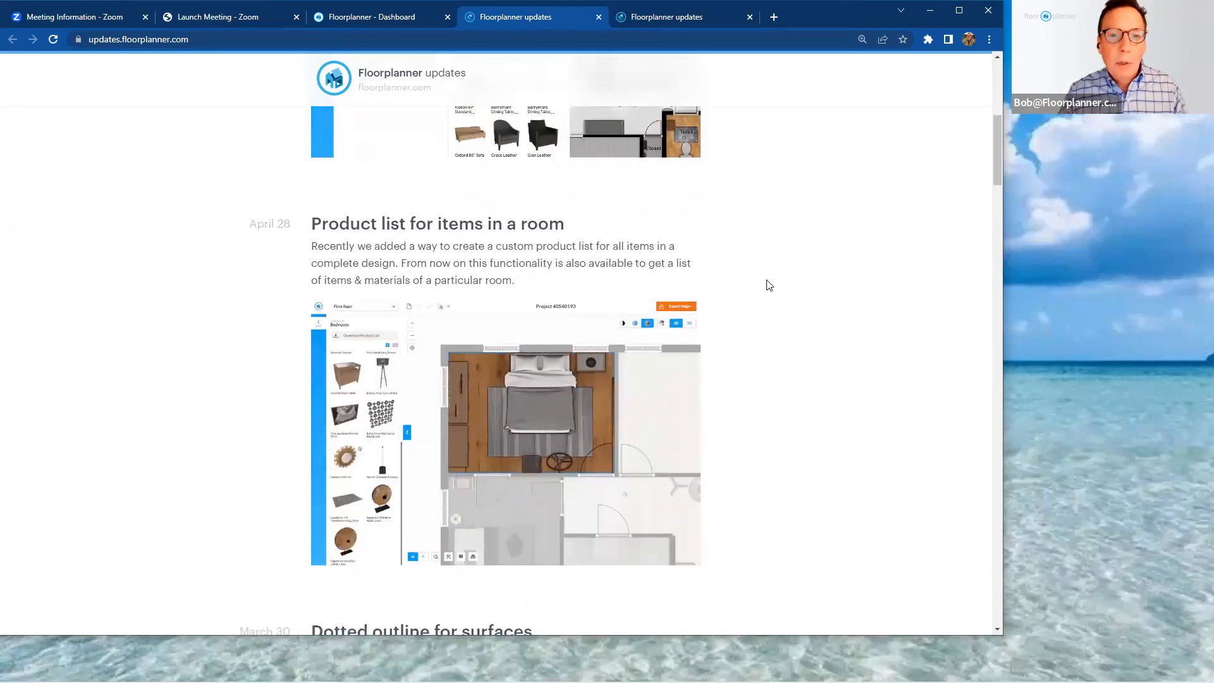
mouse_move(200, 99)
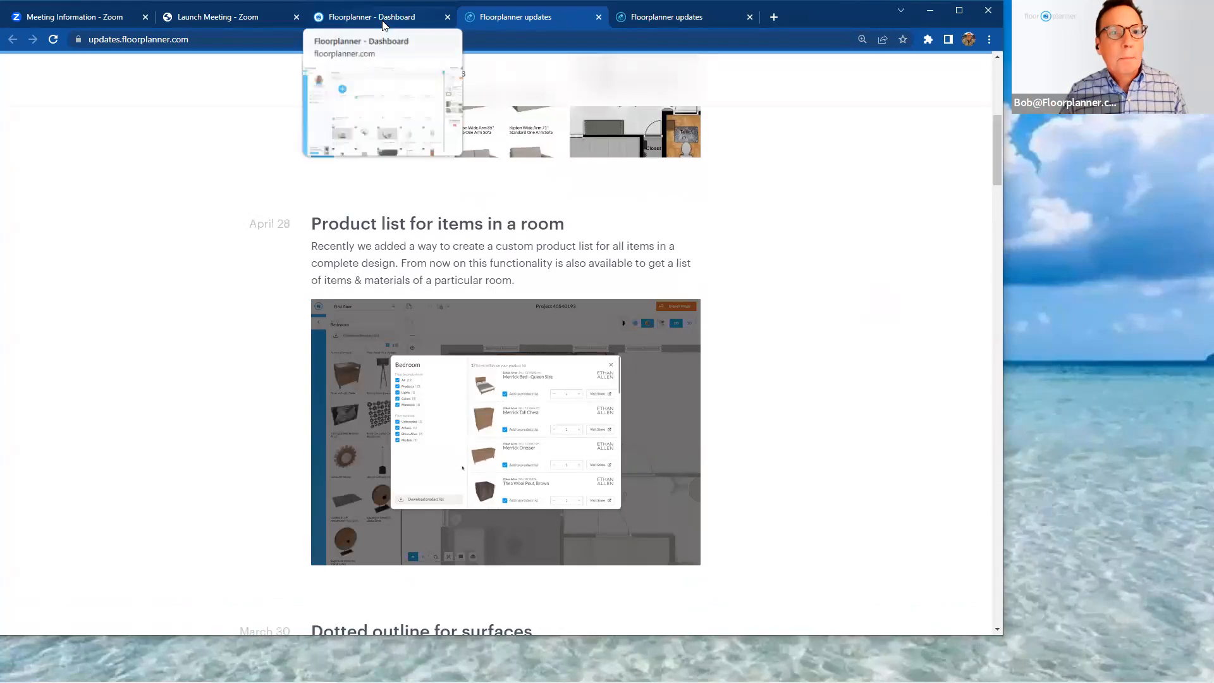
- Return to the dashboard and load the 2D 3D Exports Tips 2023 project in the editor
left_click(372, 16)
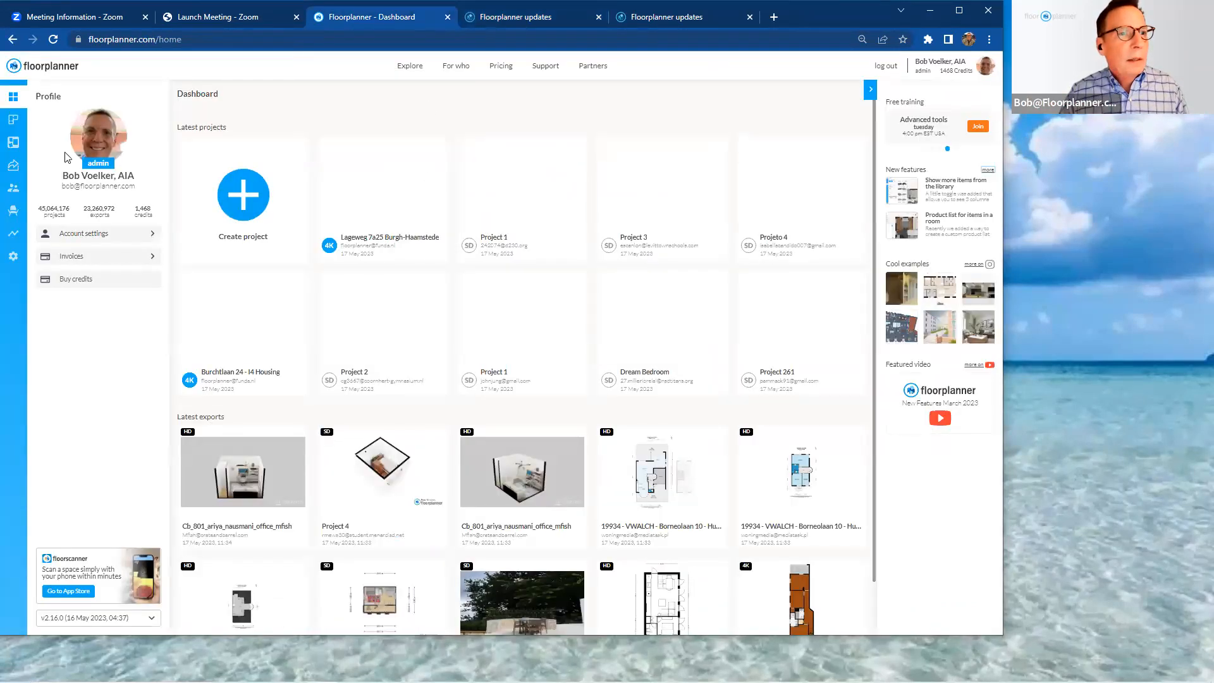
left_click(13, 120)
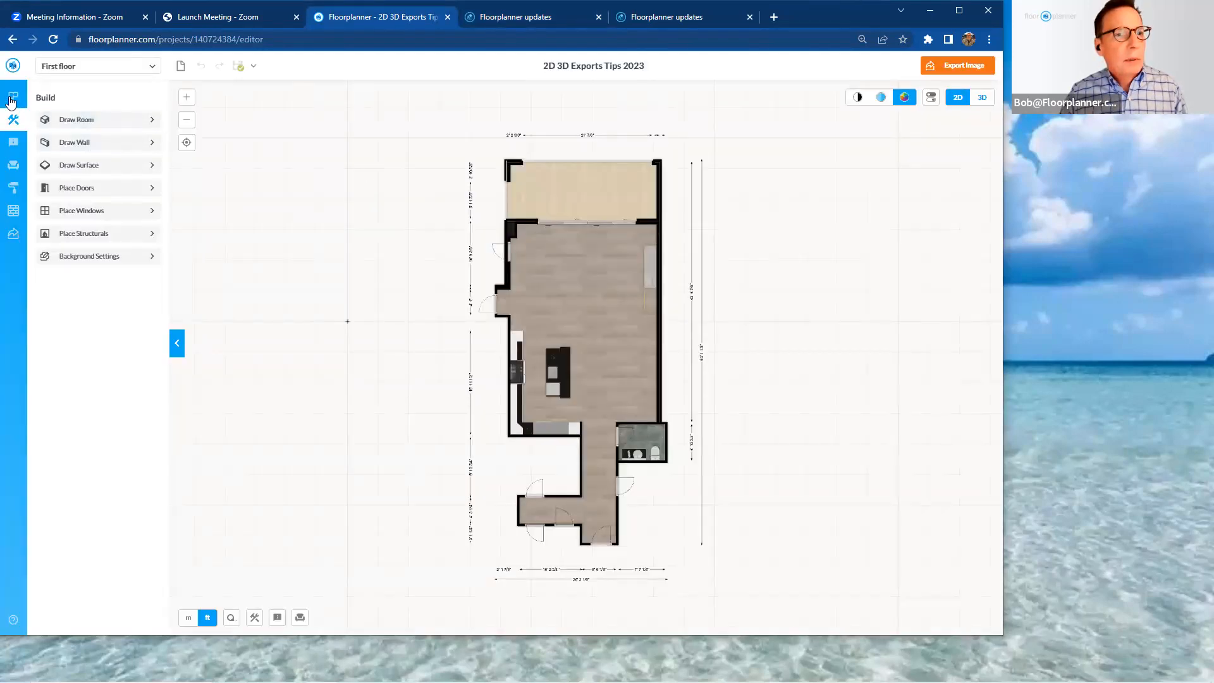
- Switch from the project's five designs to the Furniture Plan design on the first floor
left_click(13, 97)
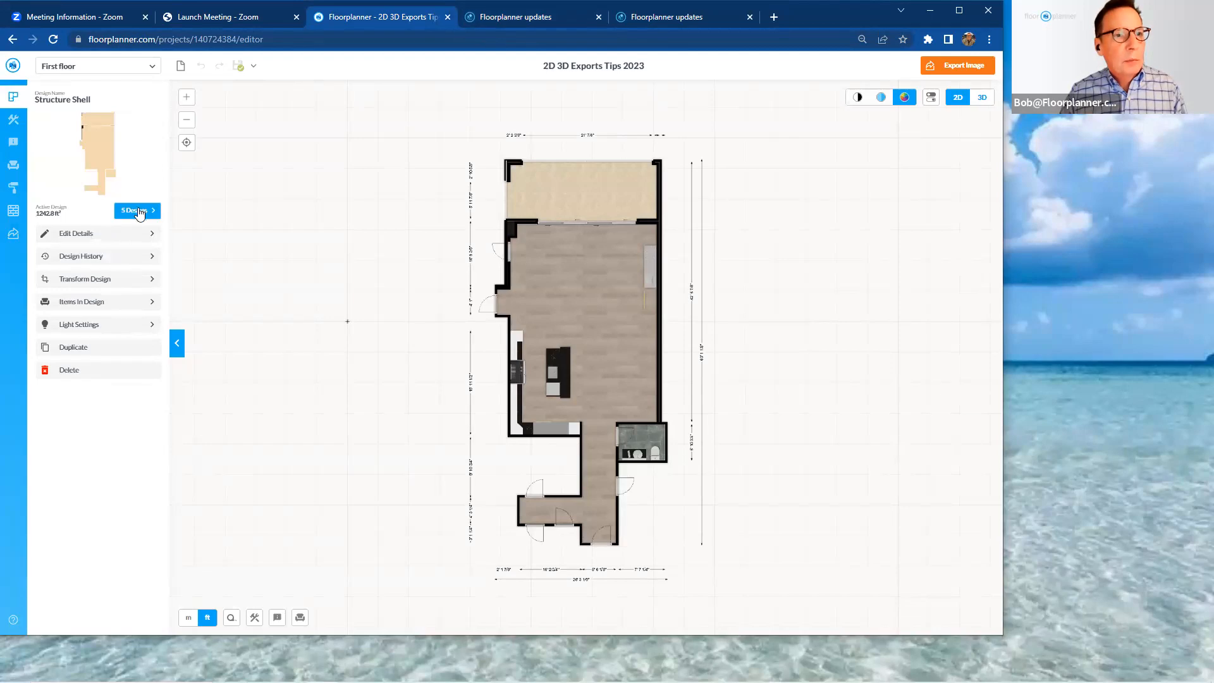
left_click(137, 211)
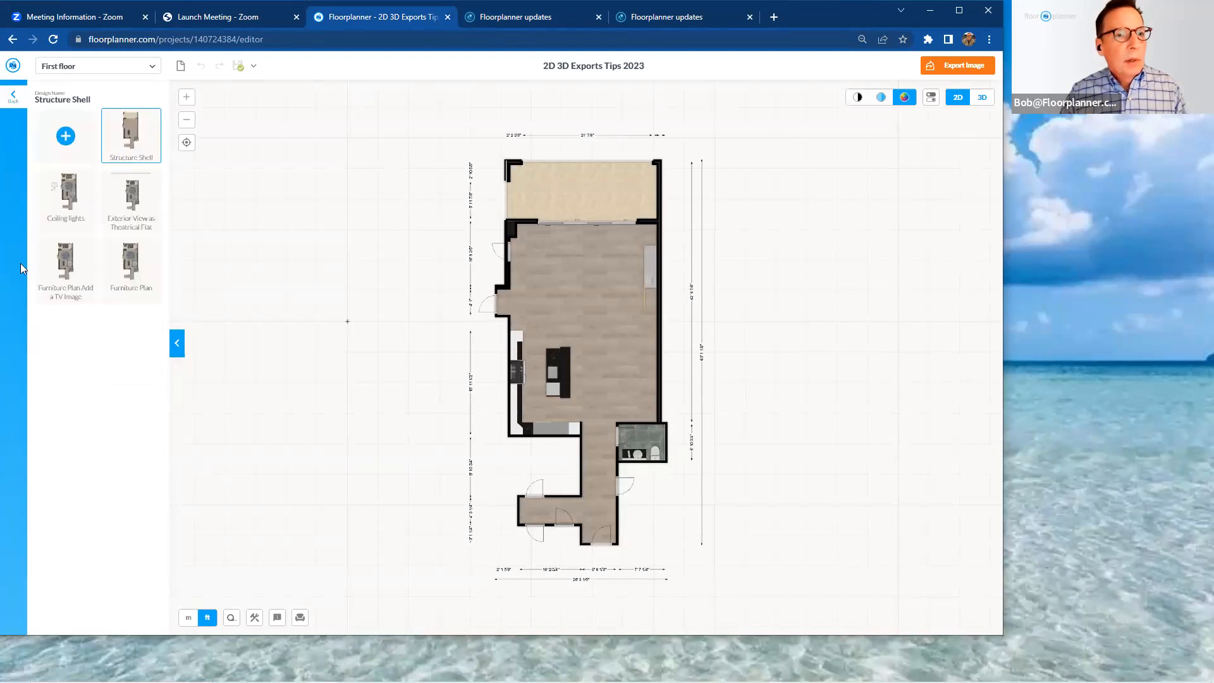
left_click(131, 269)
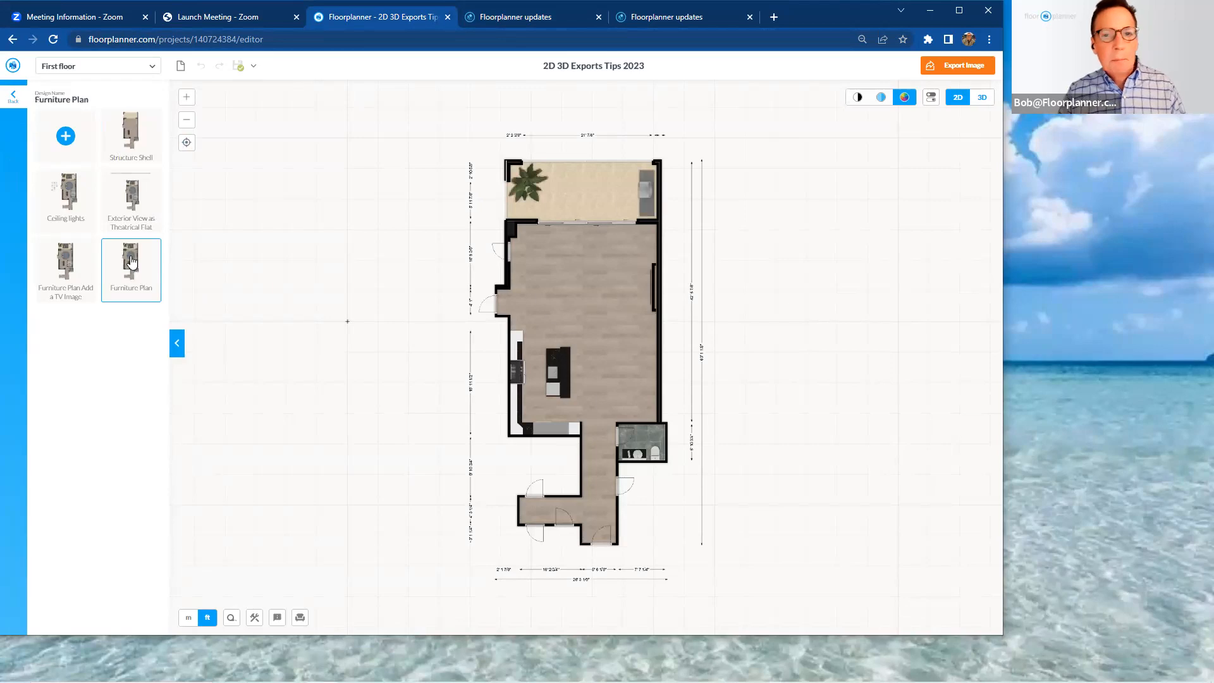
left_click(130, 262)
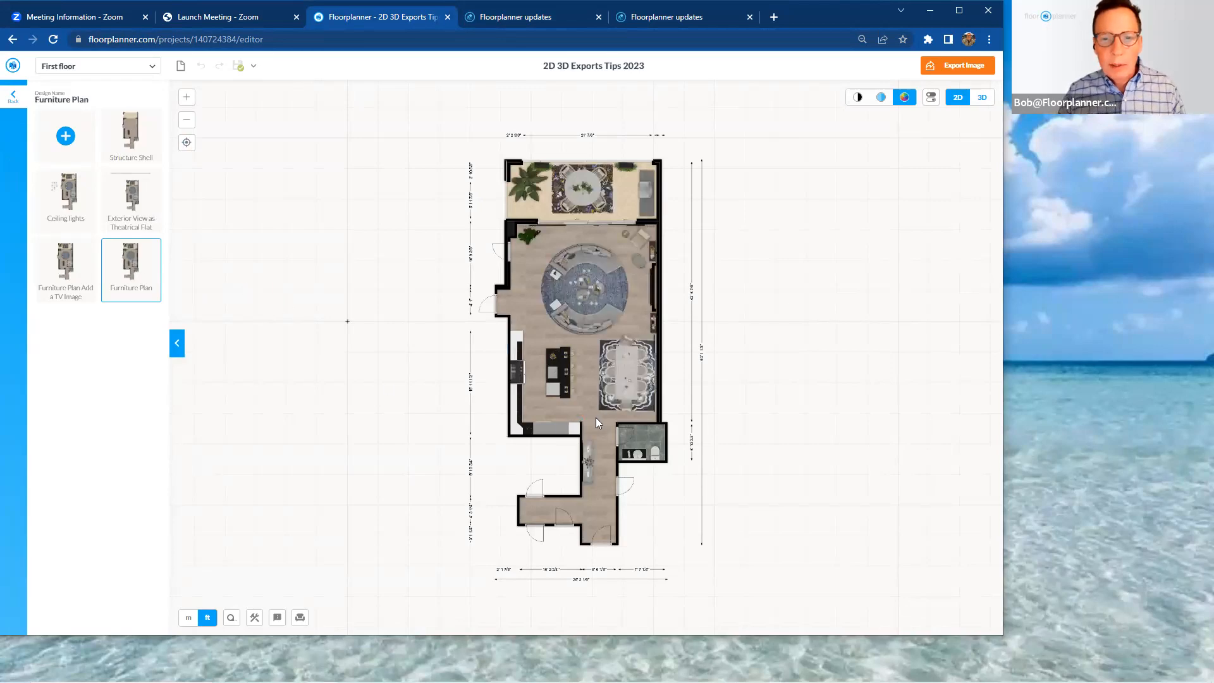
mouse_move(620, 267)
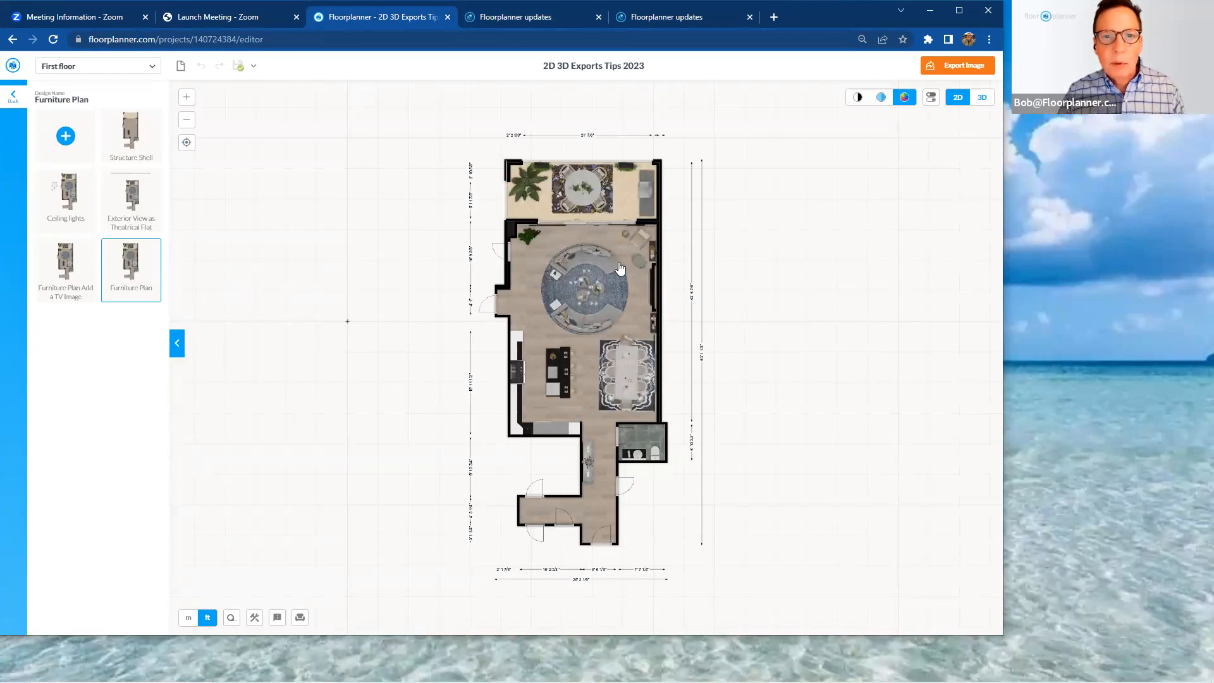
mouse_move(706, 395)
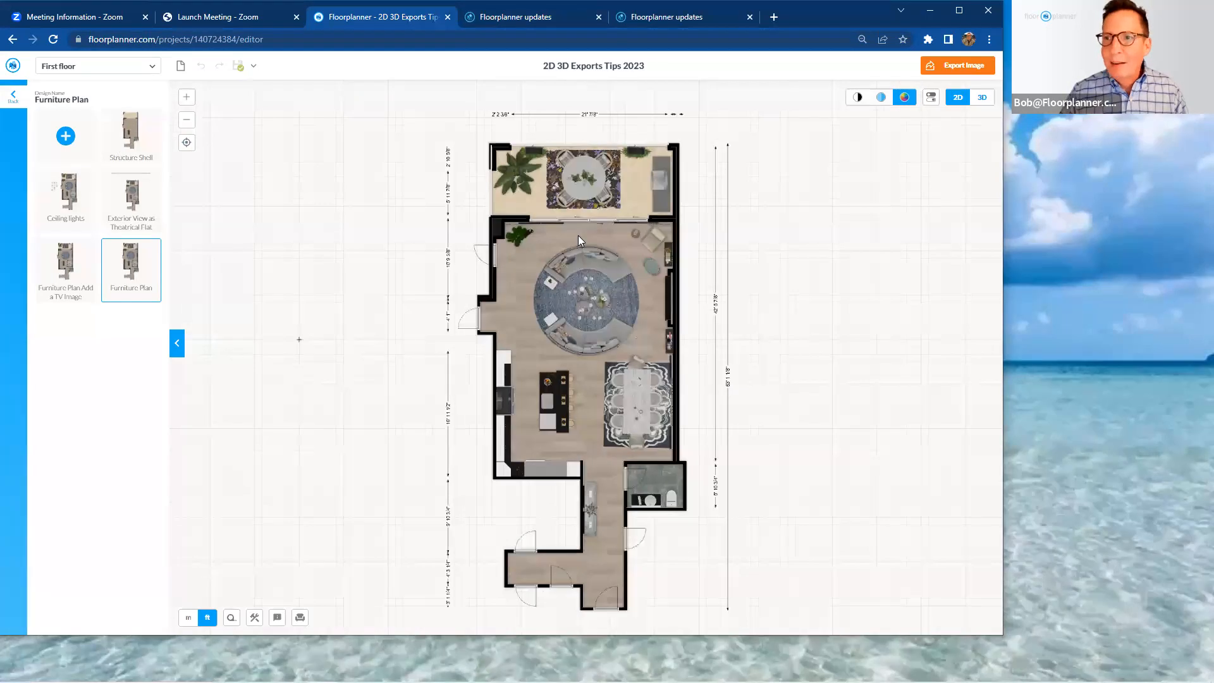
mouse_move(516, 242)
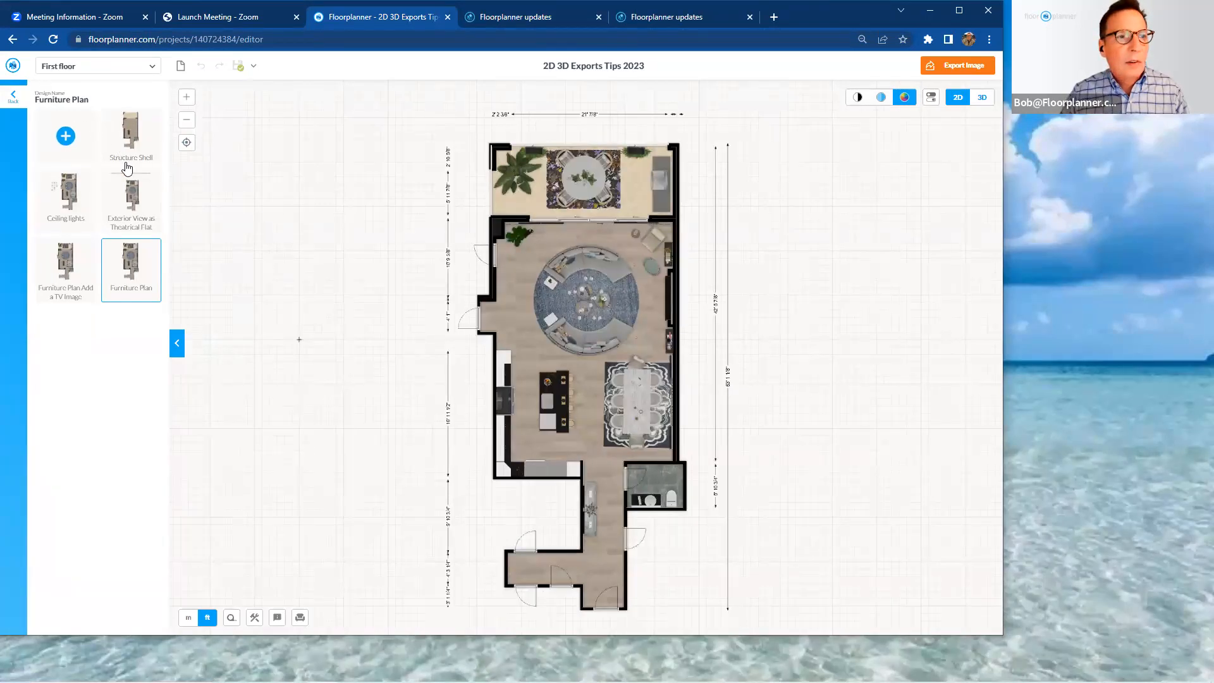
- Show the Furniture Plan's details with Edit Details, Design History and Items in Design
left_click(131, 269)
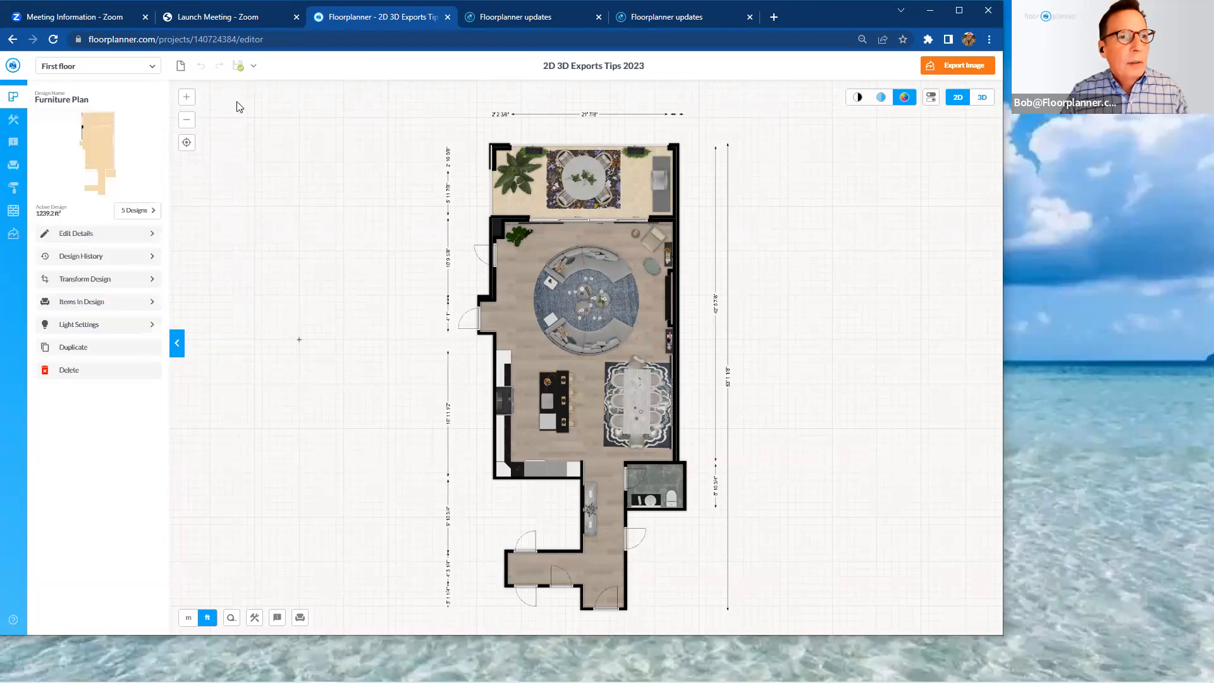
mouse_move(14, 99)
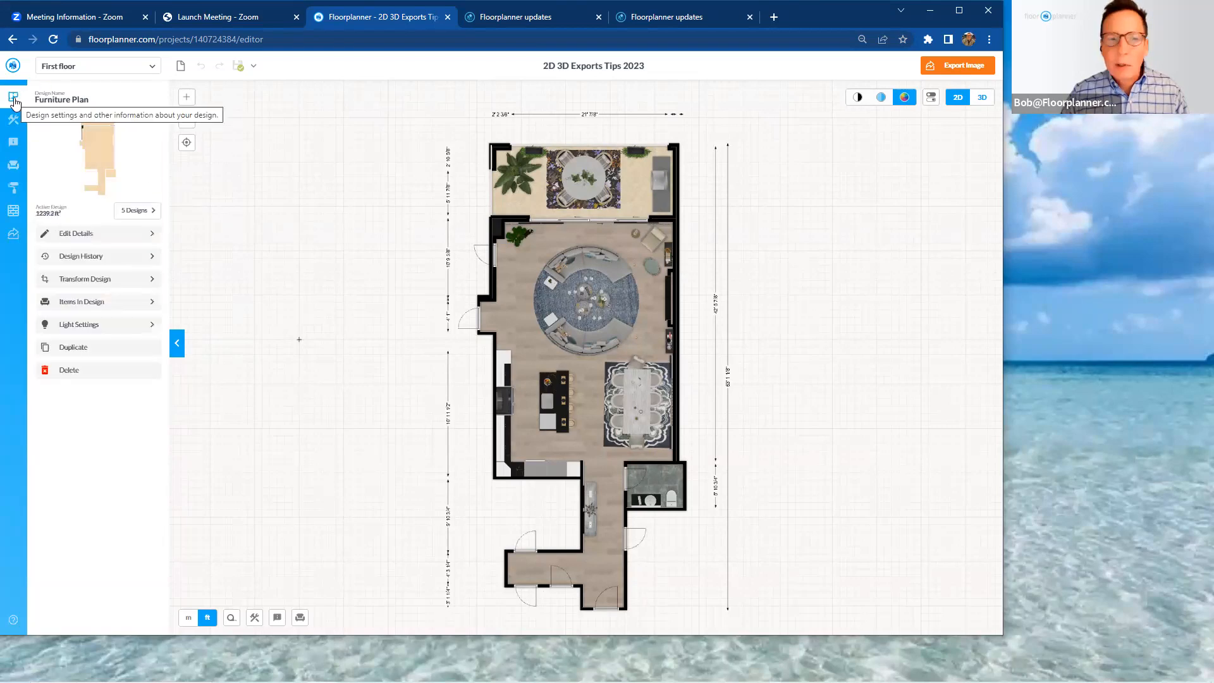
mouse_move(218, 185)
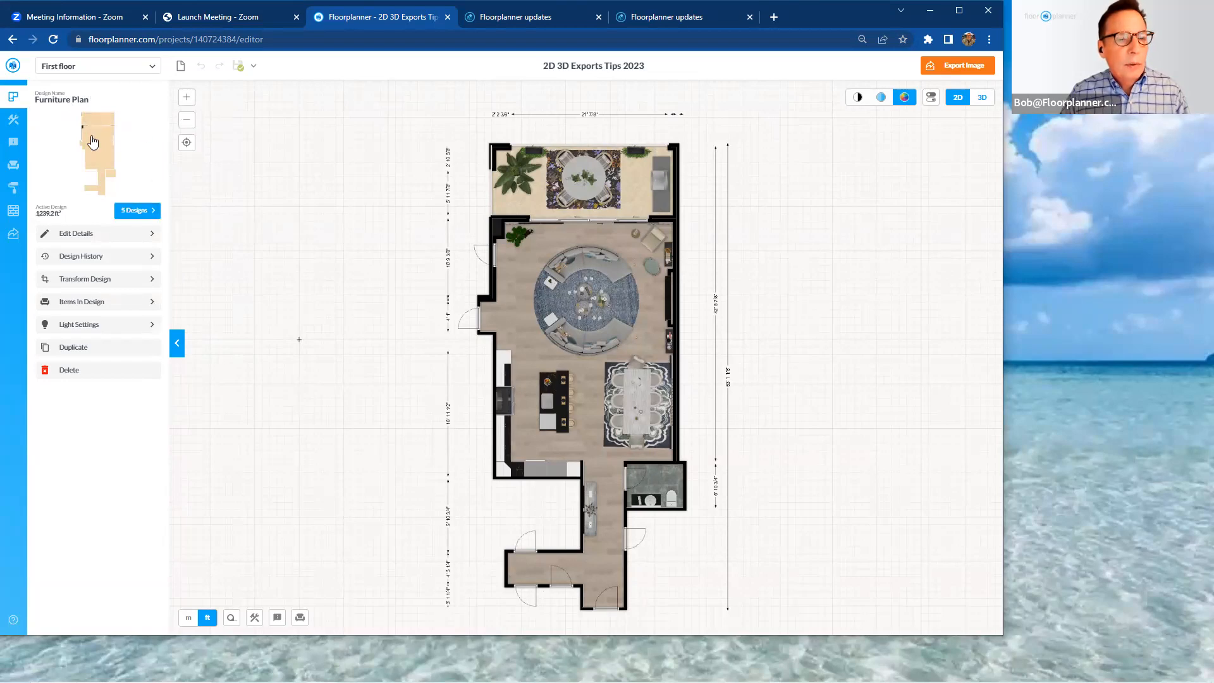
mouse_move(106, 107)
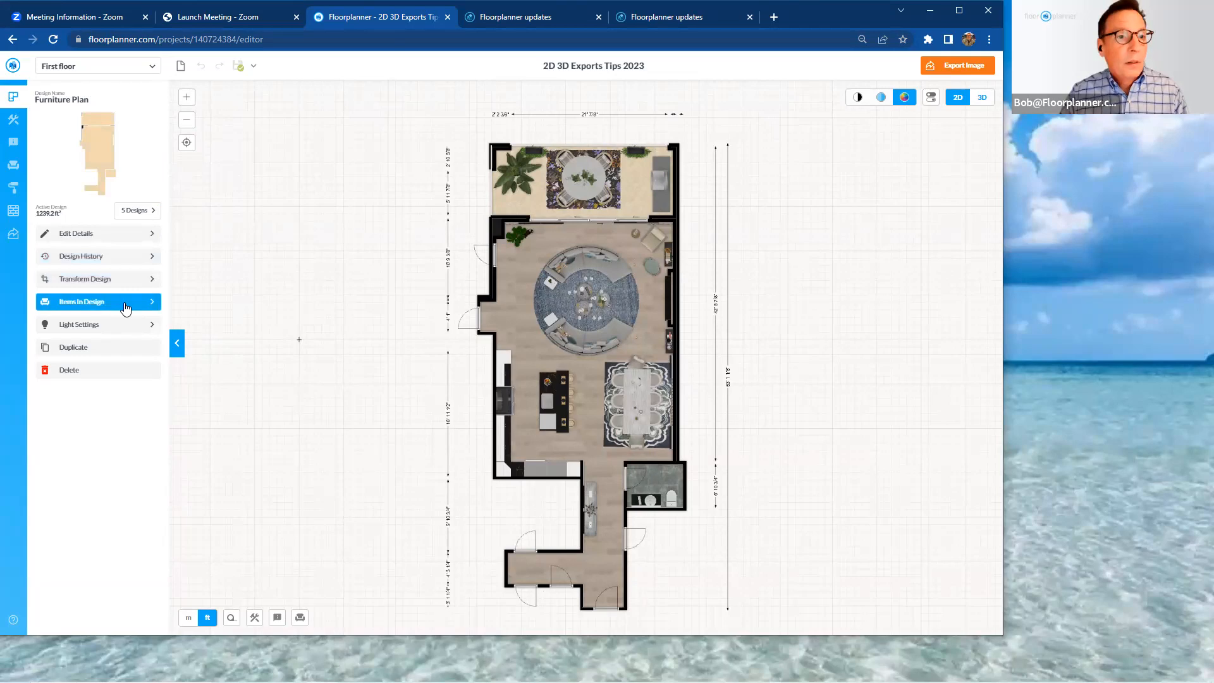
- List all materials and furniture in use in the Furniture Plan and look through the thumbnails
left_click(81, 301)
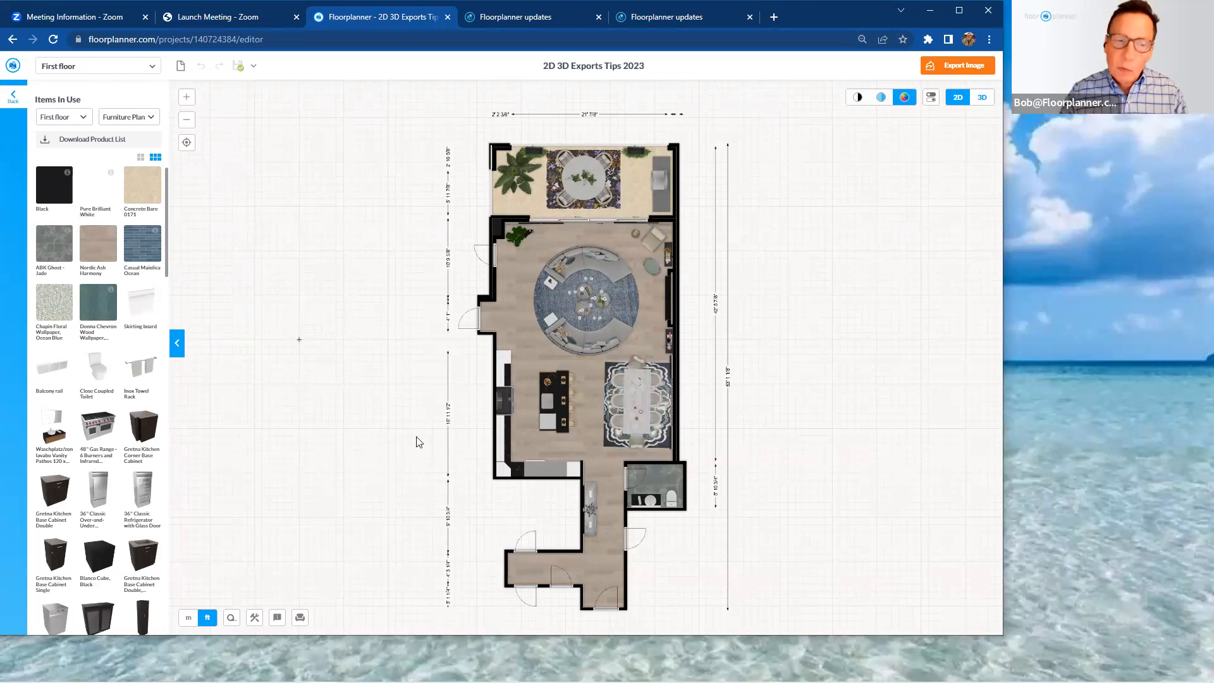
scroll("down", 3)
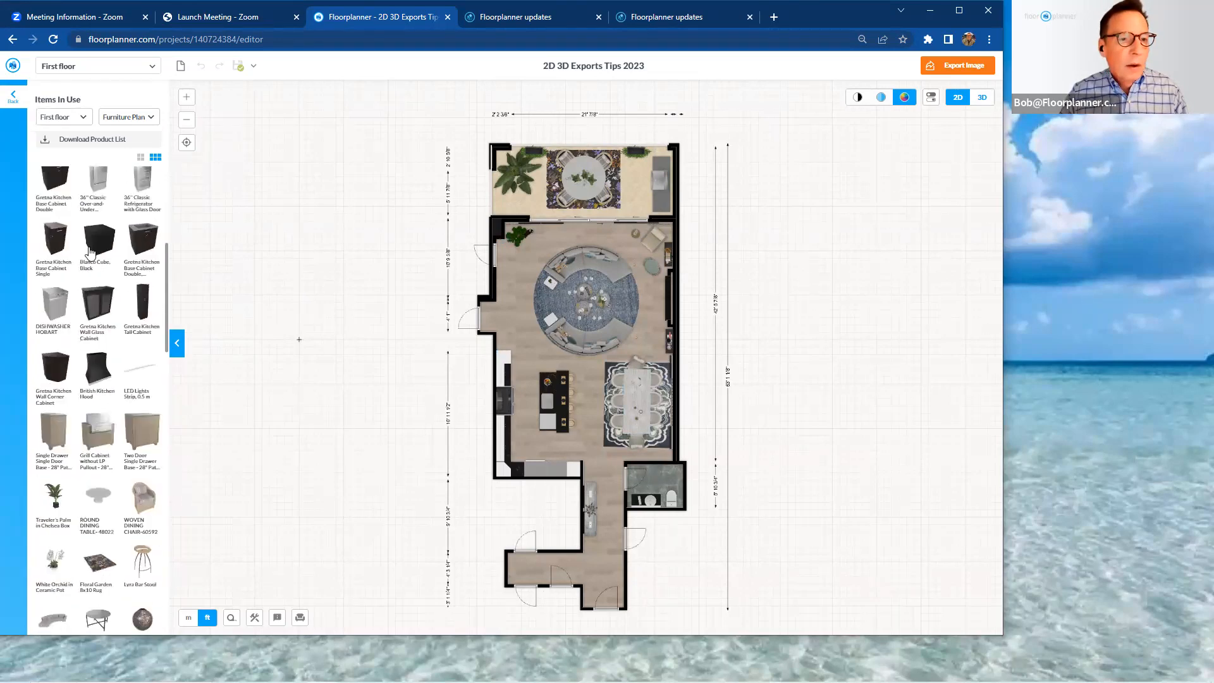
scroll("down", 3)
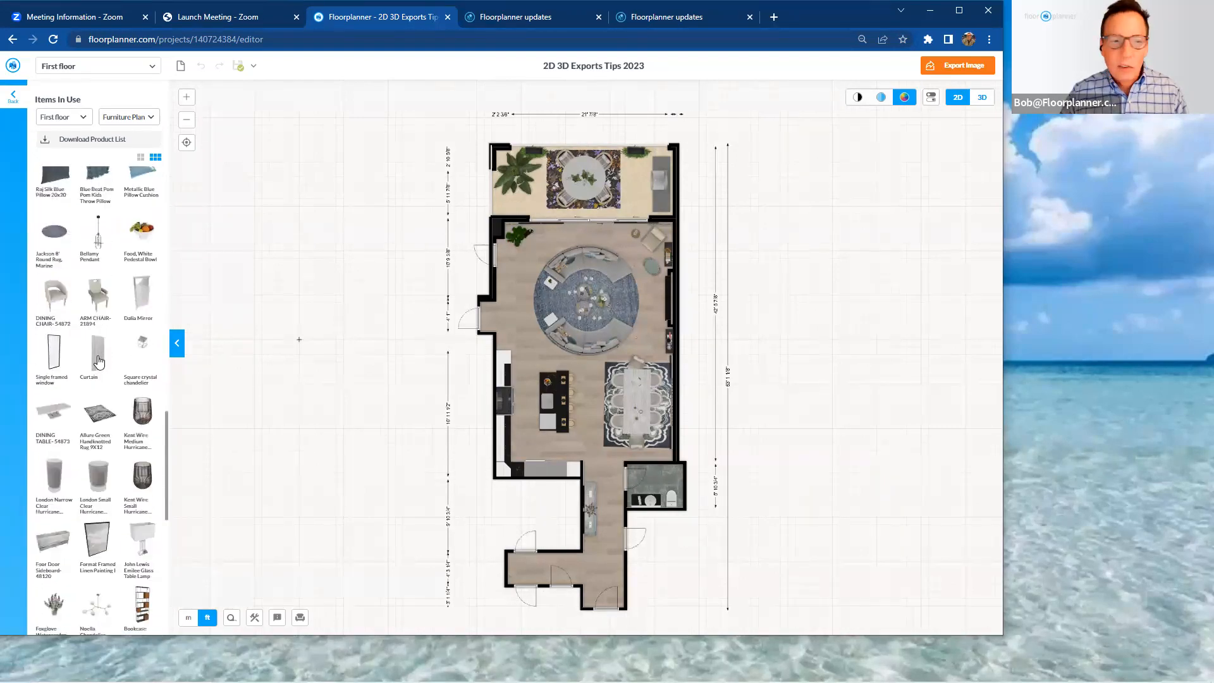
scroll("down", 3)
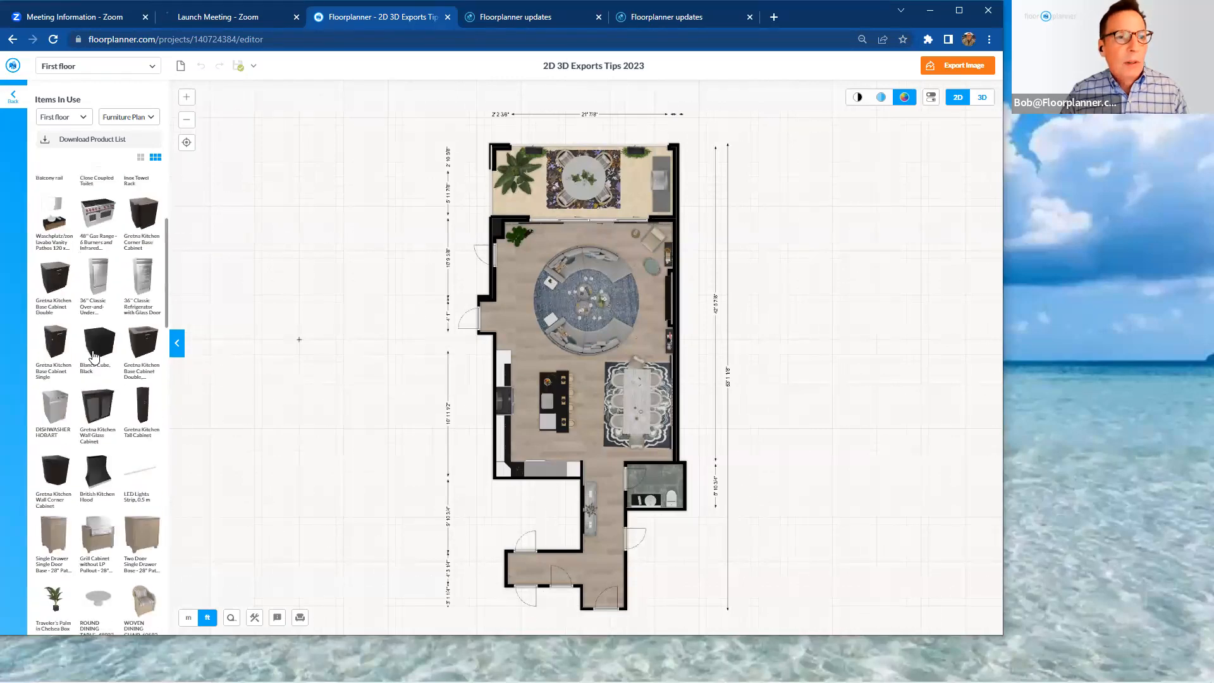
scroll("up", 3)
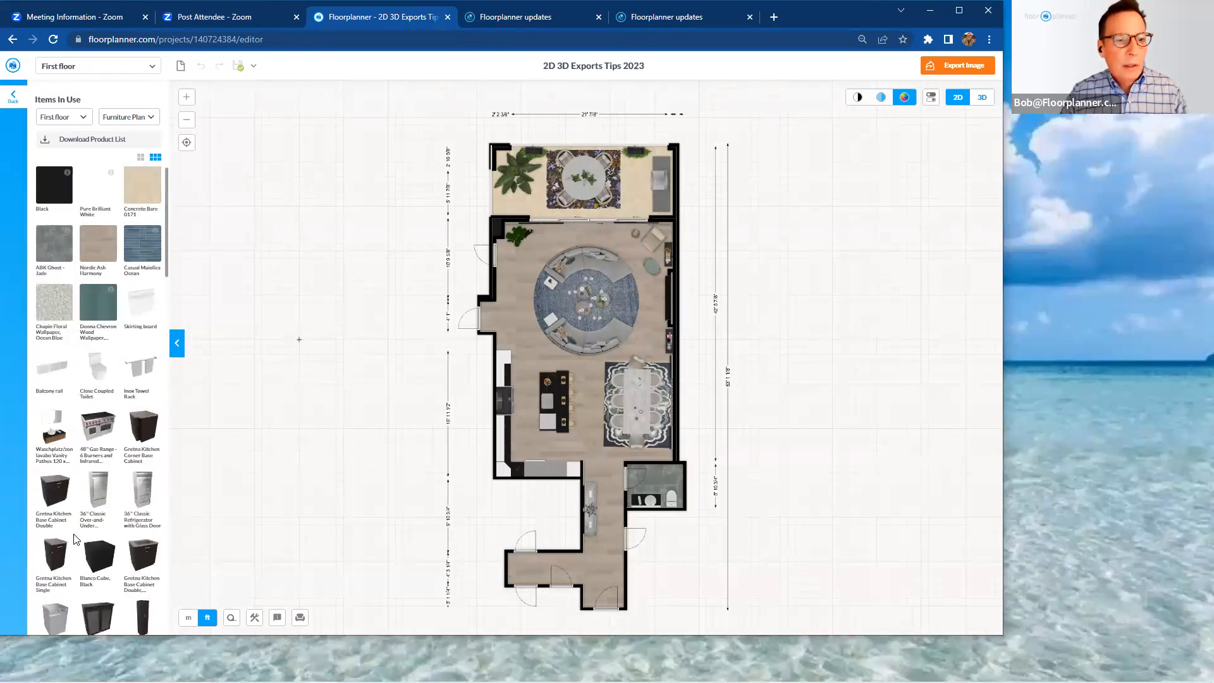
mouse_move(97, 425)
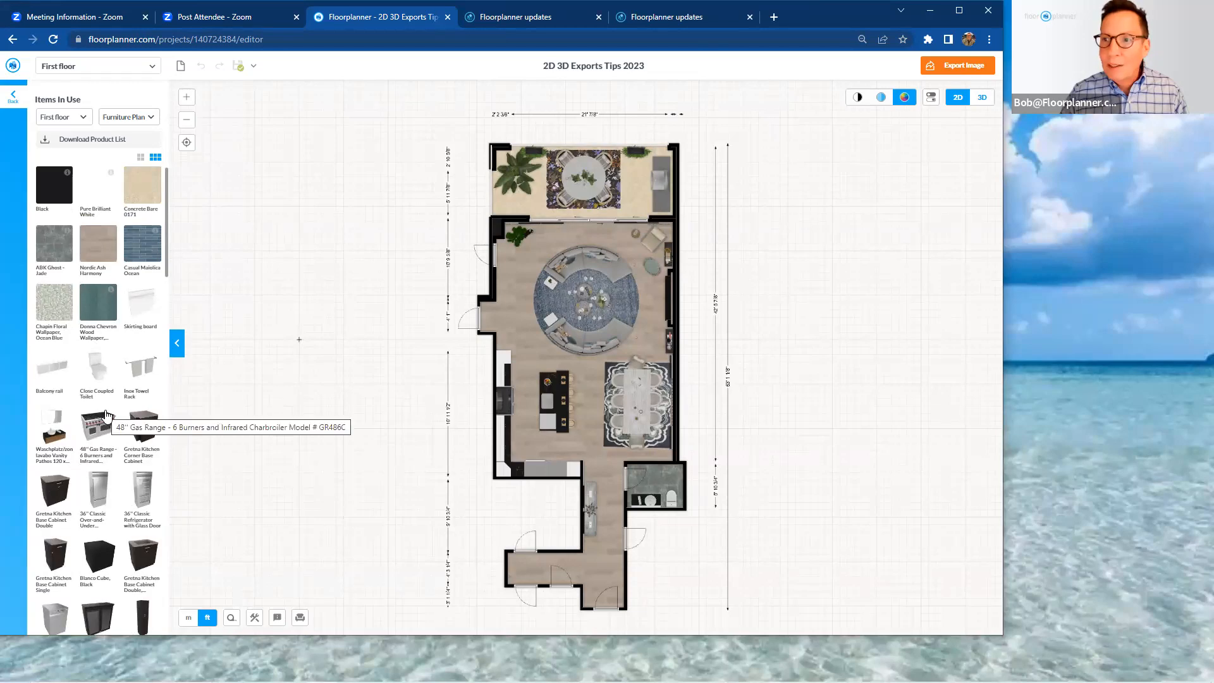
mouse_move(138, 175)
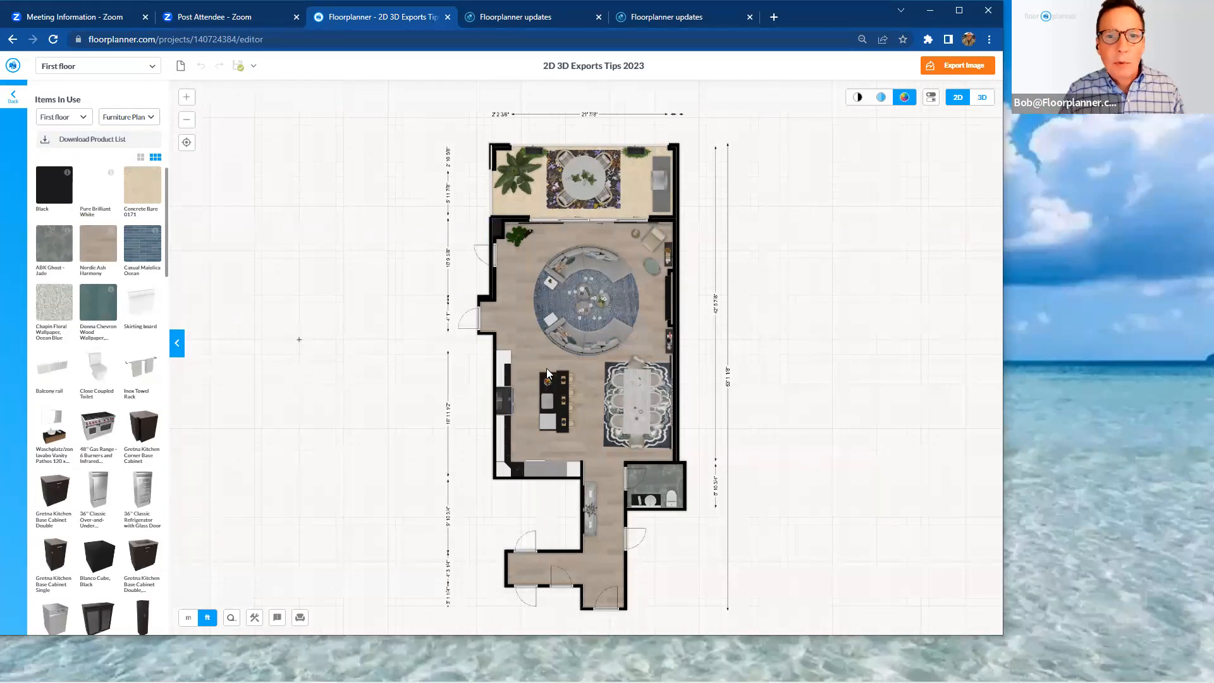
- Select the living room, then the 236.6 ft² patio with Concrete Barc 0171 flooring
left_click(558, 348)
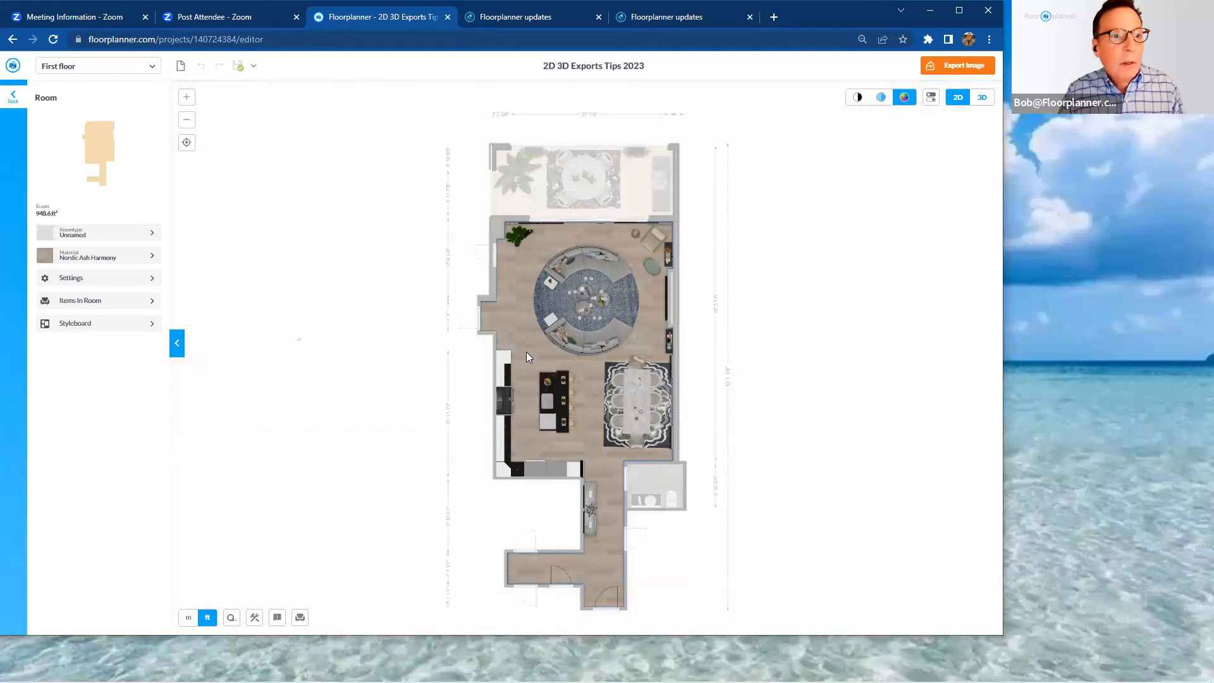
mouse_move(537, 201)
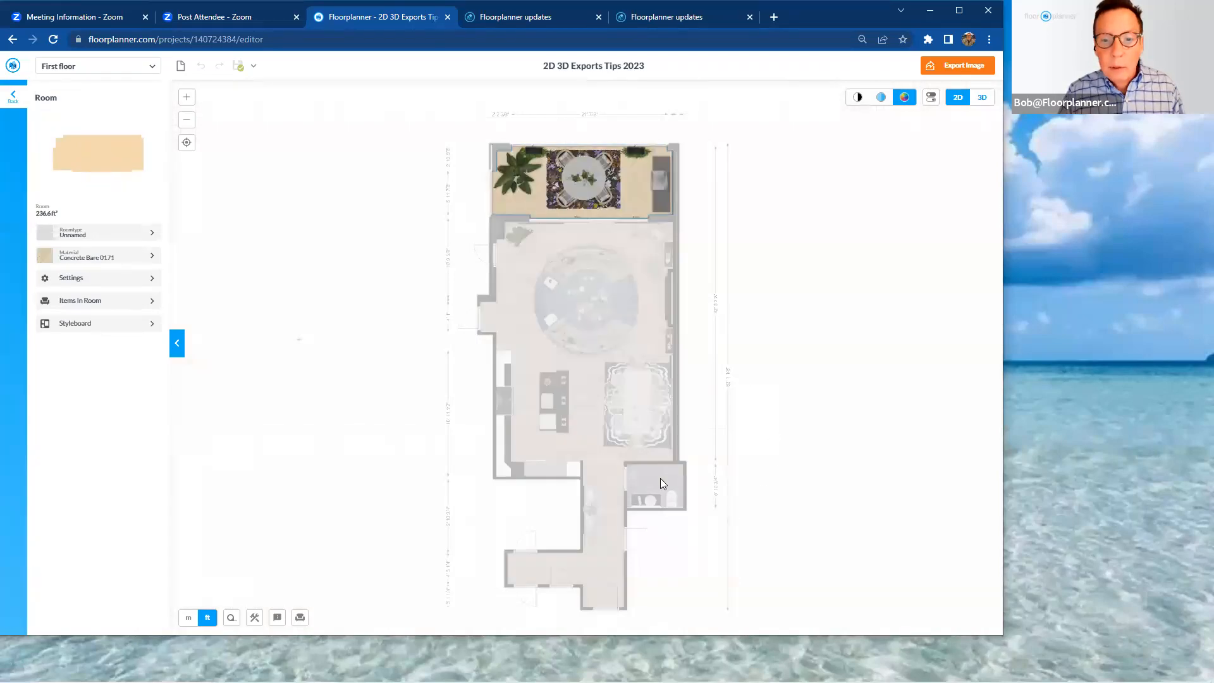
left_click(656, 486)
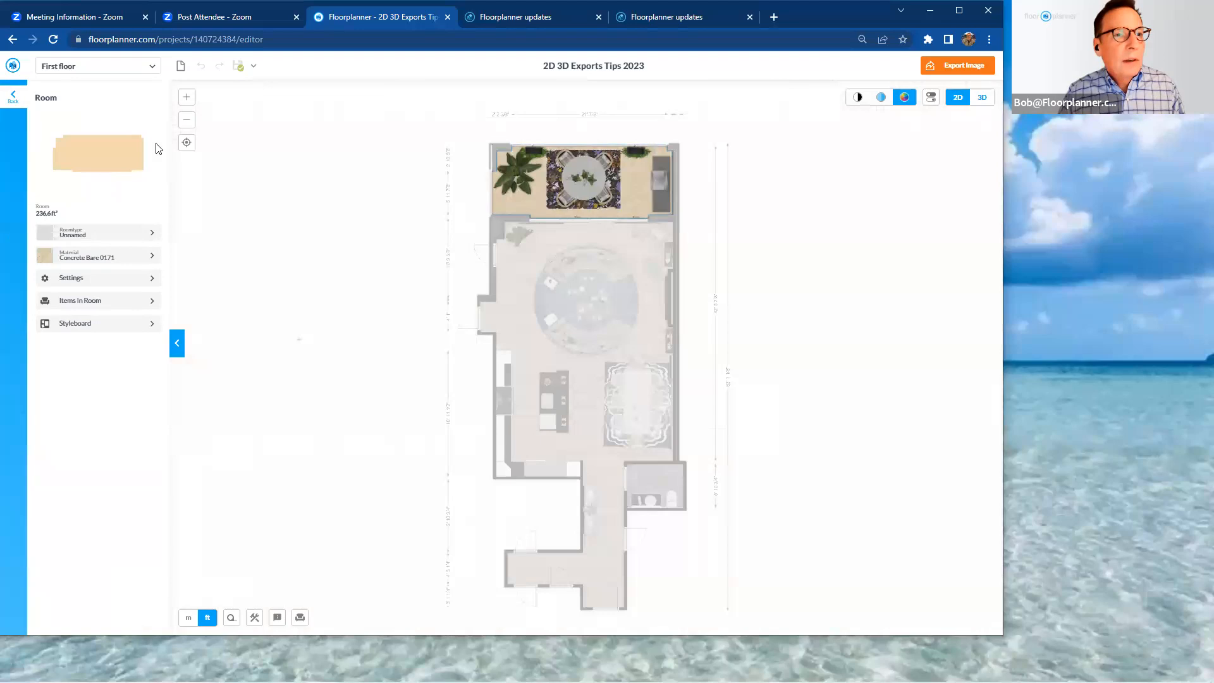
mouse_move(120, 151)
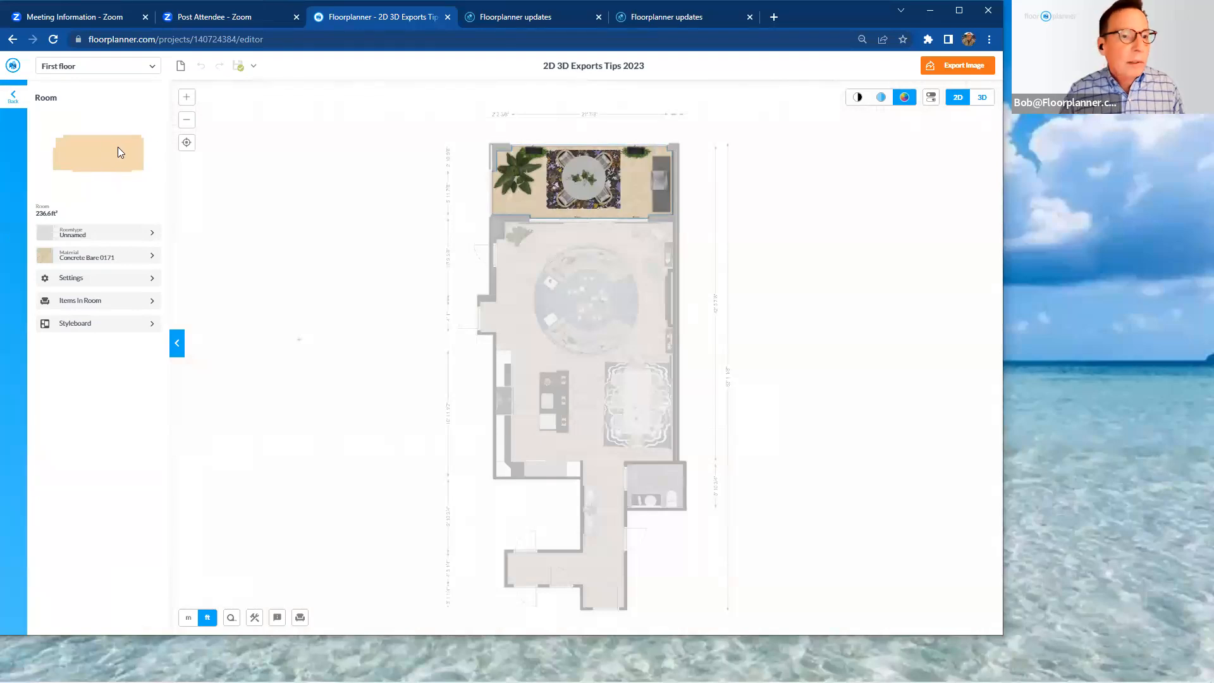
mouse_move(504, 196)
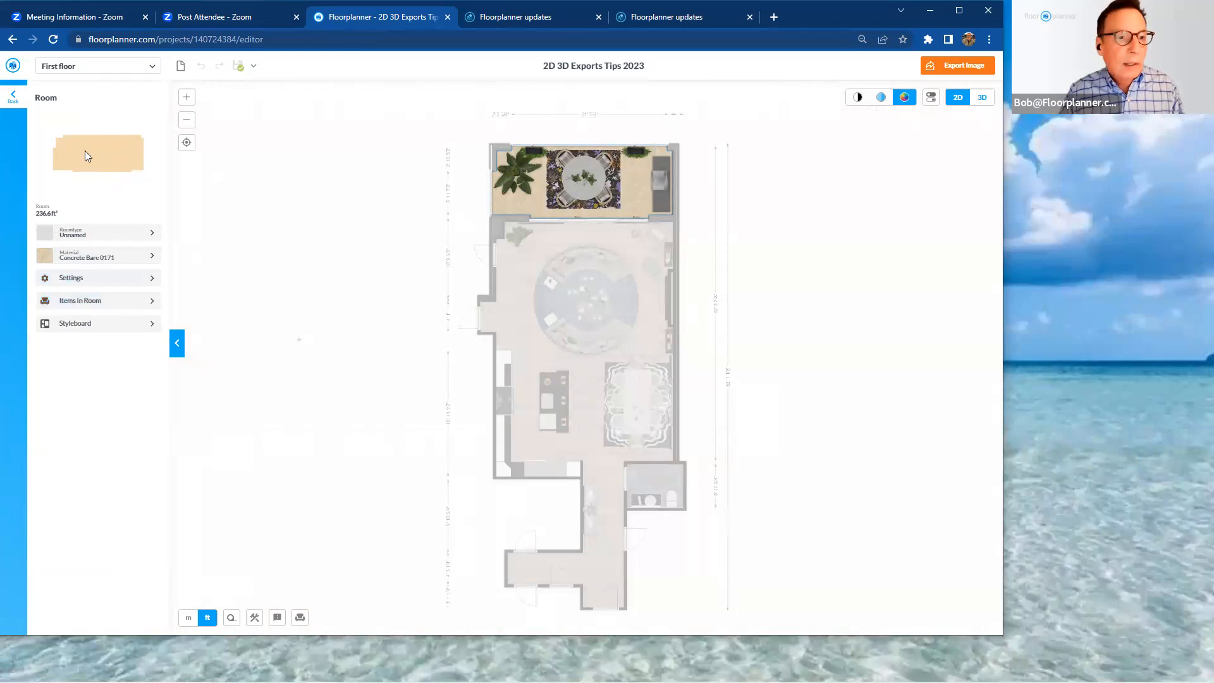
- List the patio's items: Concrete Barc 0171, grill cabinets, dining table and plants
left_click(79, 300)
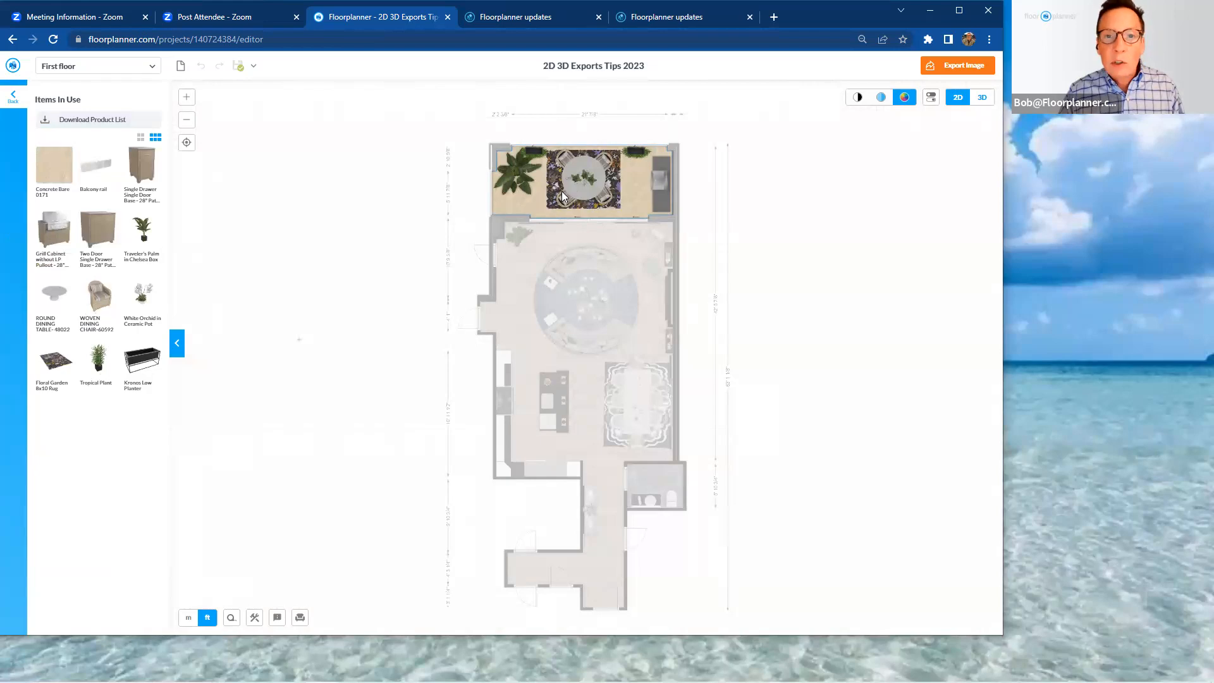
mouse_move(569, 194)
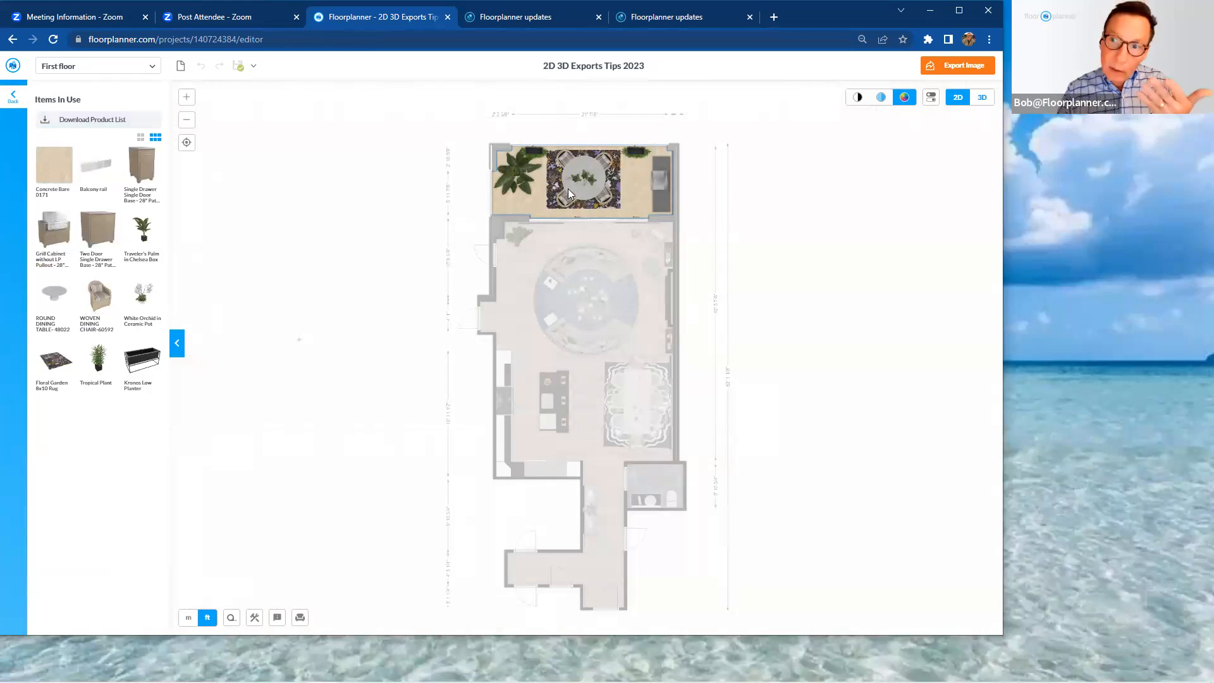
mouse_move(120, 132)
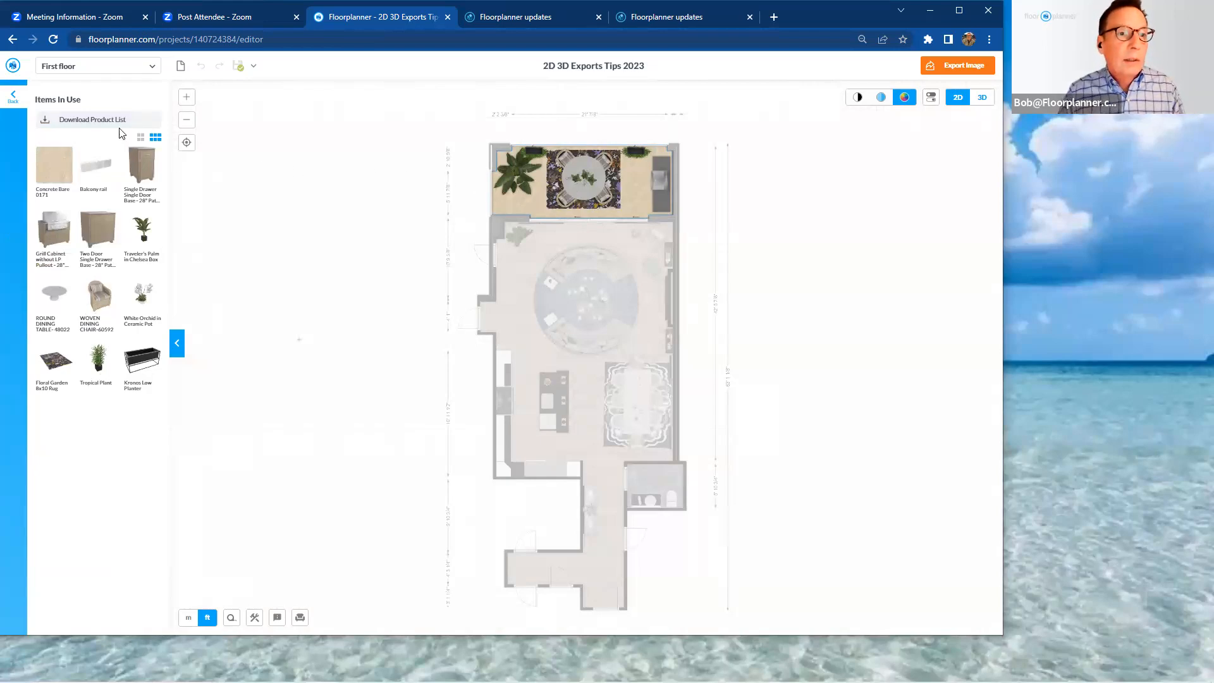
- Bring up the Custom product list dialog with the patio's 12 items and quantities
left_click(91, 120)
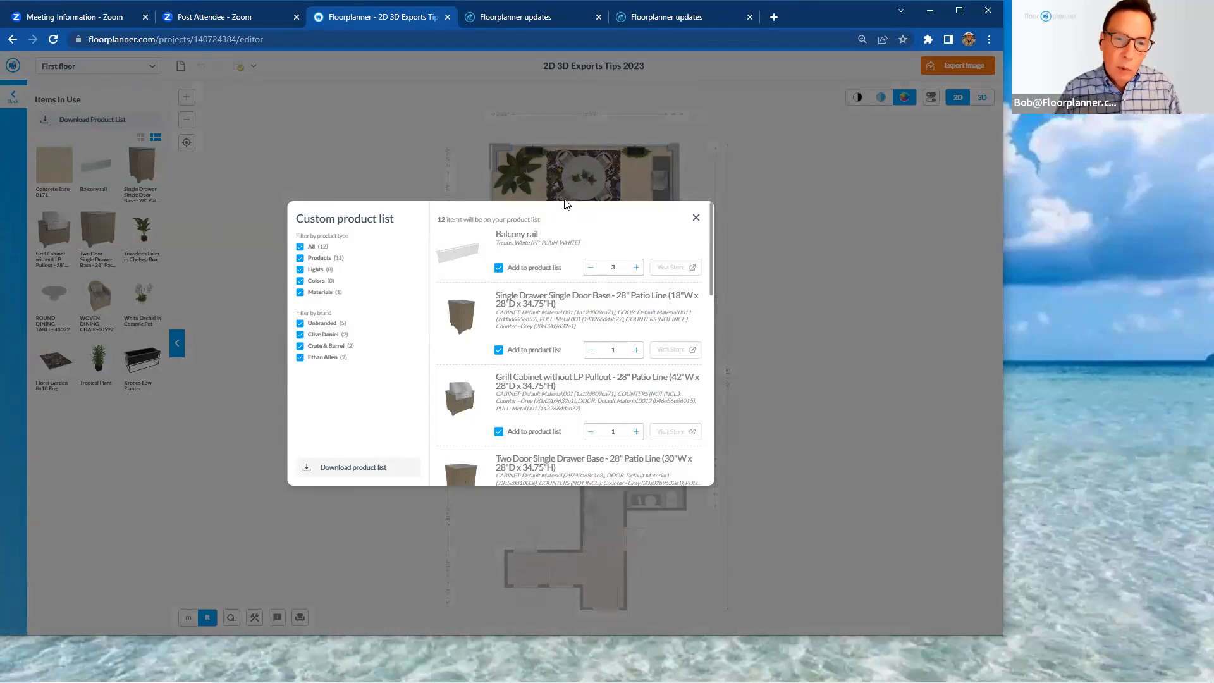
mouse_move(599, 242)
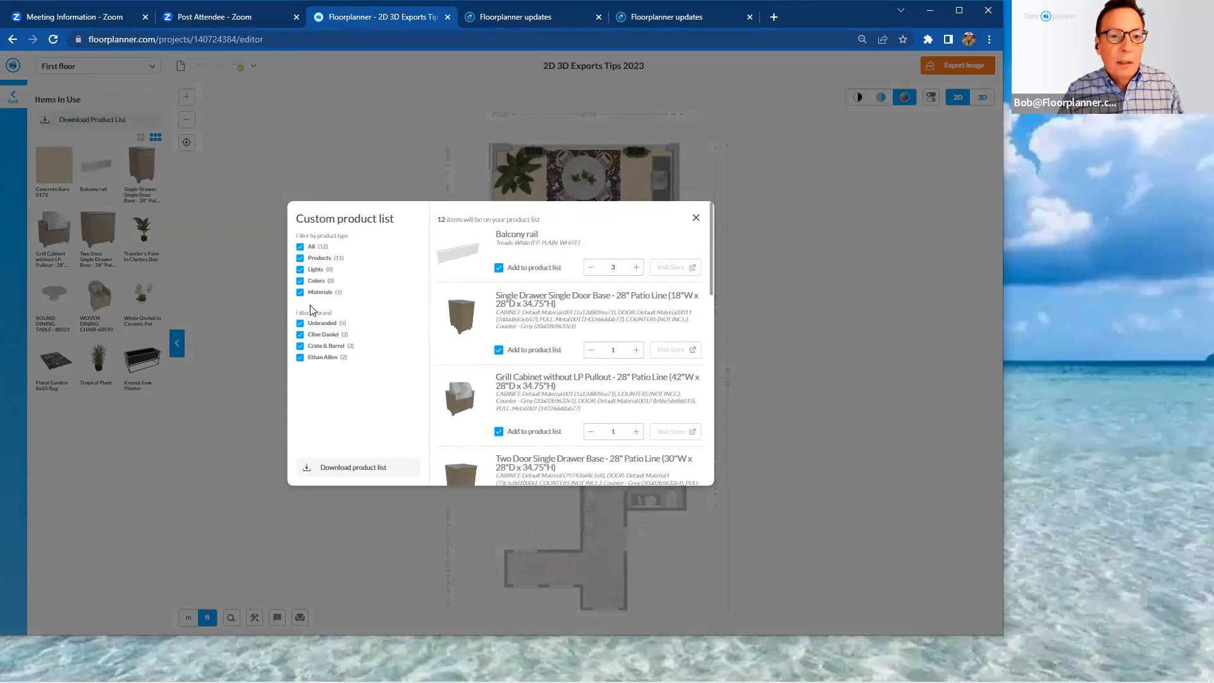
mouse_move(304, 373)
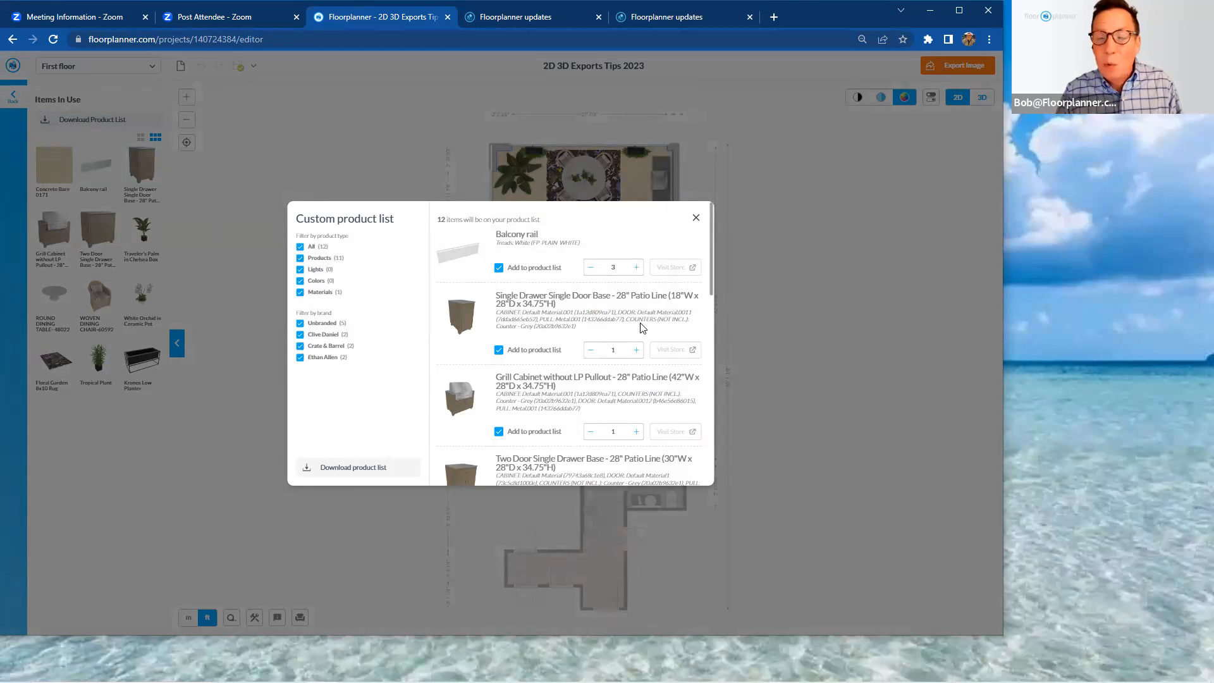
mouse_move(641, 367)
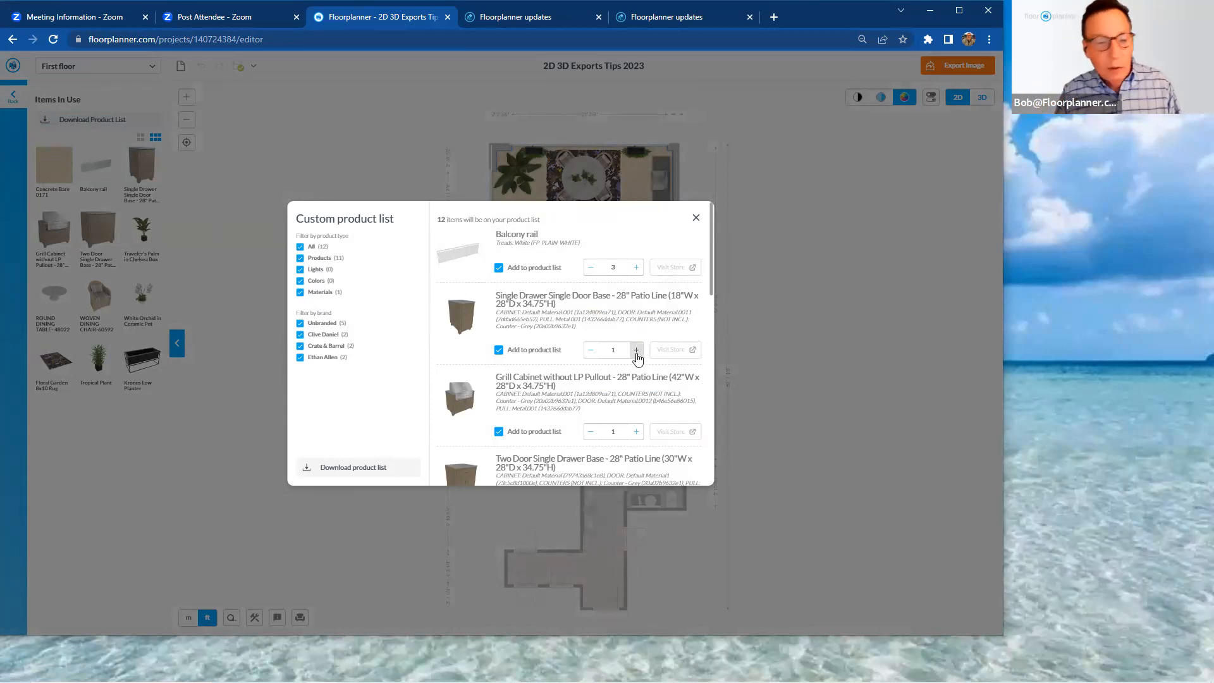
mouse_move(580, 318)
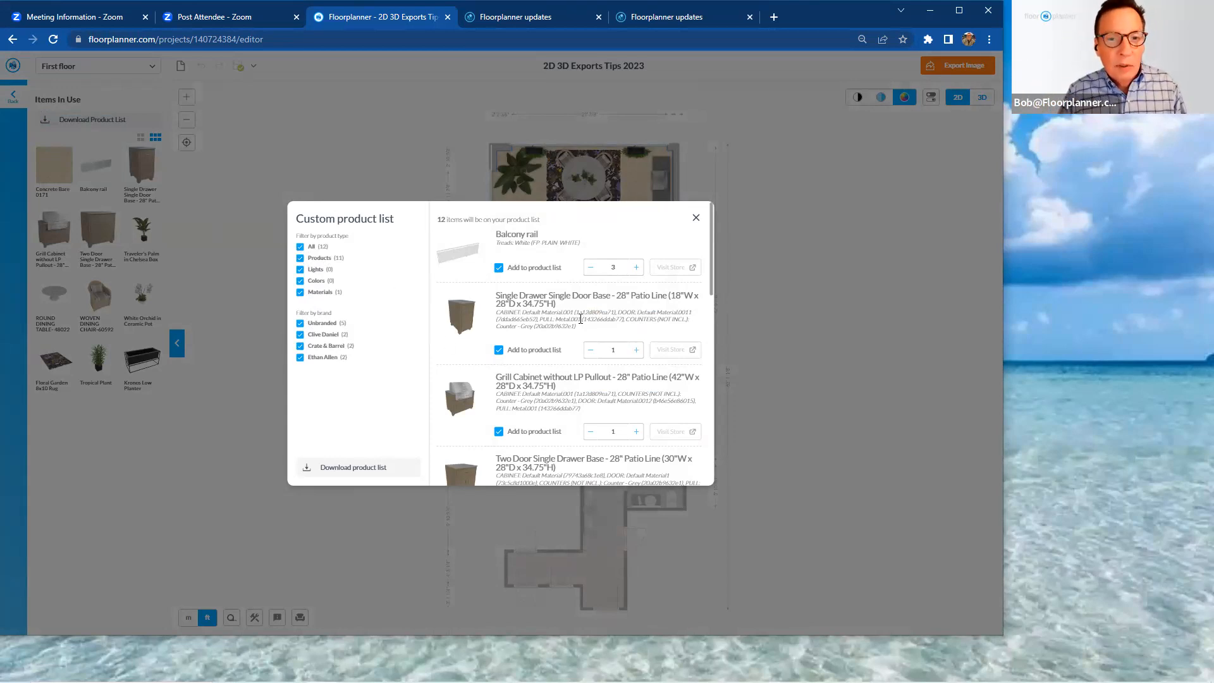
mouse_move(375, 492)
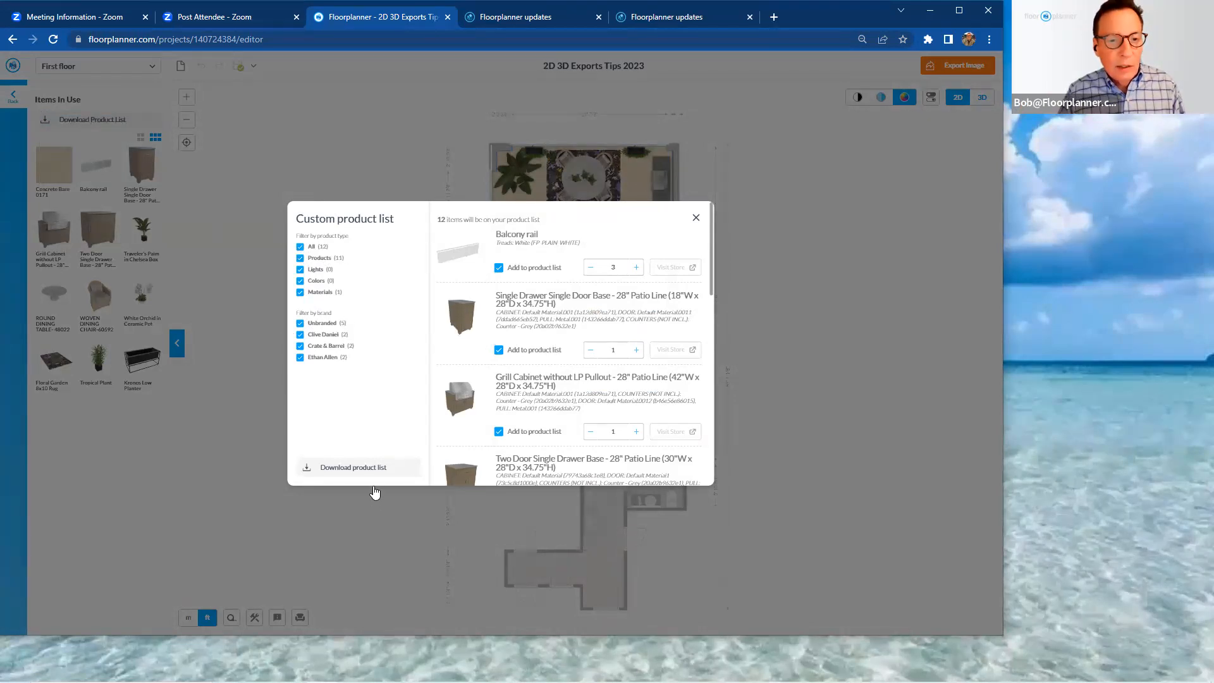
- Download the patio's product list as a Furniture Plan CSV and dismiss the dialog
left_click(353, 467)
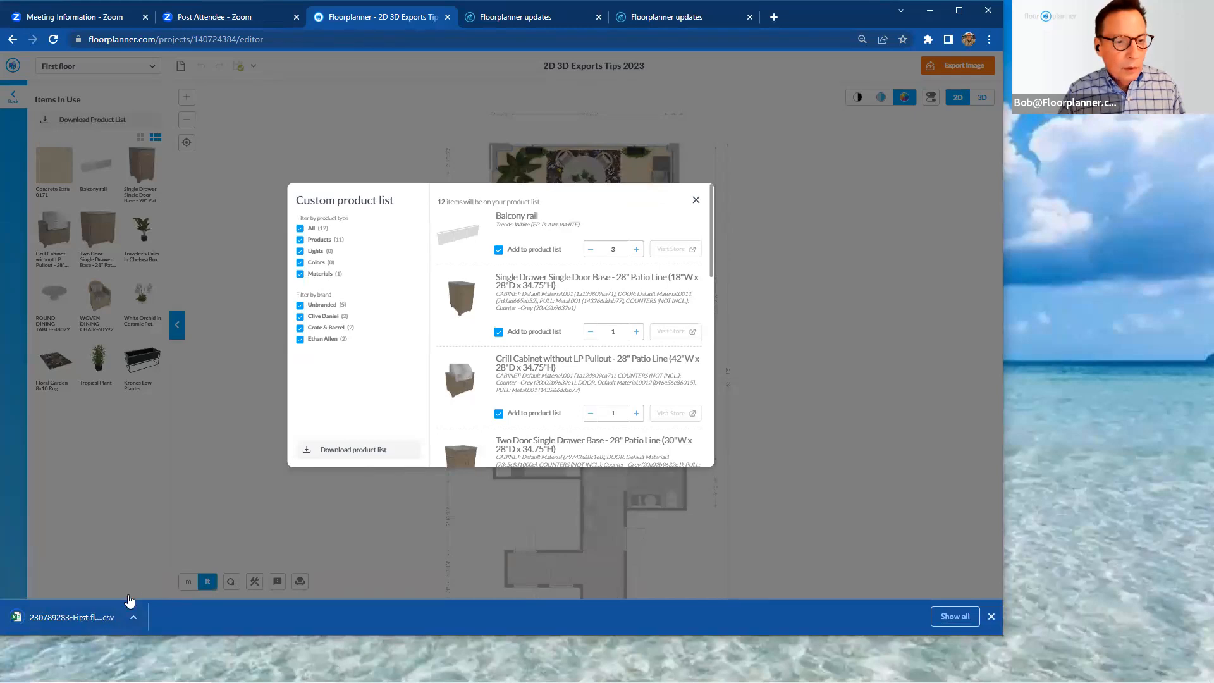
mouse_move(112, 623)
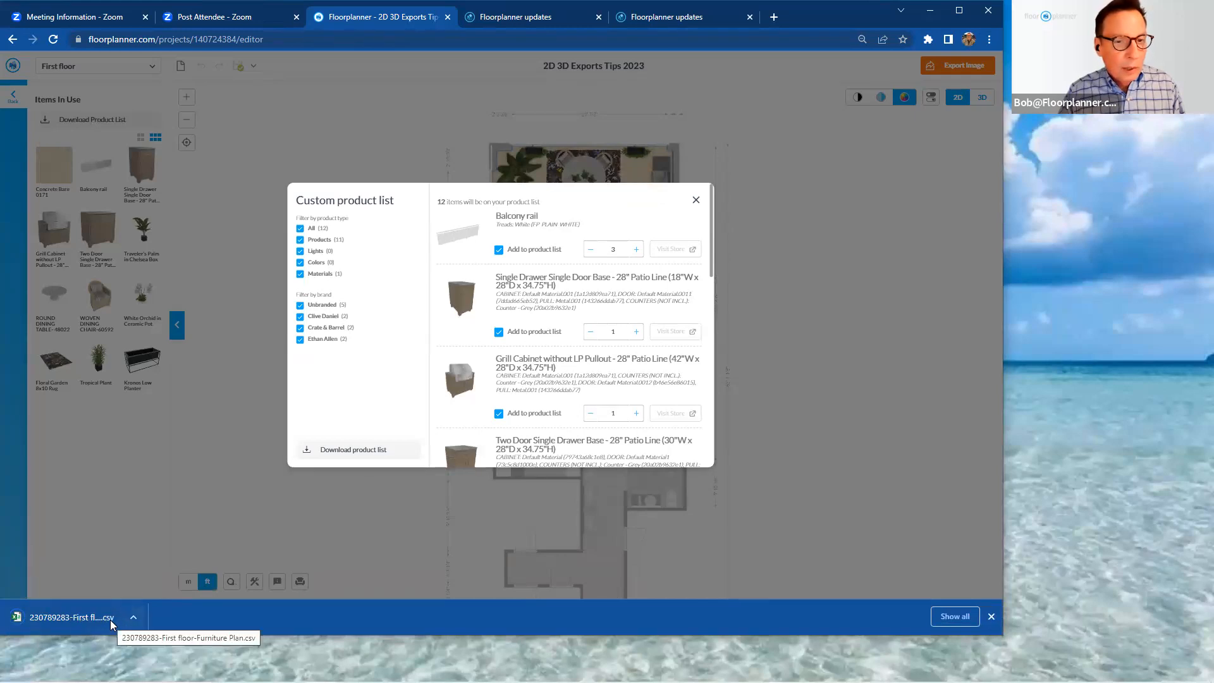
left_click(72, 617)
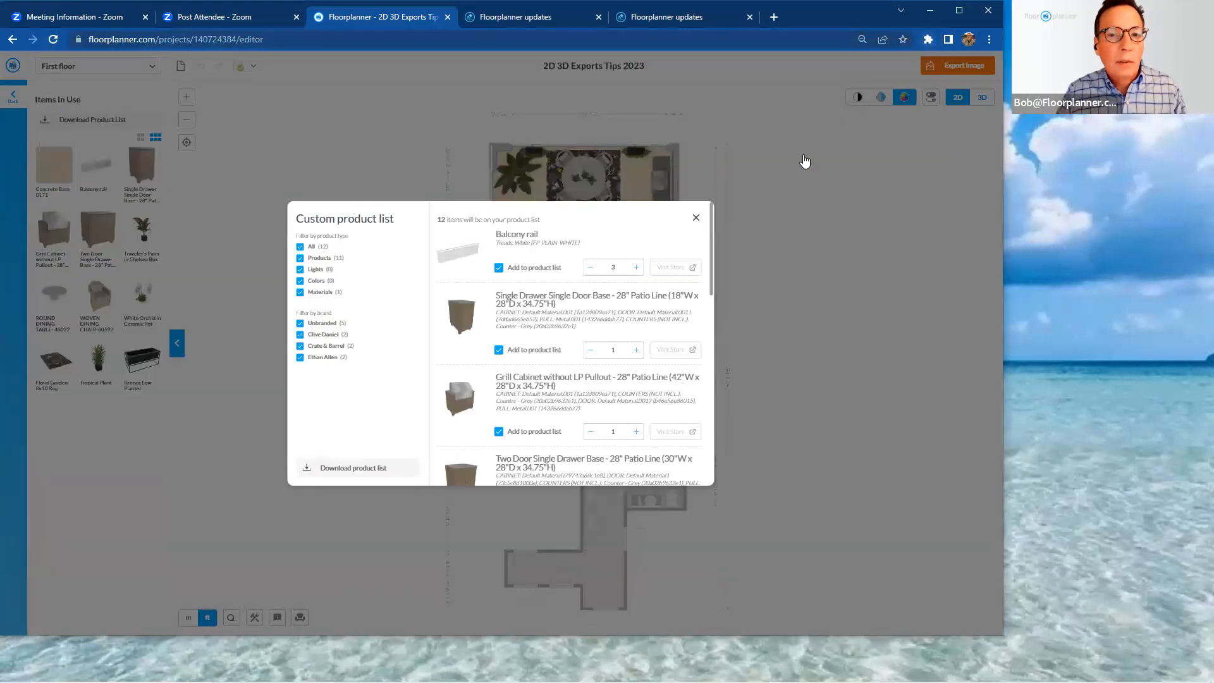
left_click(694, 217)
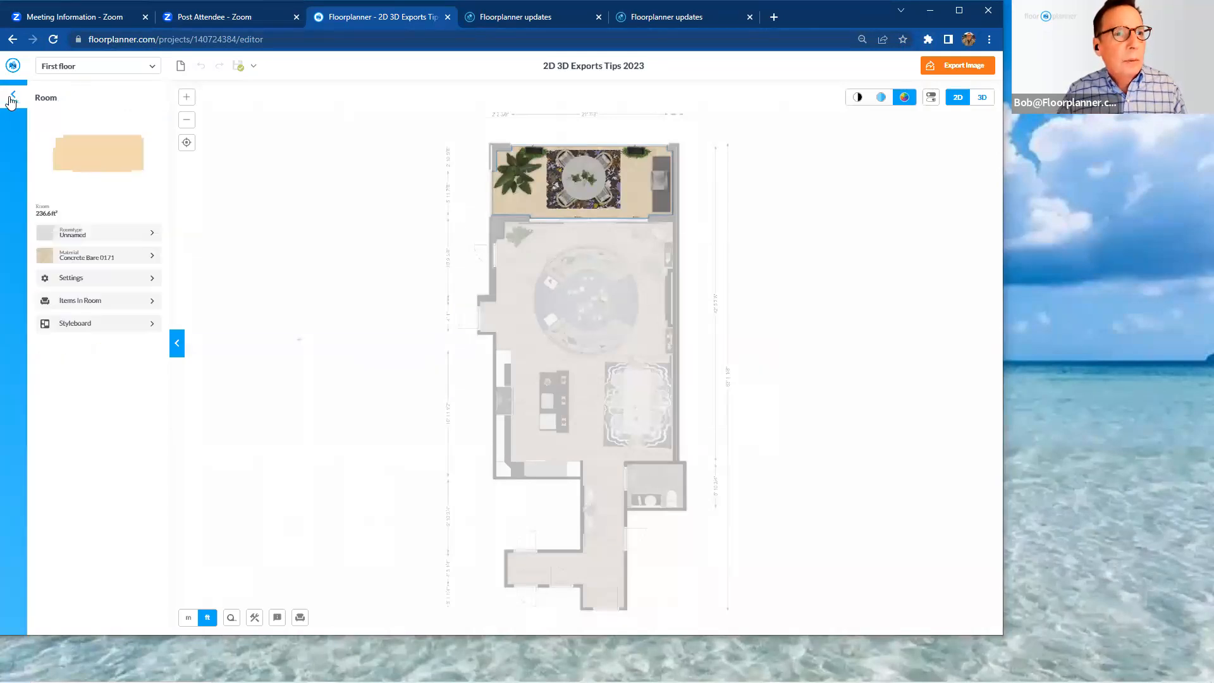
- Leave the room details and show the Objects library categories beside the Furniture Plan
left_click(13, 99)
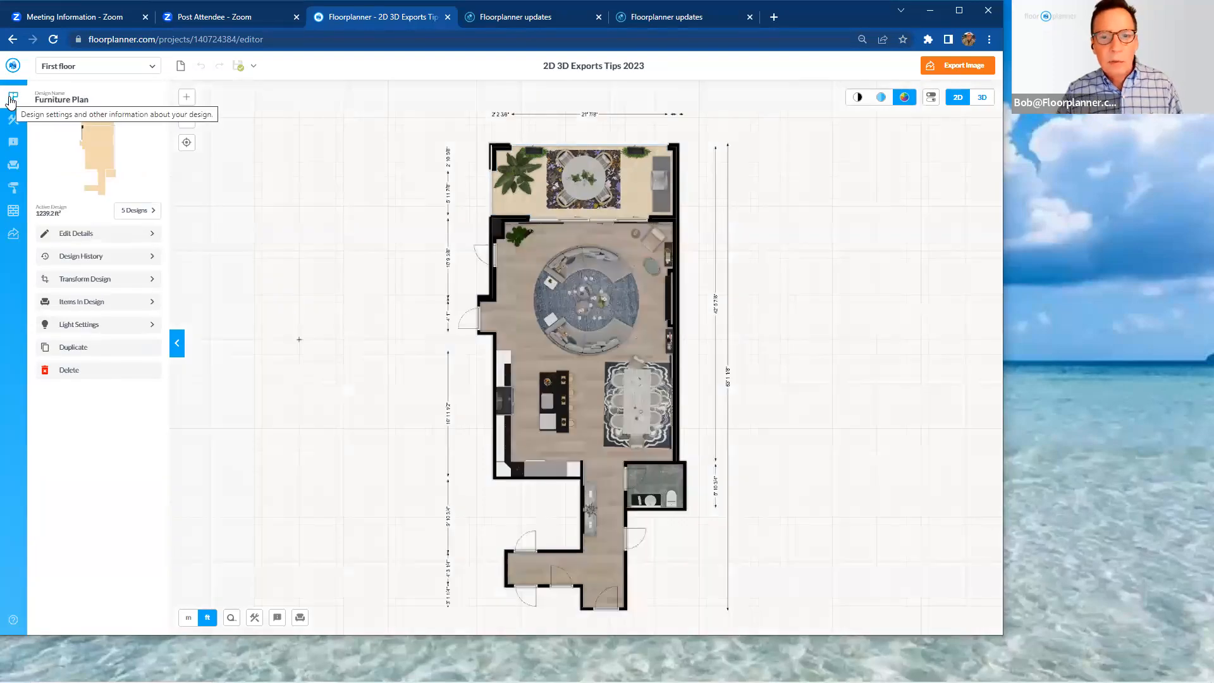
mouse_move(244, 147)
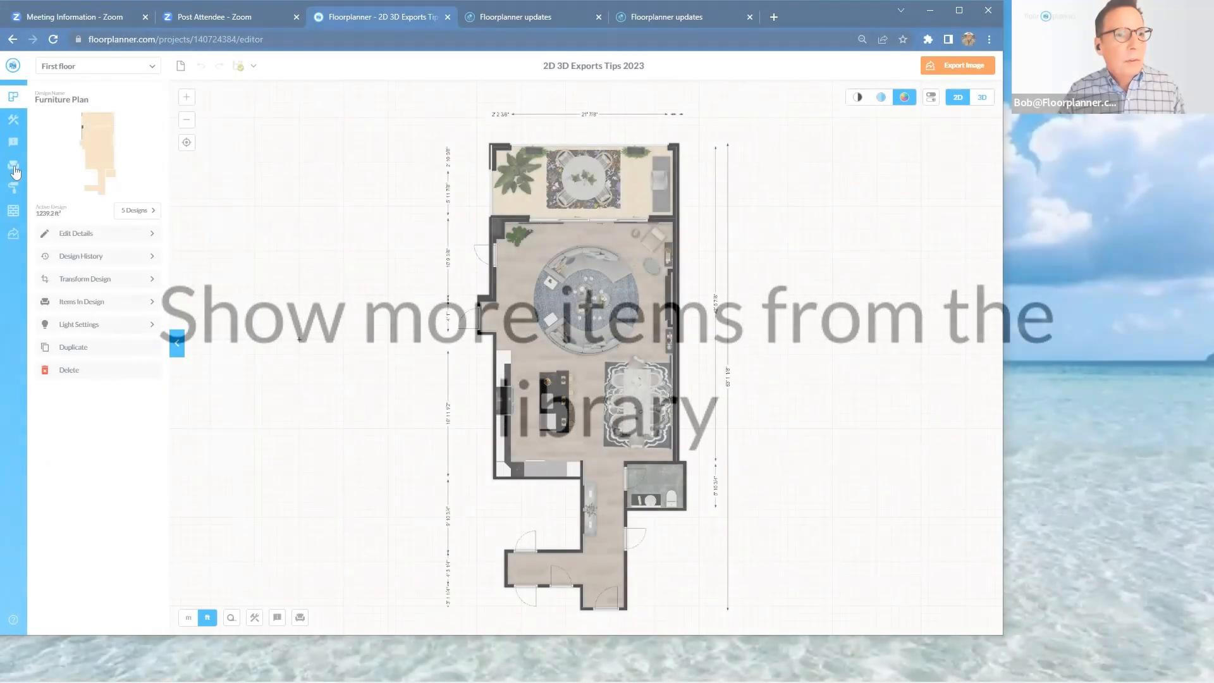
left_click(13, 167)
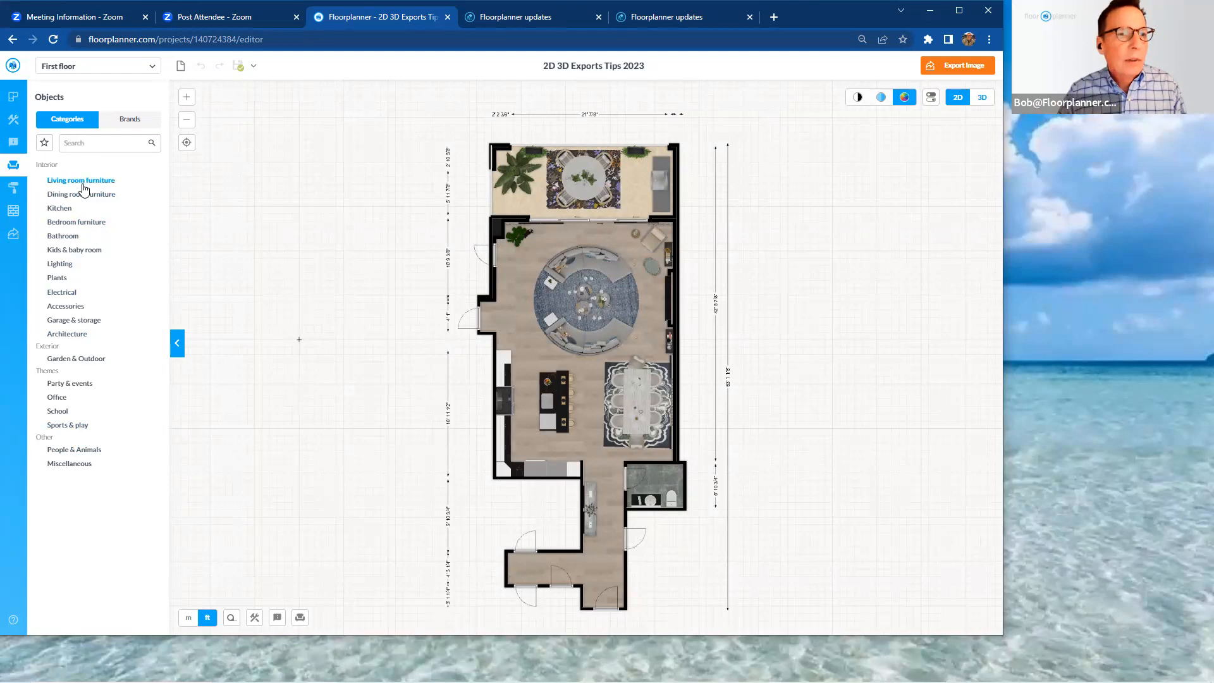
- Show the Living room furniture items and scroll down through the results grid
left_click(80, 180)
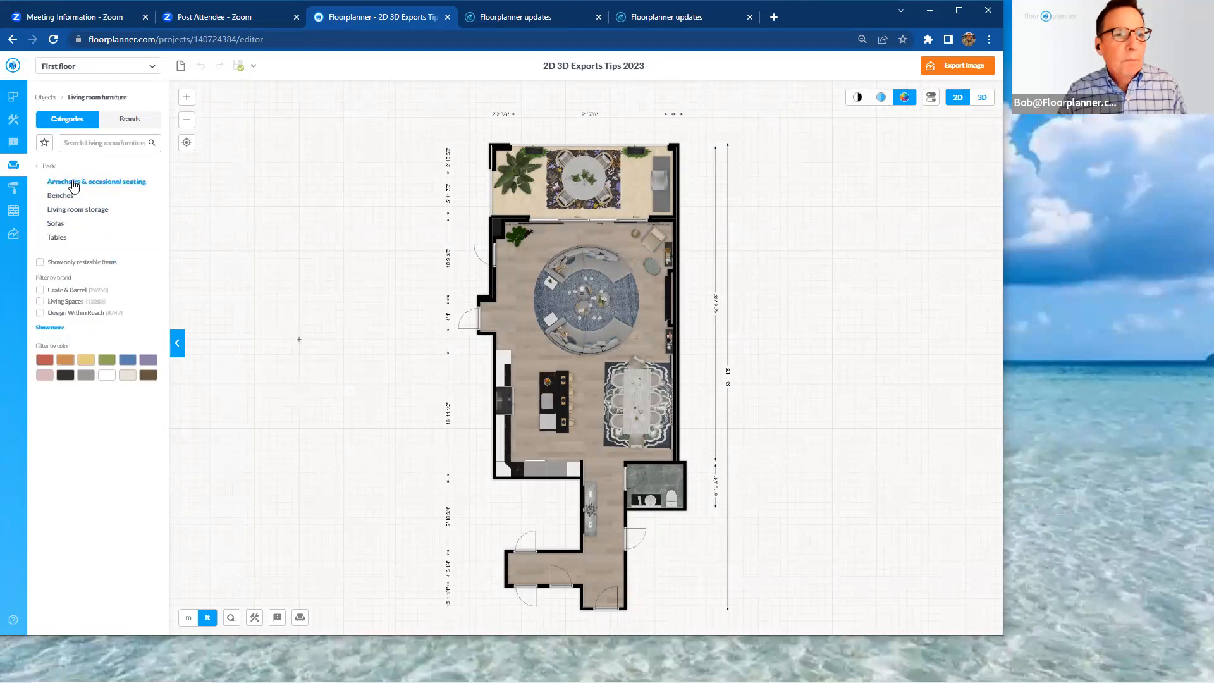
left_click(95, 182)
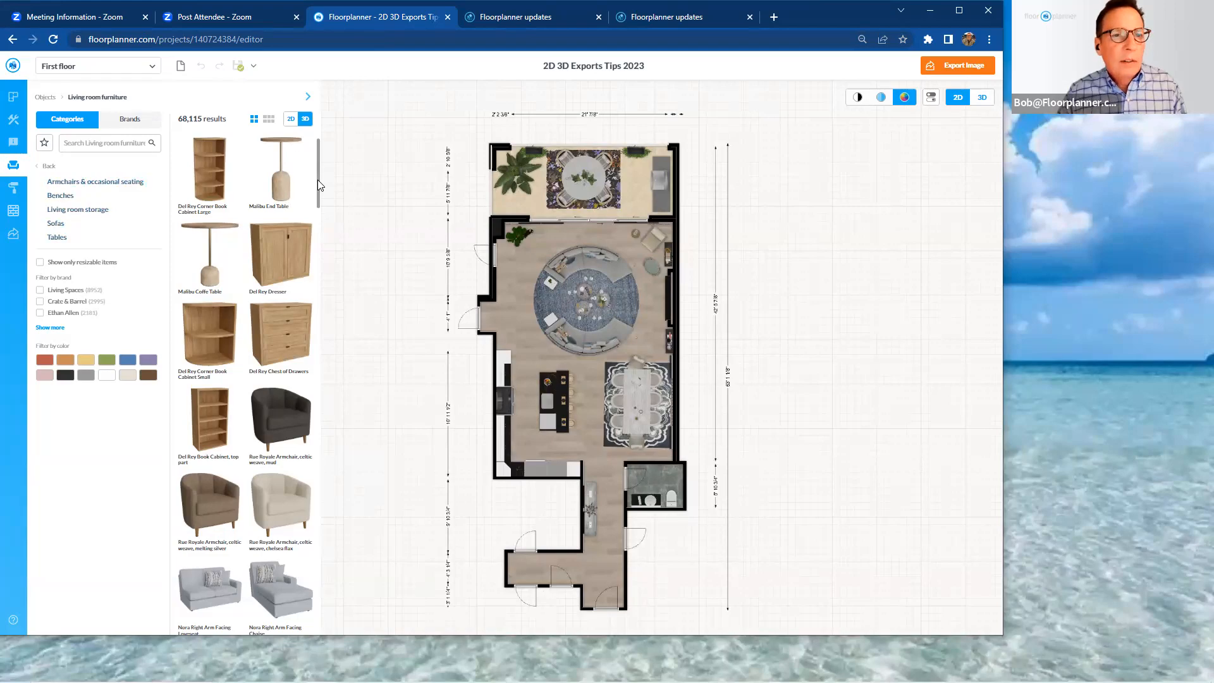
scroll("down", 3)
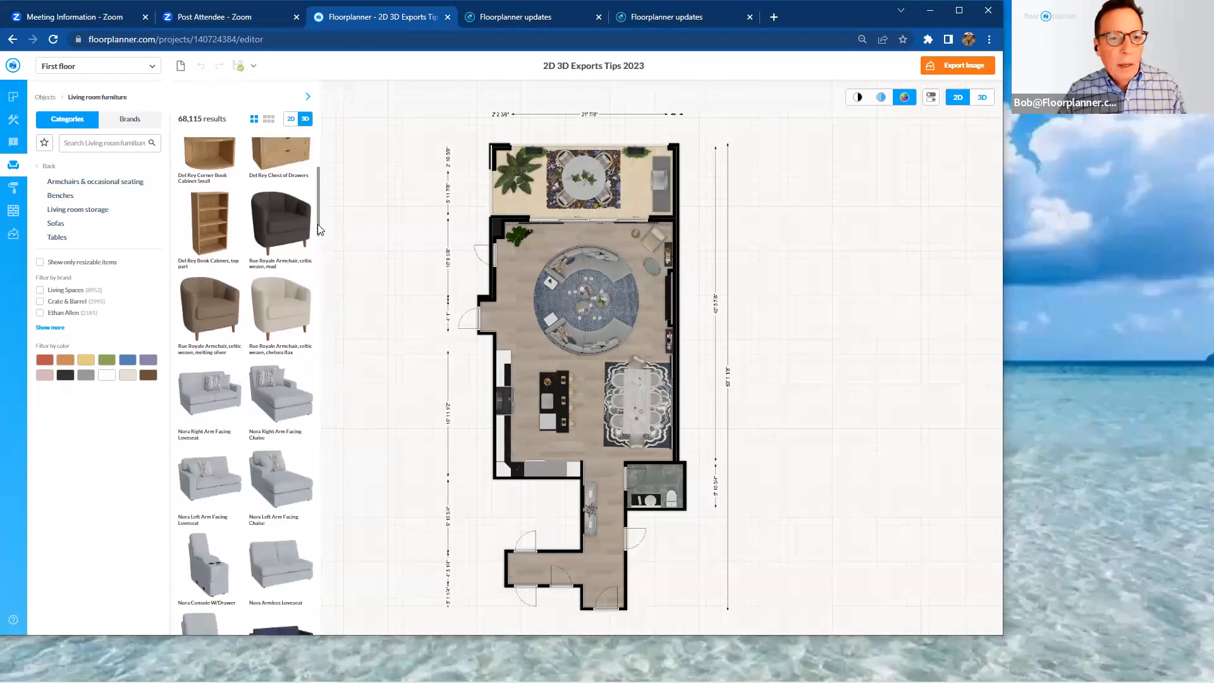
scroll("down", 3)
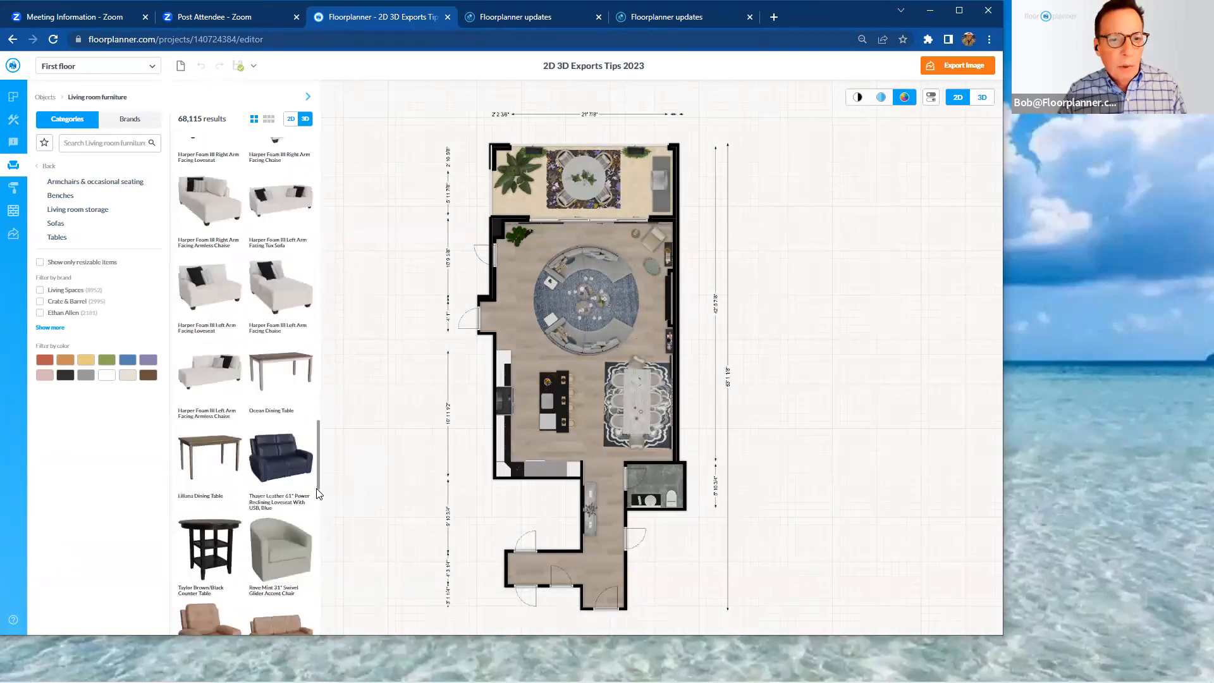
scroll("down", 3)
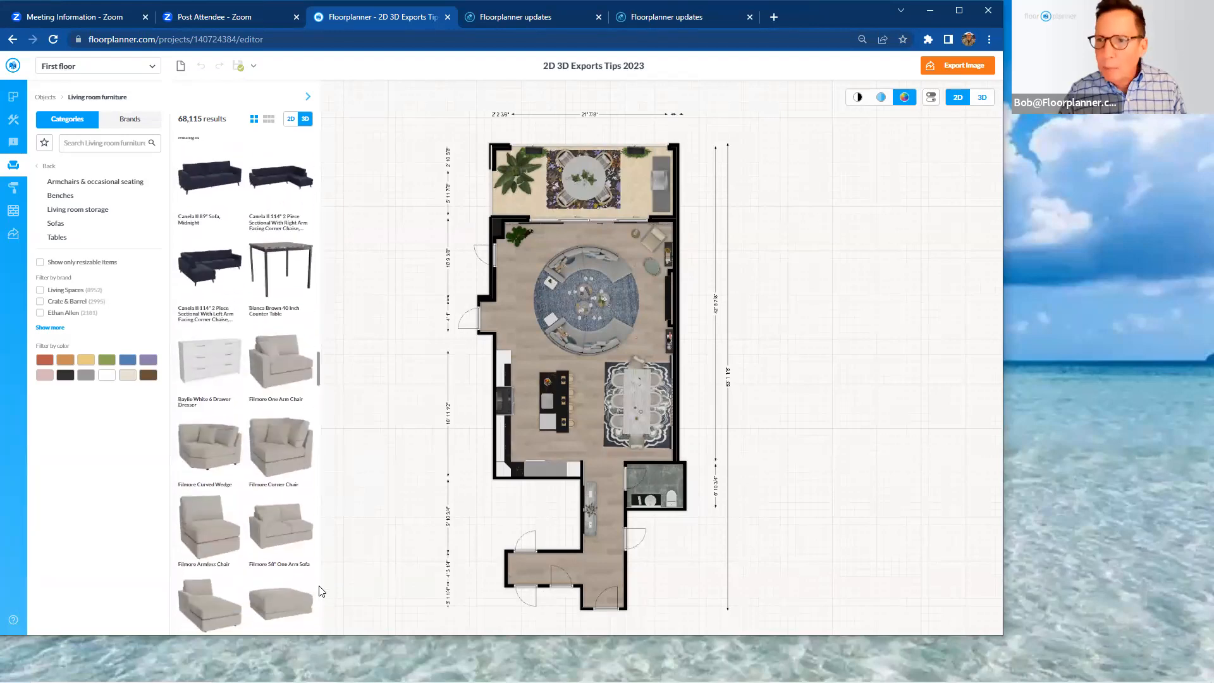
scroll("down", 3)
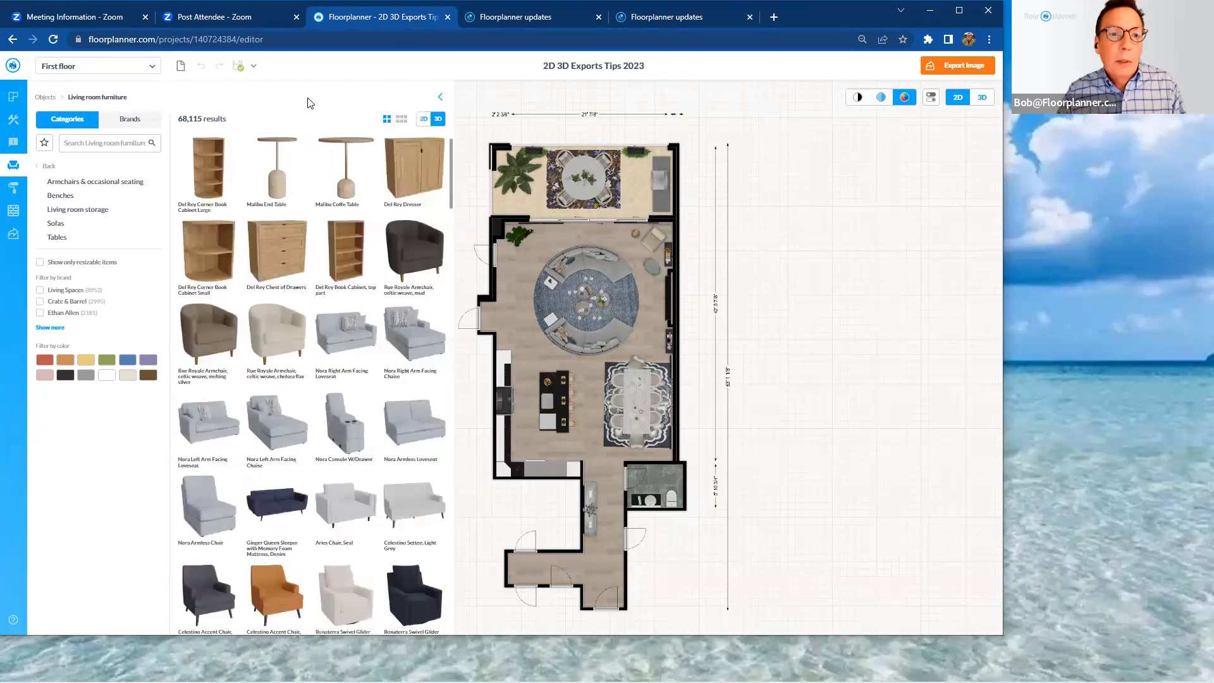
mouse_move(397, 215)
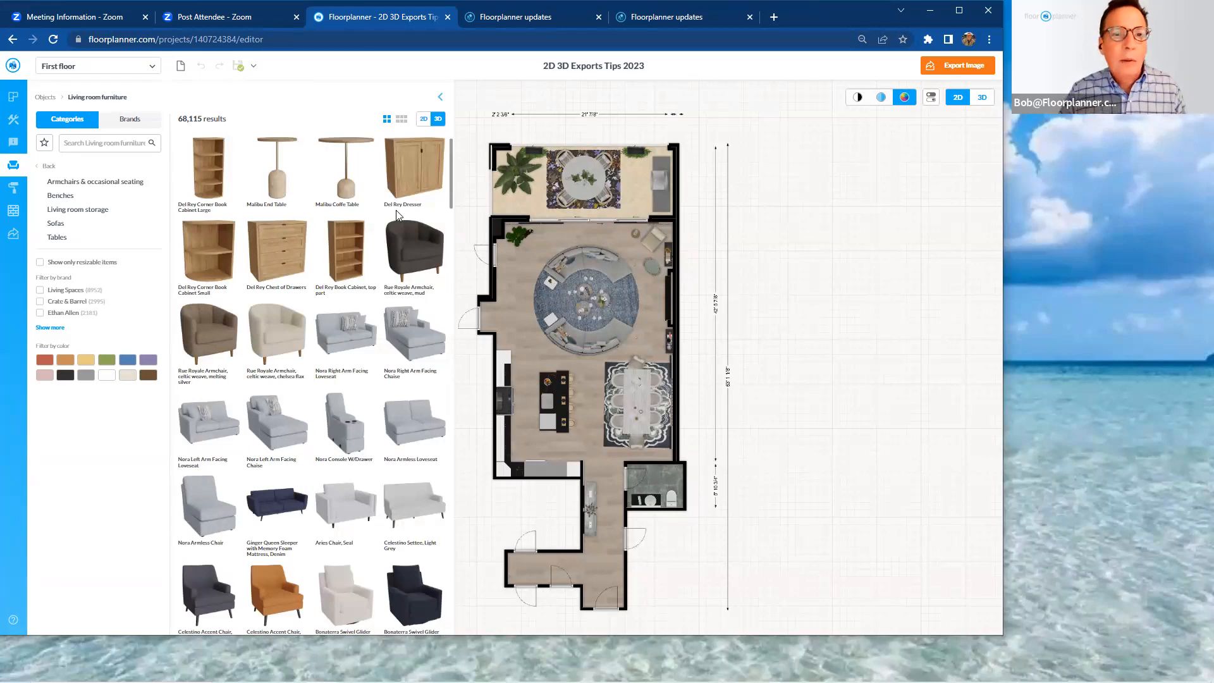
mouse_move(391, 141)
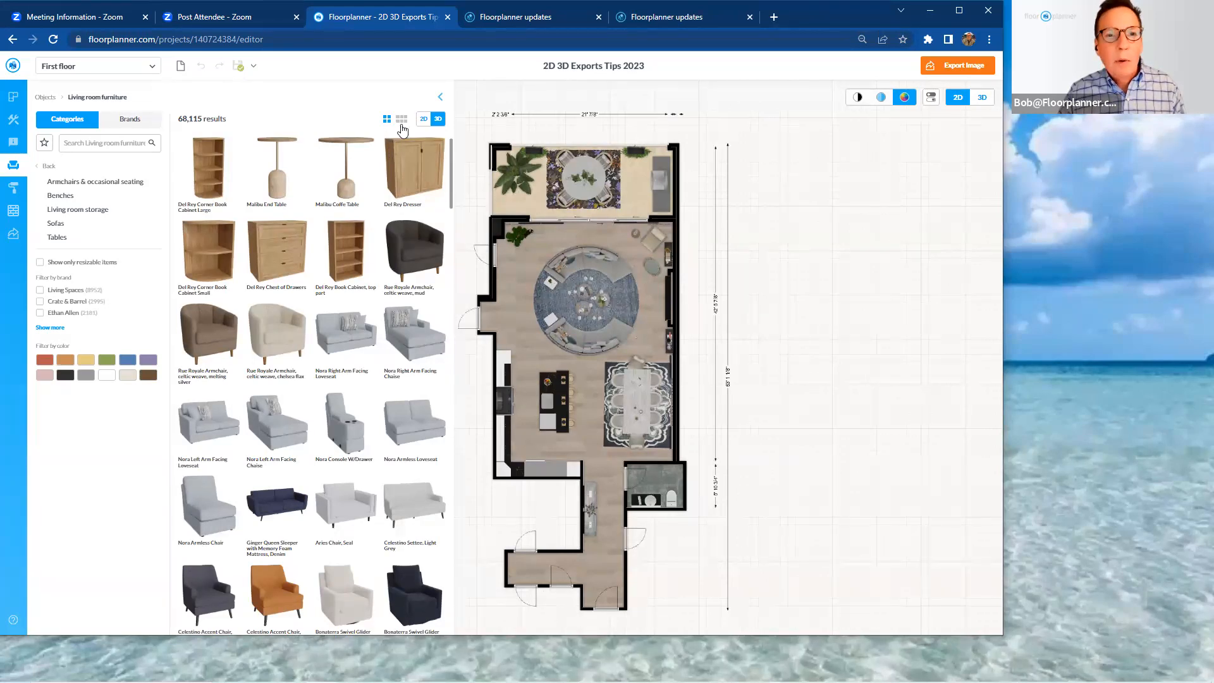
- Switch the living room results to six smaller items per row and scroll to sofas and tables
left_click(402, 119)
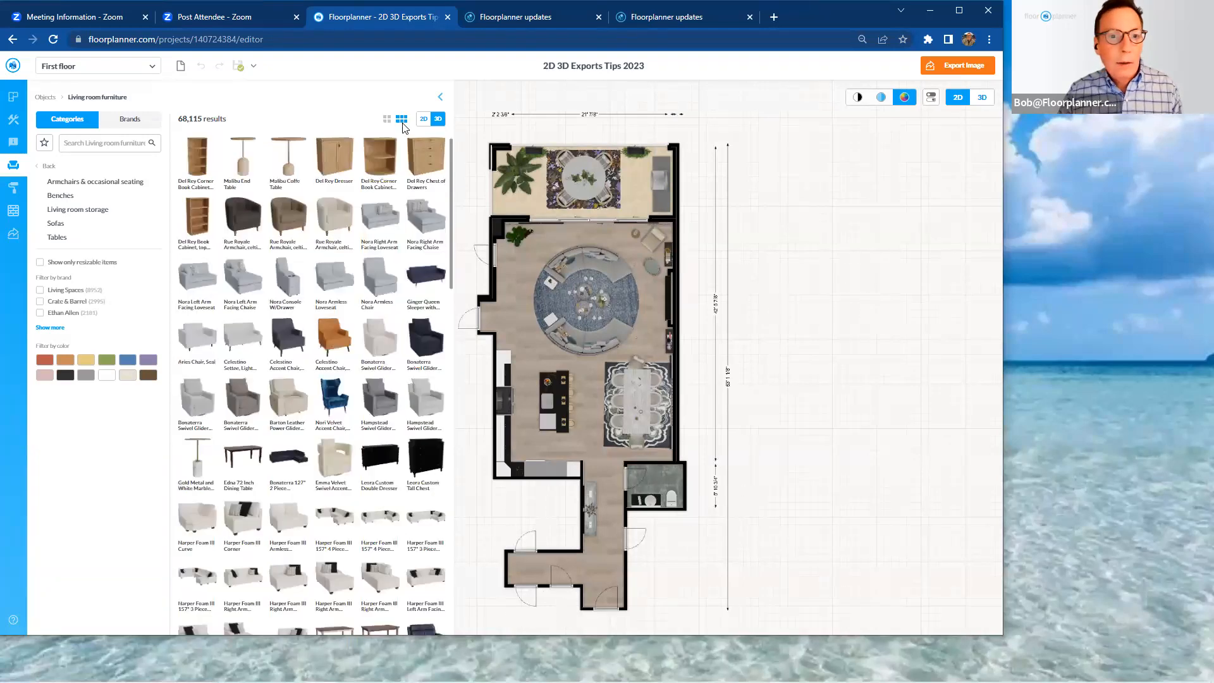
mouse_move(457, 161)
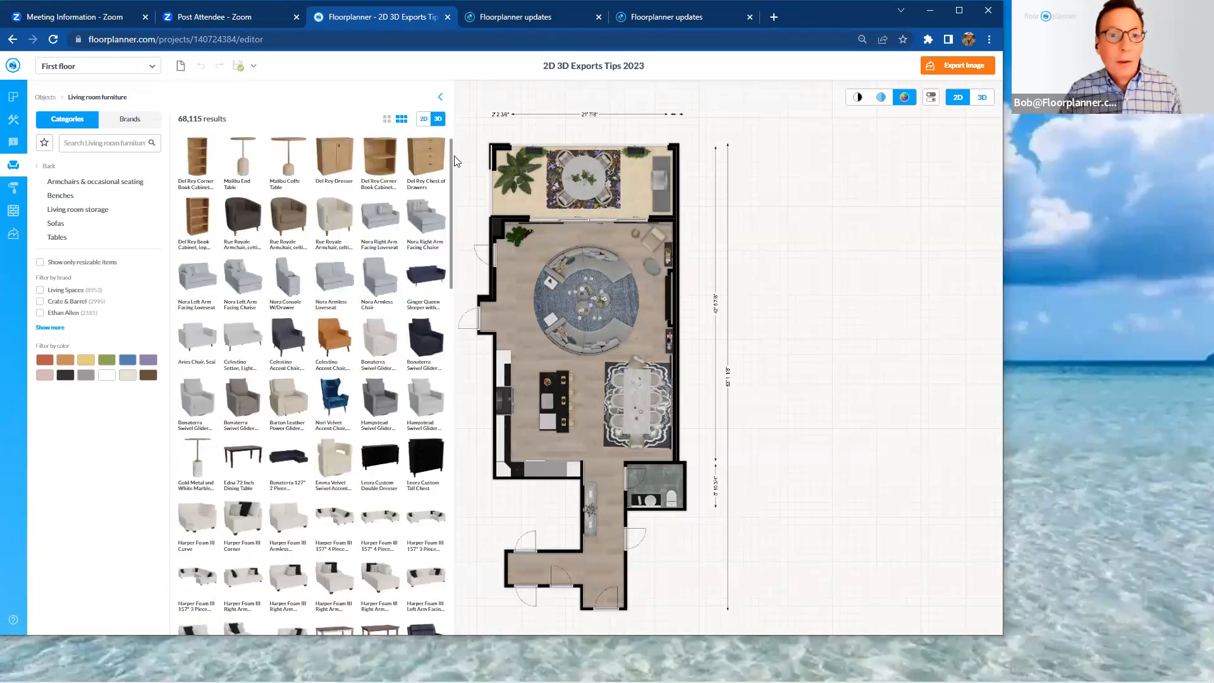
scroll("down", 3)
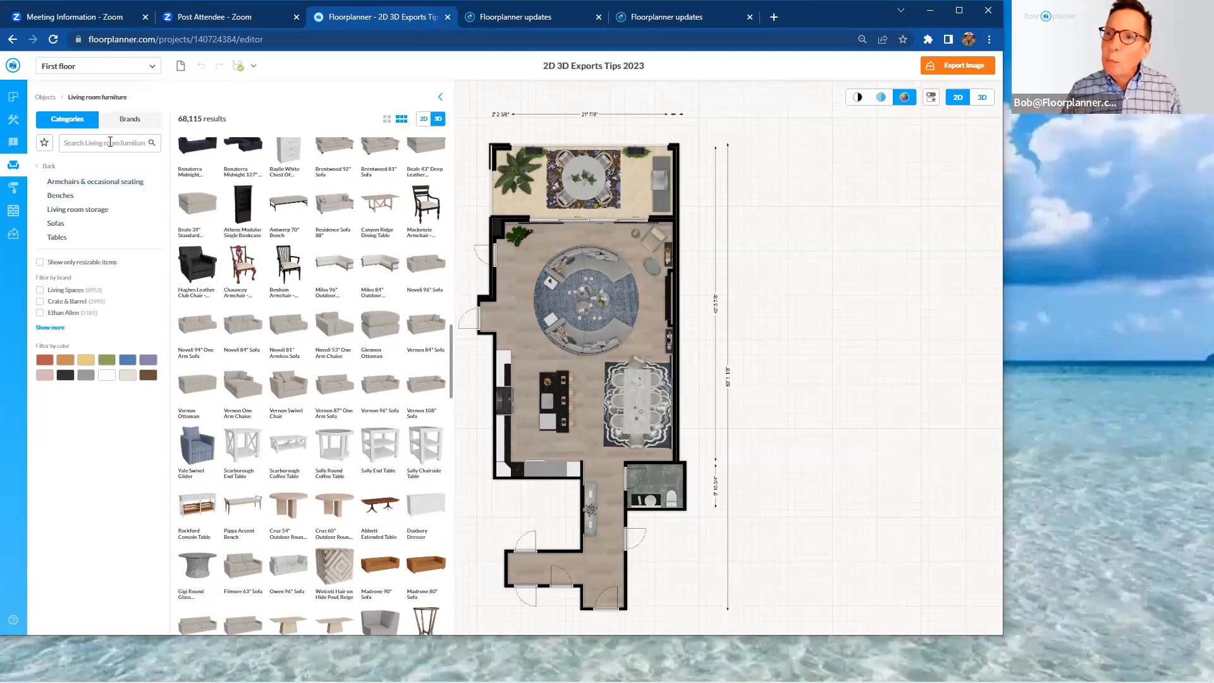
mouse_move(131, 167)
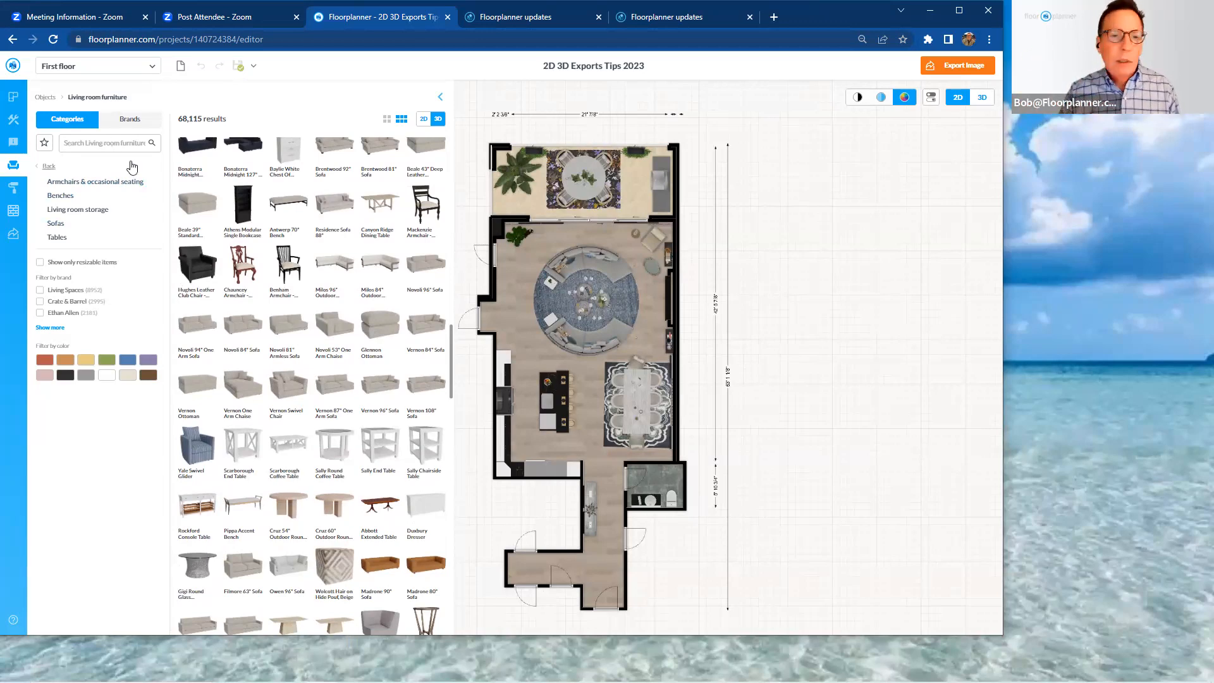
mouse_move(380, 263)
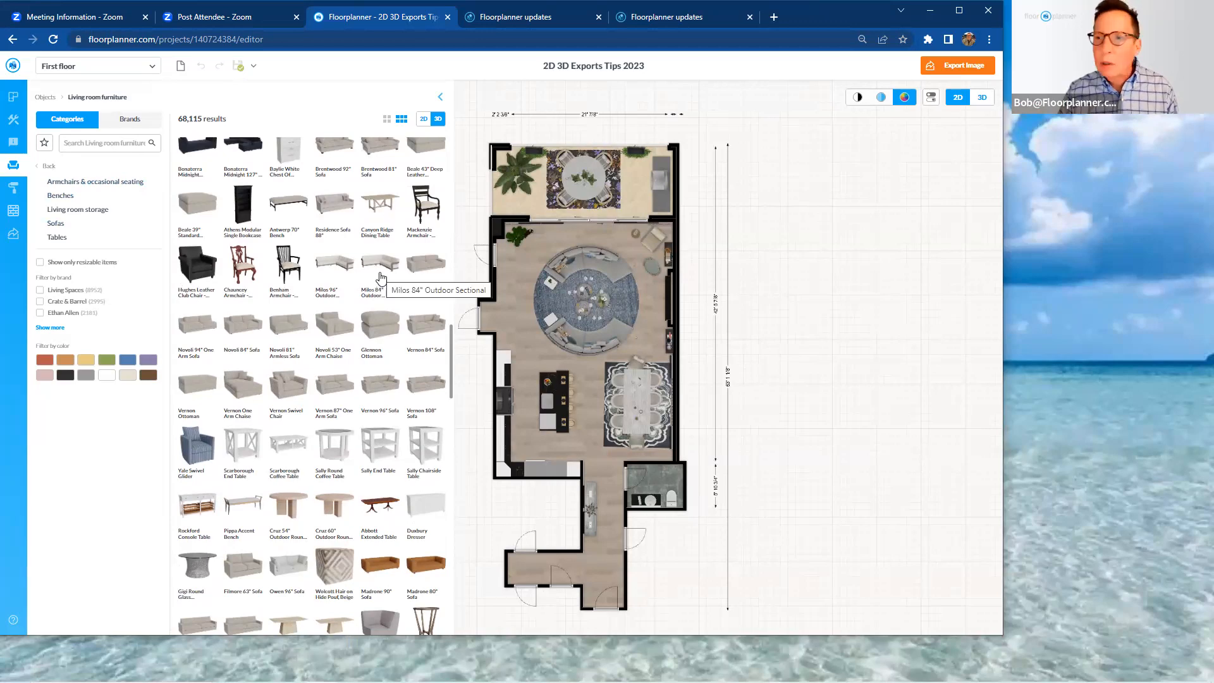
mouse_move(373, 200)
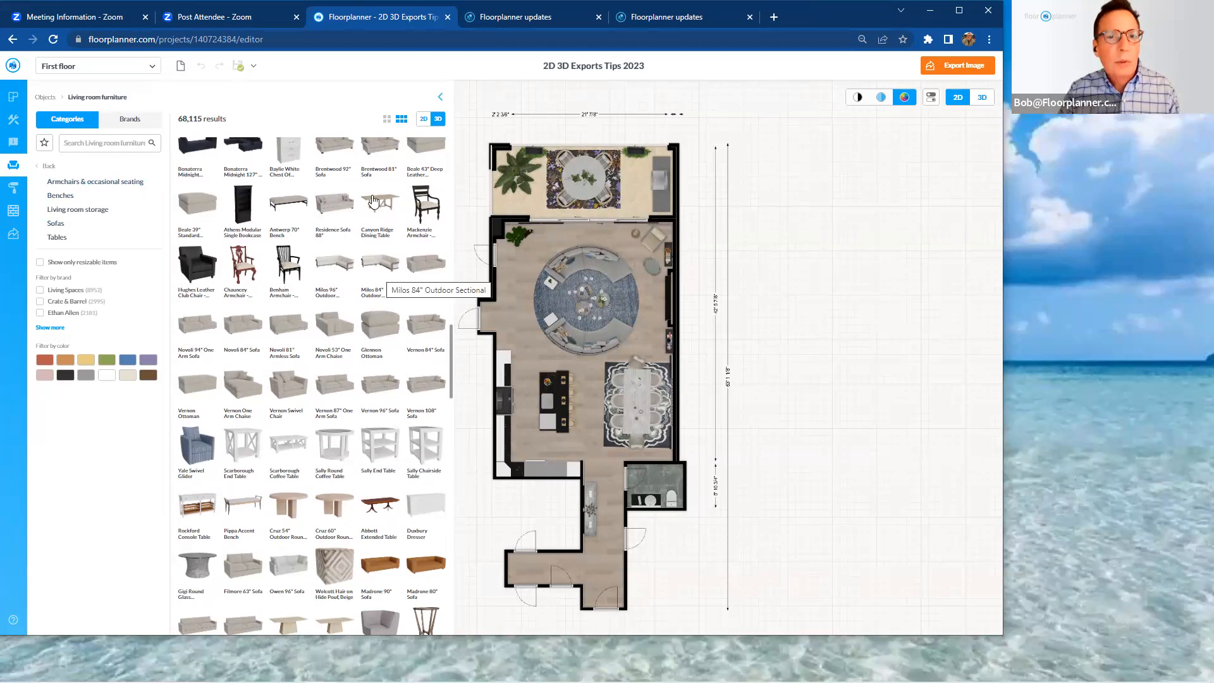
mouse_move(442, 101)
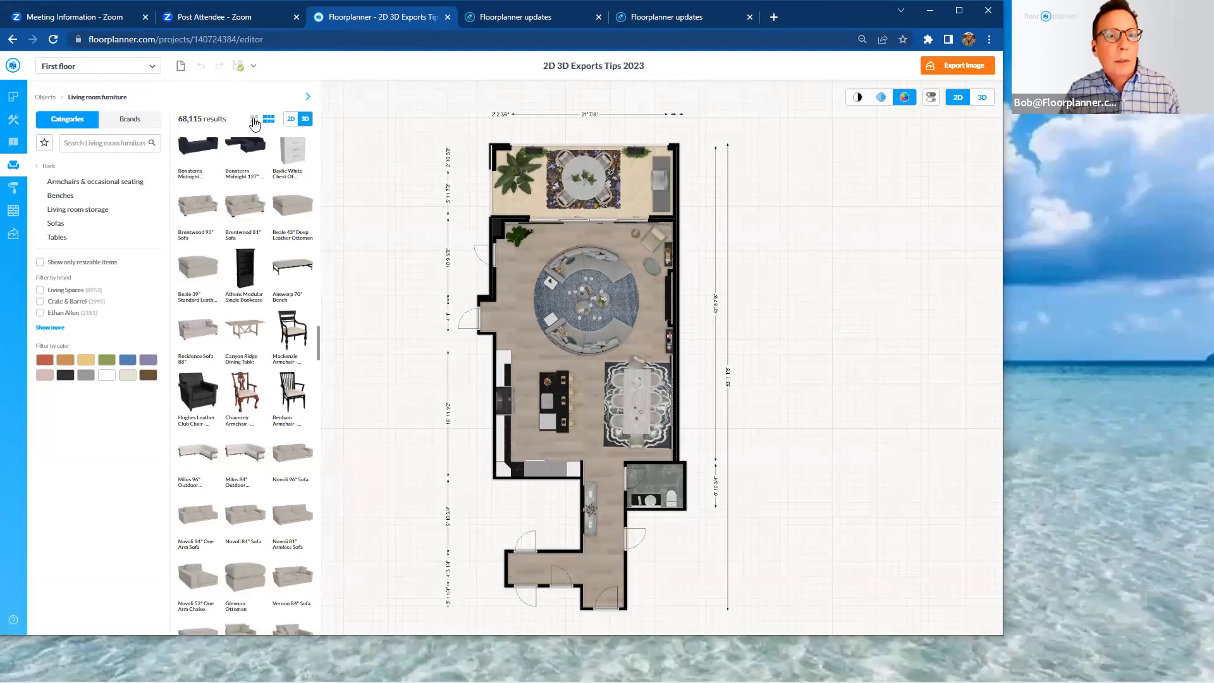
- Collapse the living room results panel so only the category filters sit beside the full plan
left_click(269, 118)
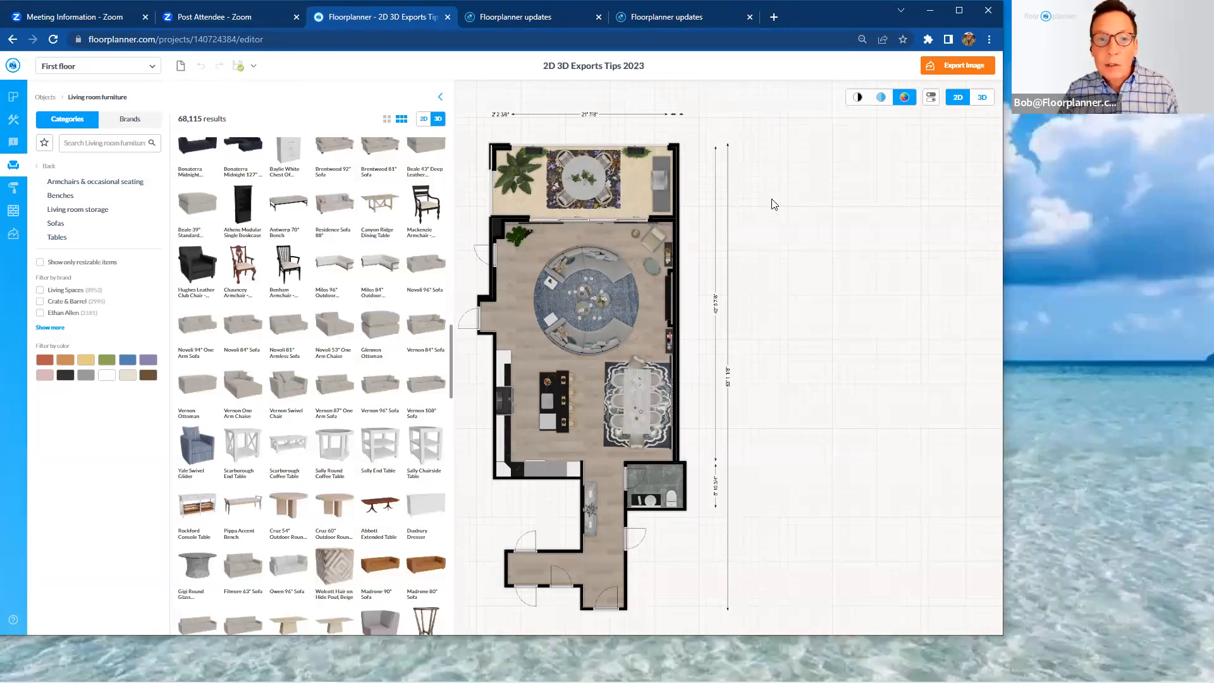
mouse_move(814, 283)
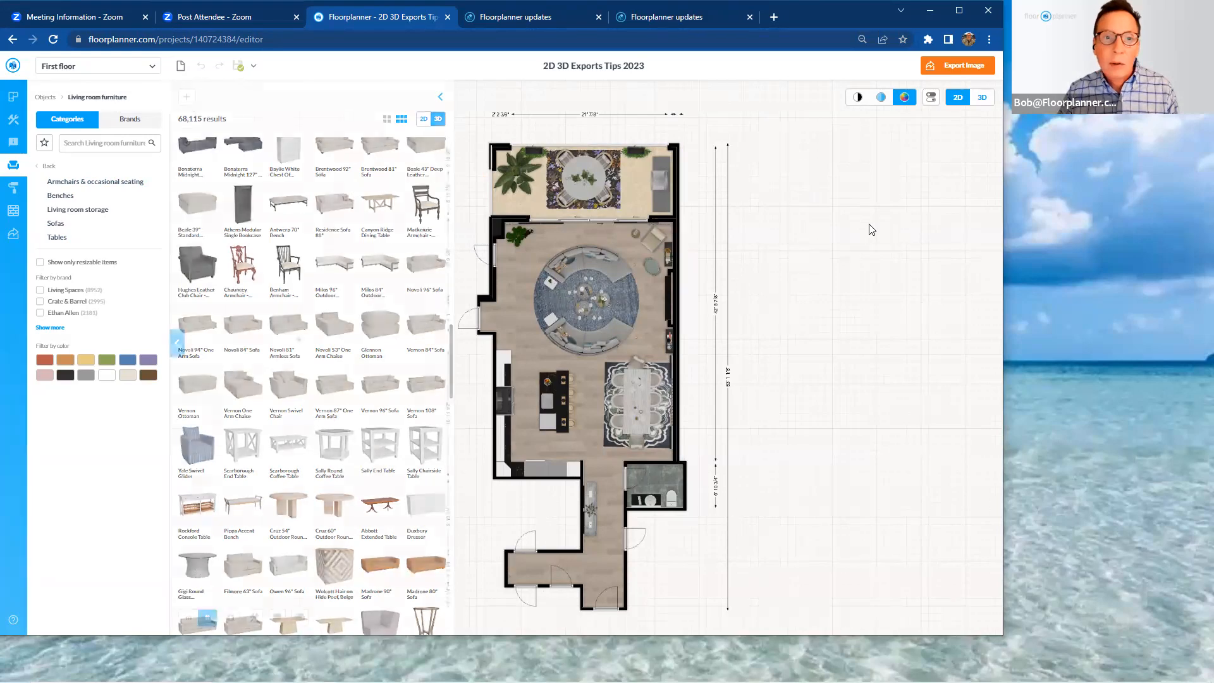
left_click(440, 96)
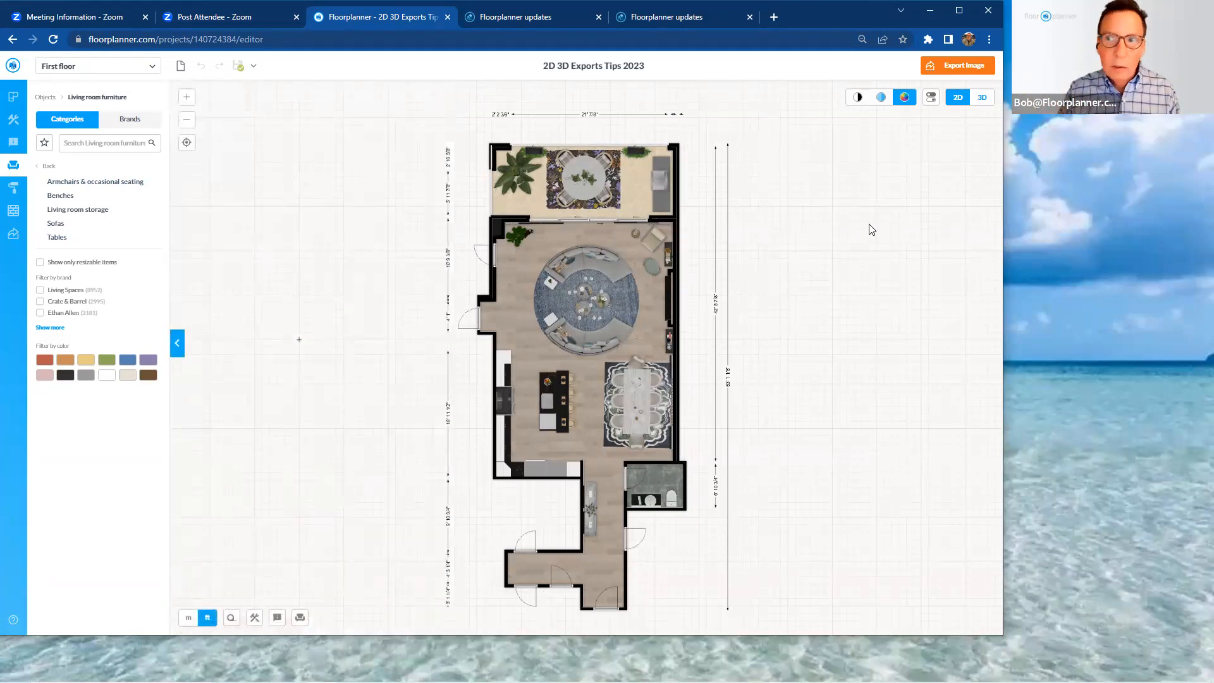
mouse_move(451, 210)
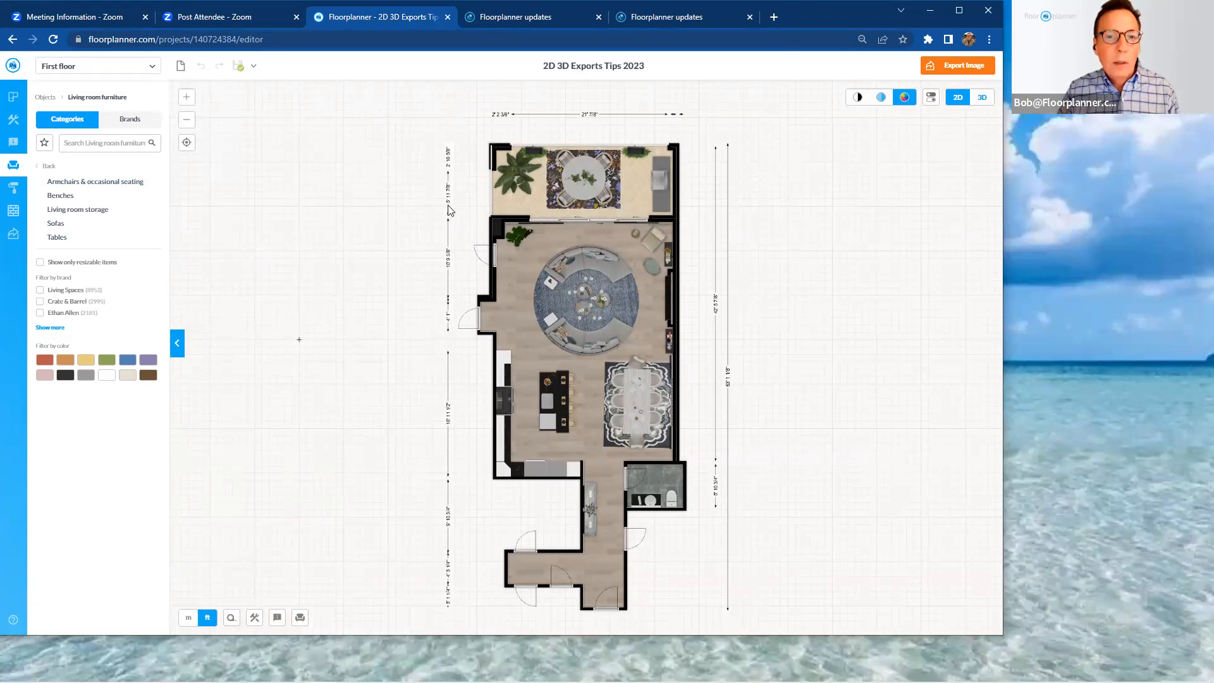
mouse_move(195, 207)
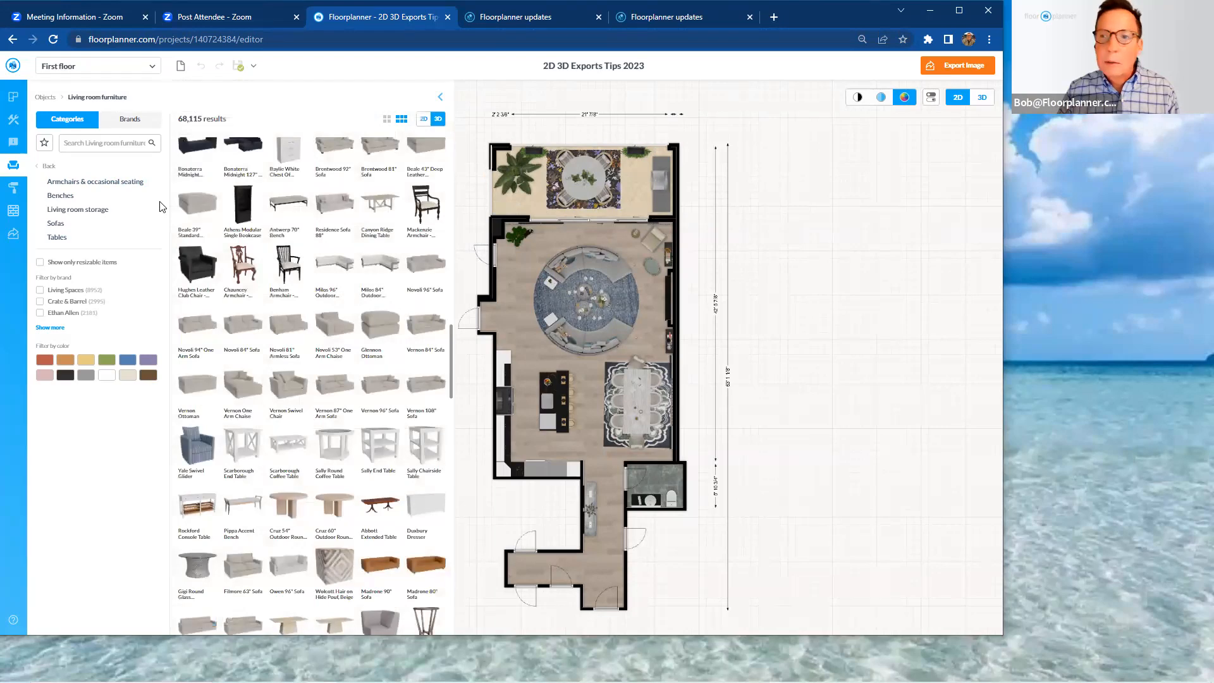
mouse_move(263, 147)
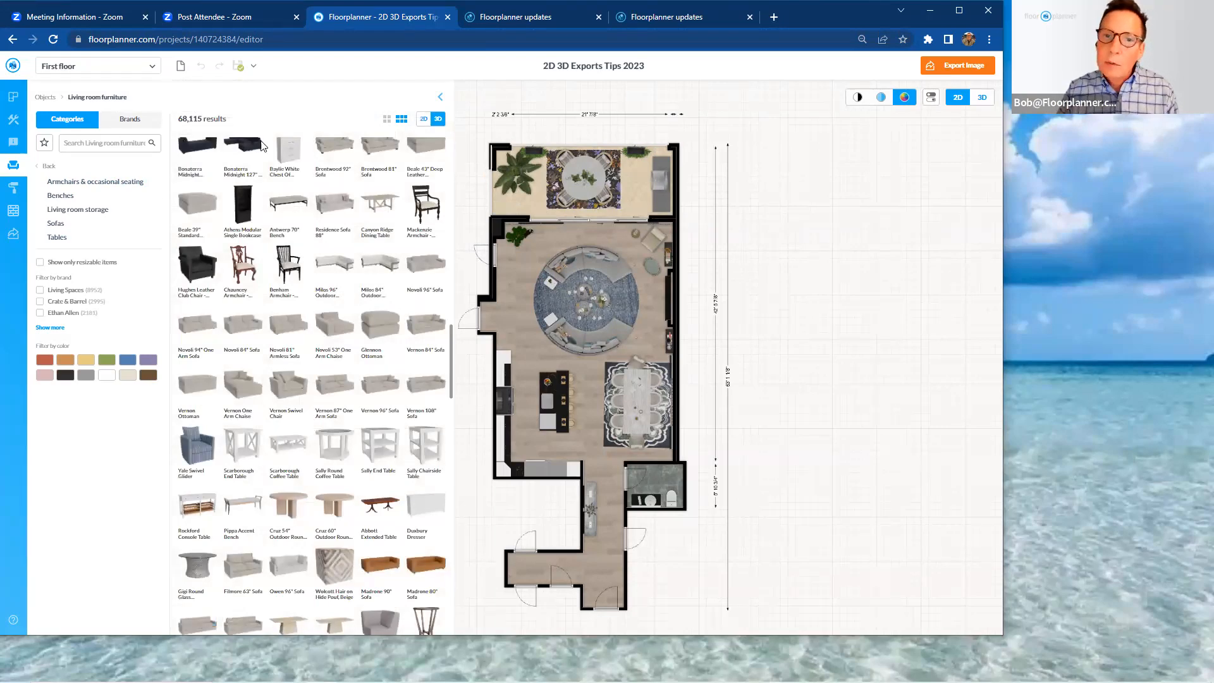
left_click(439, 96)
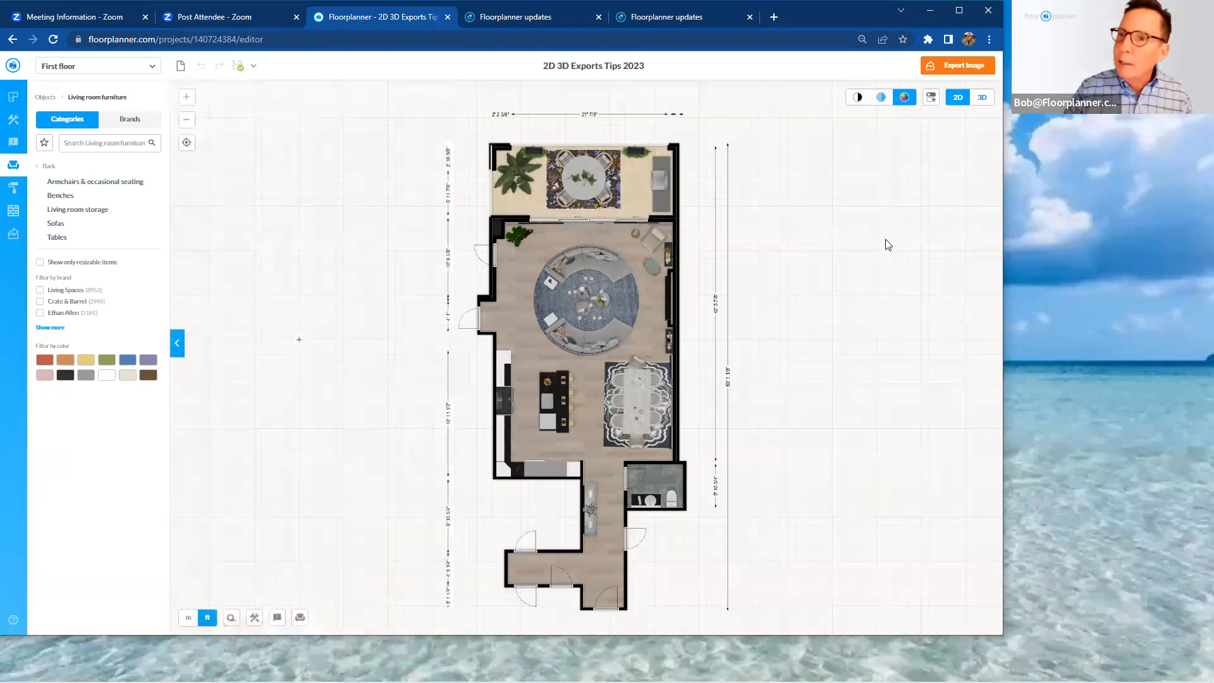
mouse_move(380, 200)
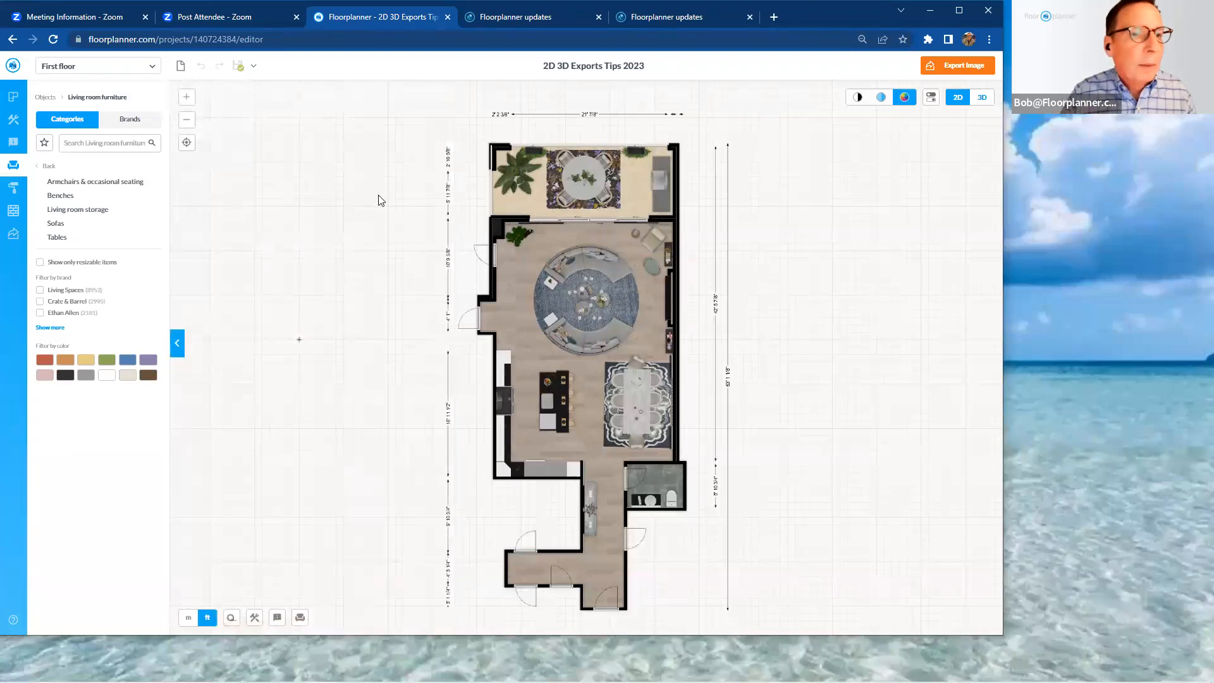